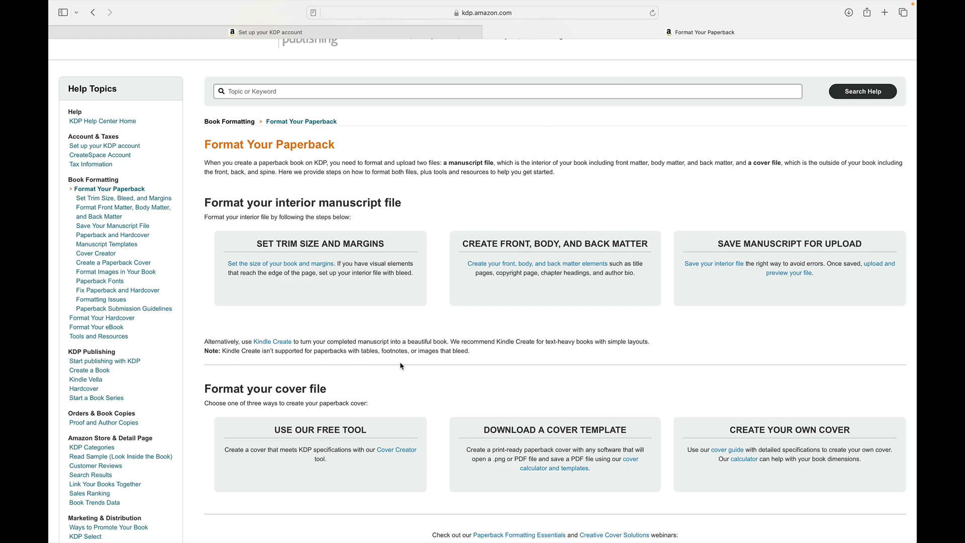
Step: Scroll the KDP help page to find the cover calculator and templates link
scroll("down", 3)
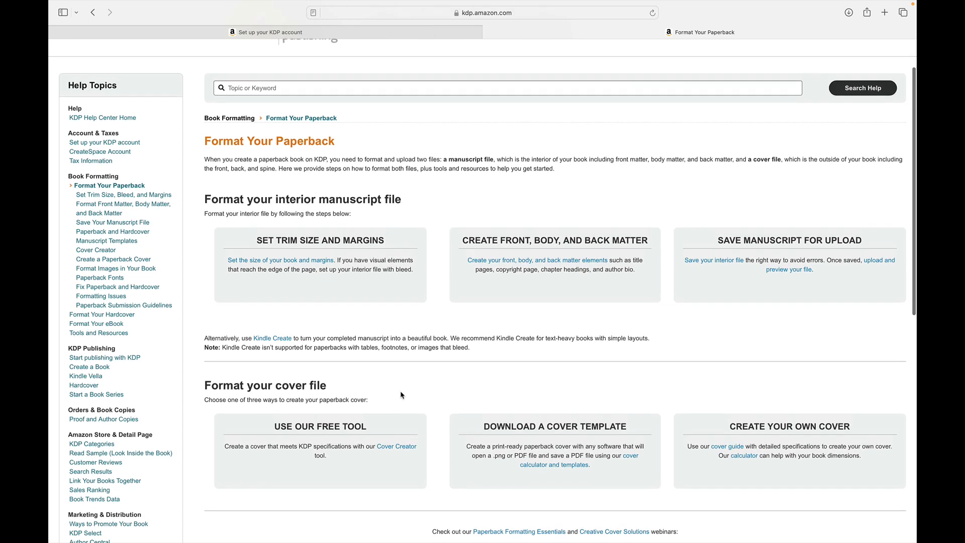
scroll("up", 3)
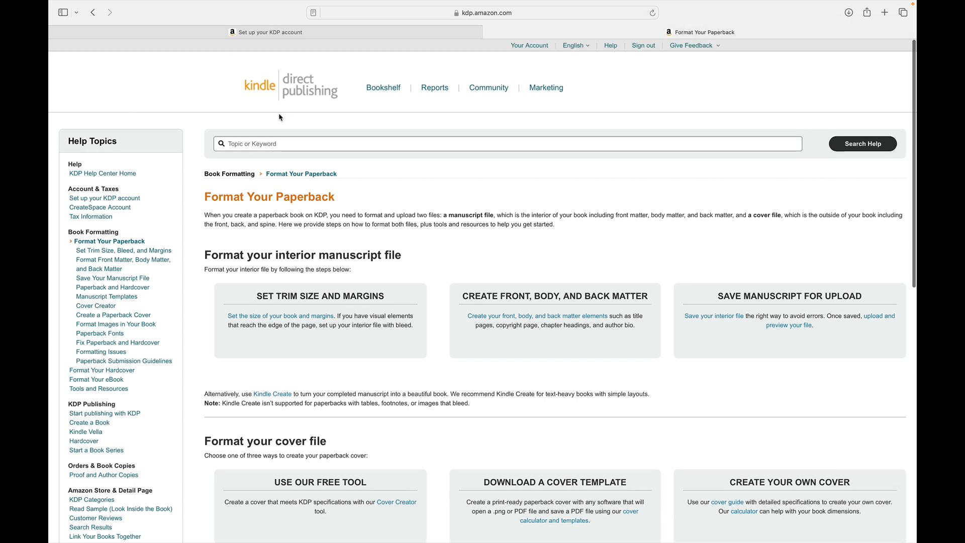
mouse_move(158, 124)
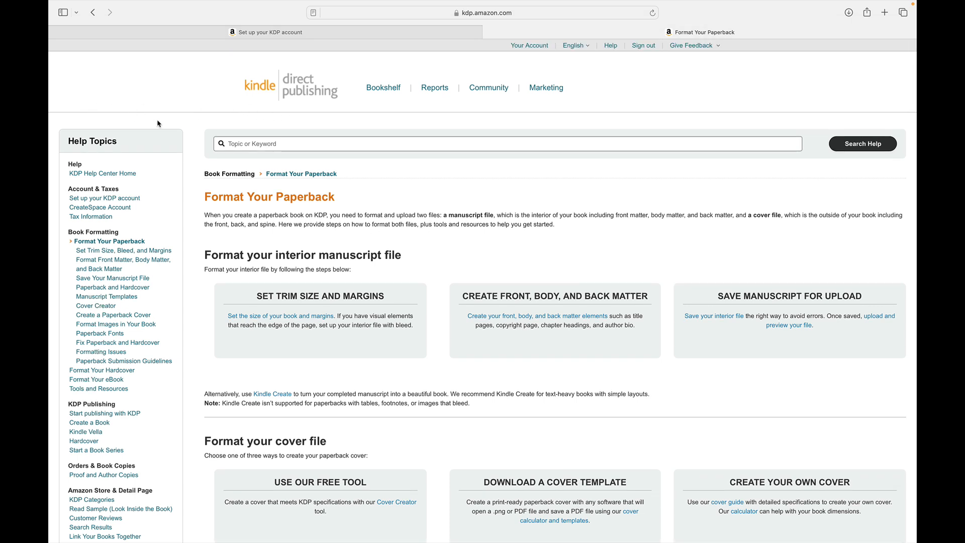
mouse_move(55, 164)
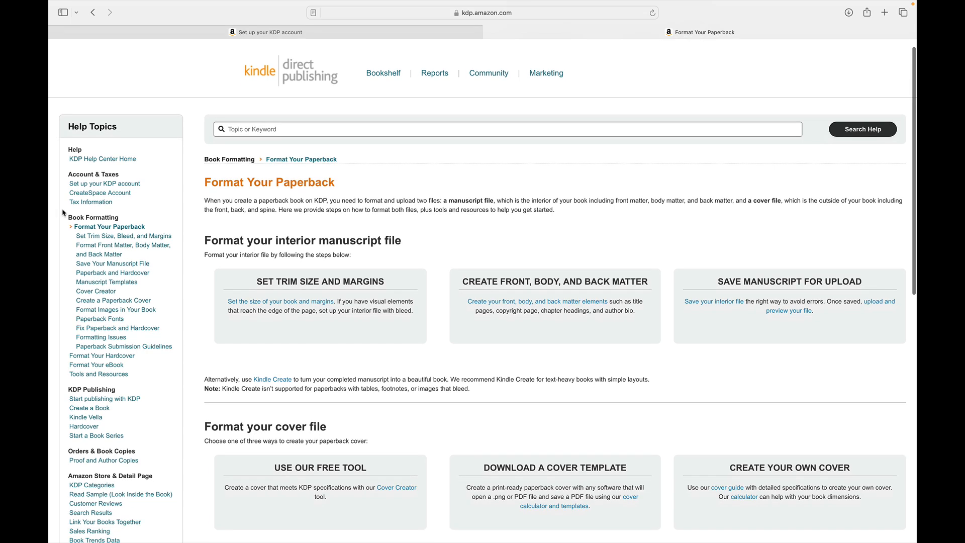
mouse_move(113, 217)
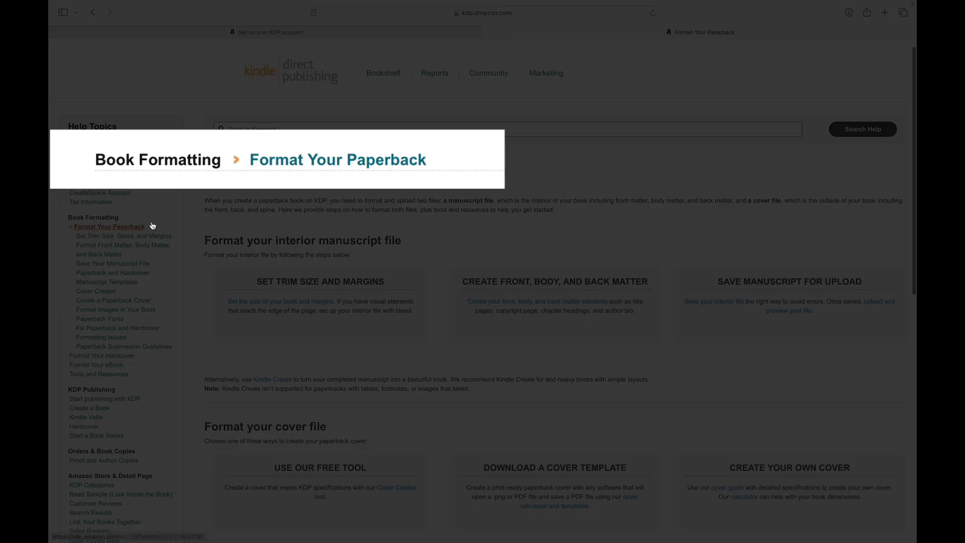
mouse_move(448, 217)
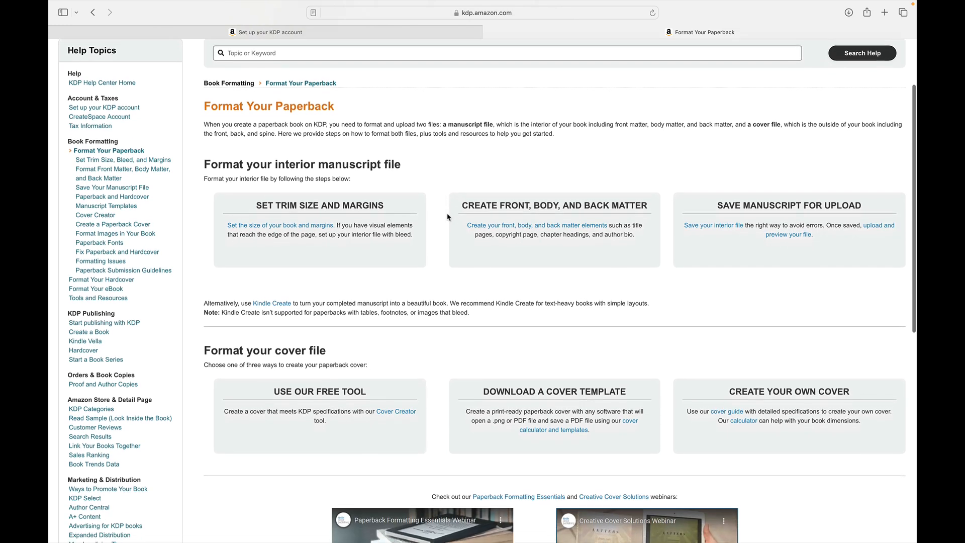
scroll("down", 3)
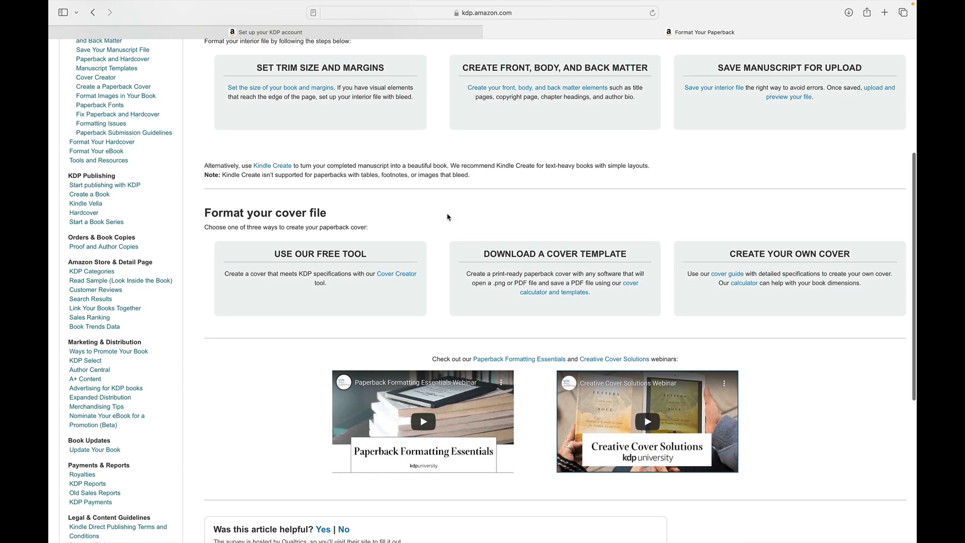
scroll("down", 3)
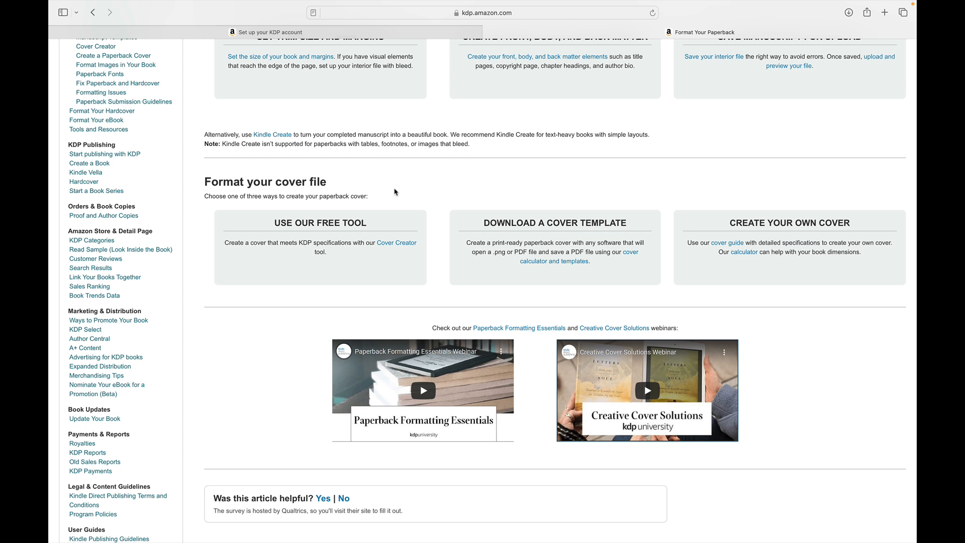
mouse_move(323, 259)
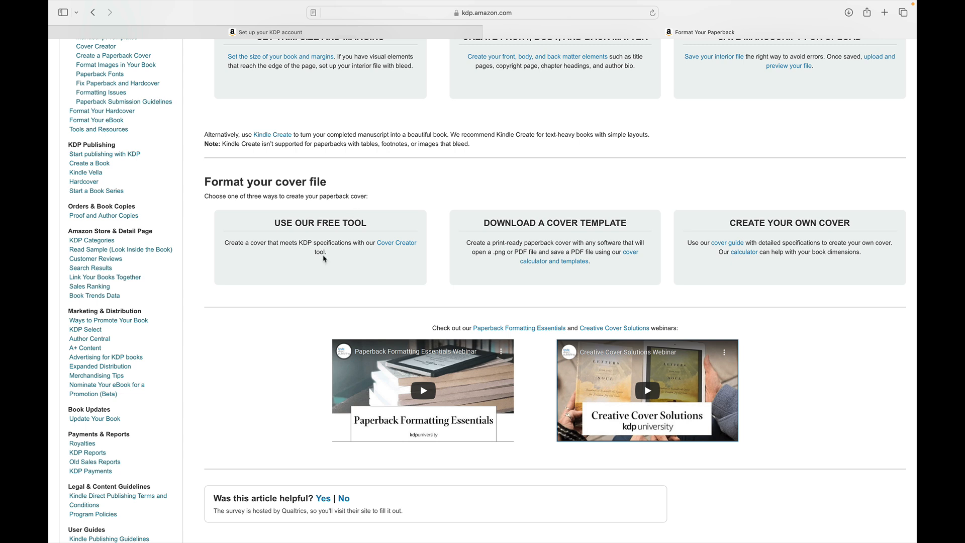
mouse_move(517, 223)
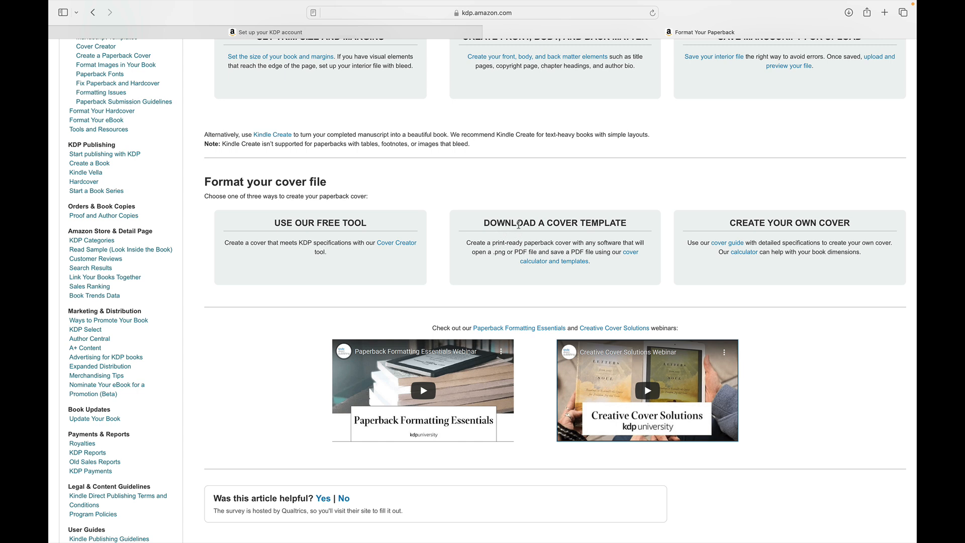
mouse_move(703, 195)
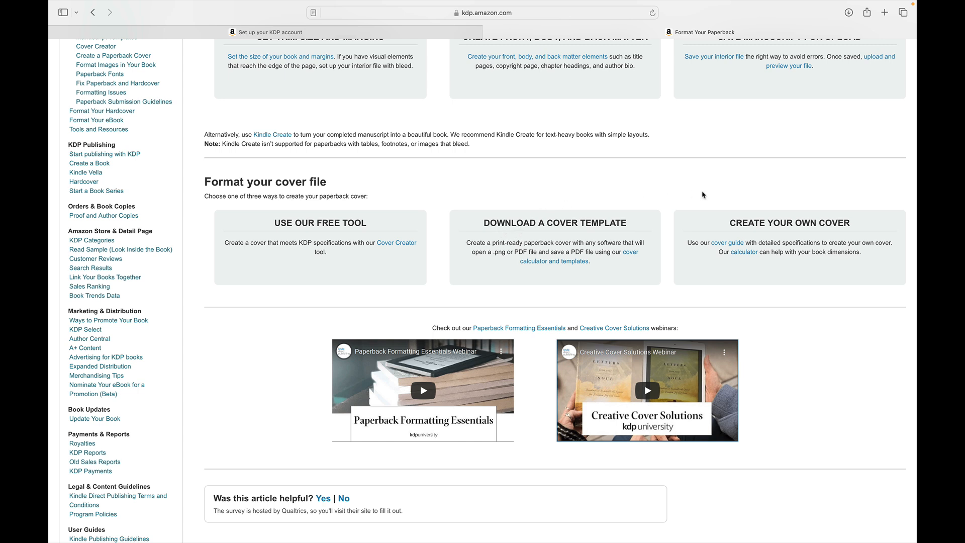
mouse_move(753, 211)
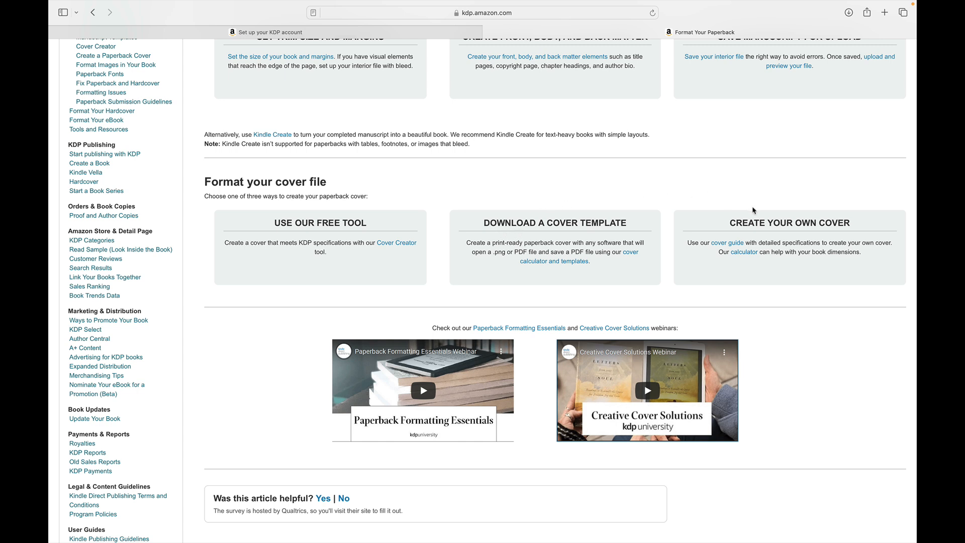
mouse_move(693, 209)
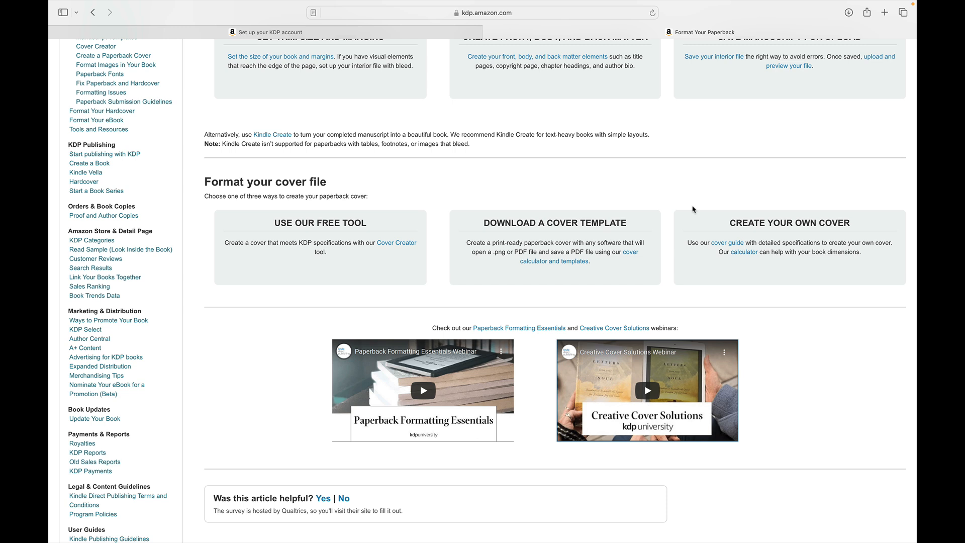
mouse_move(585, 177)
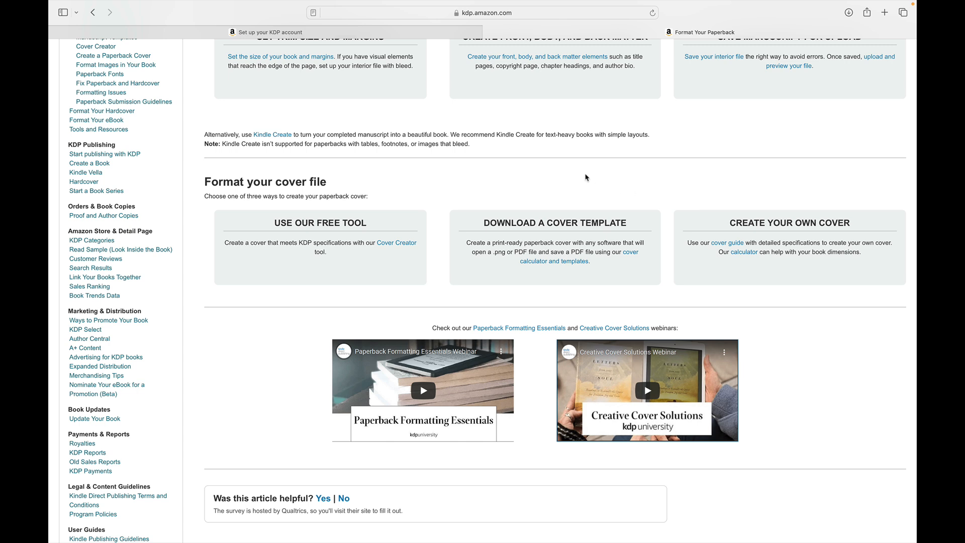
mouse_move(407, 208)
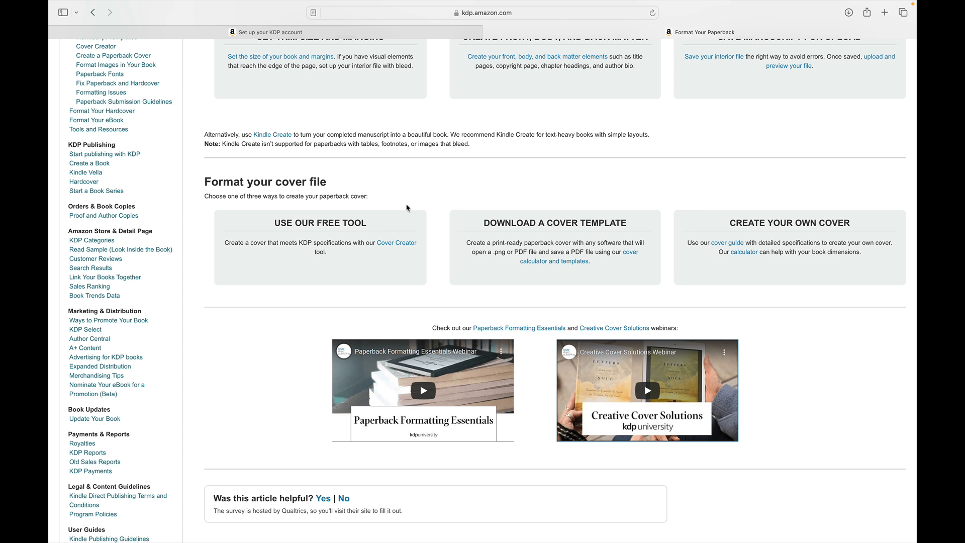
mouse_move(387, 208)
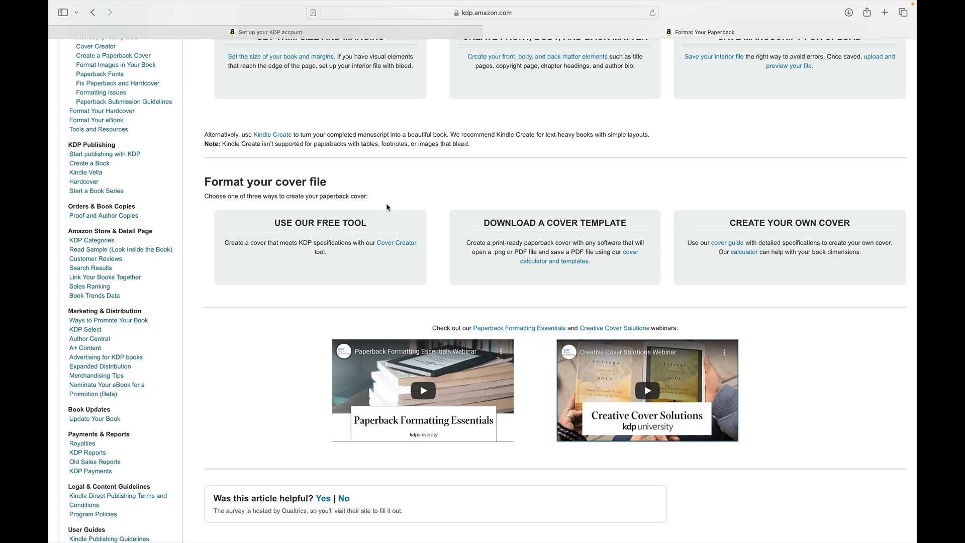
mouse_move(576, 186)
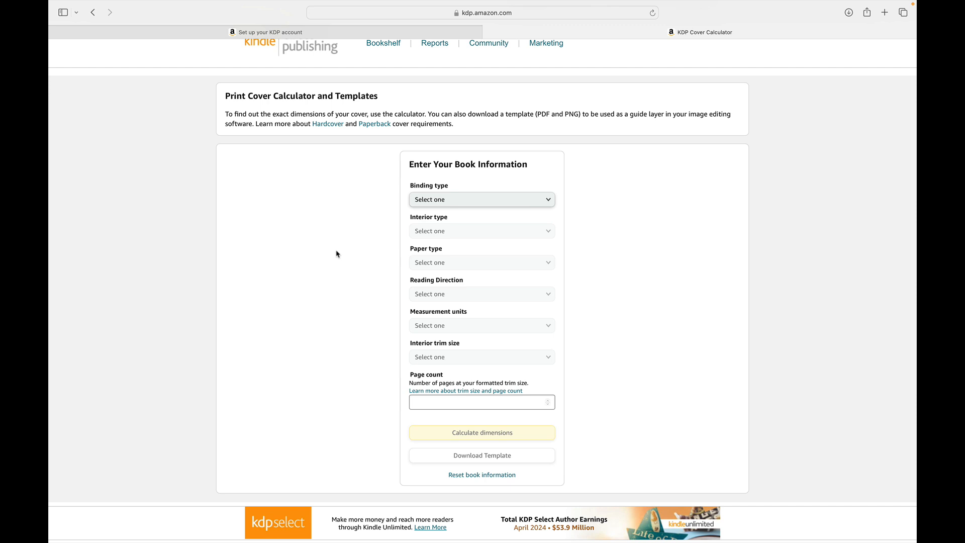
mouse_move(462, 160)
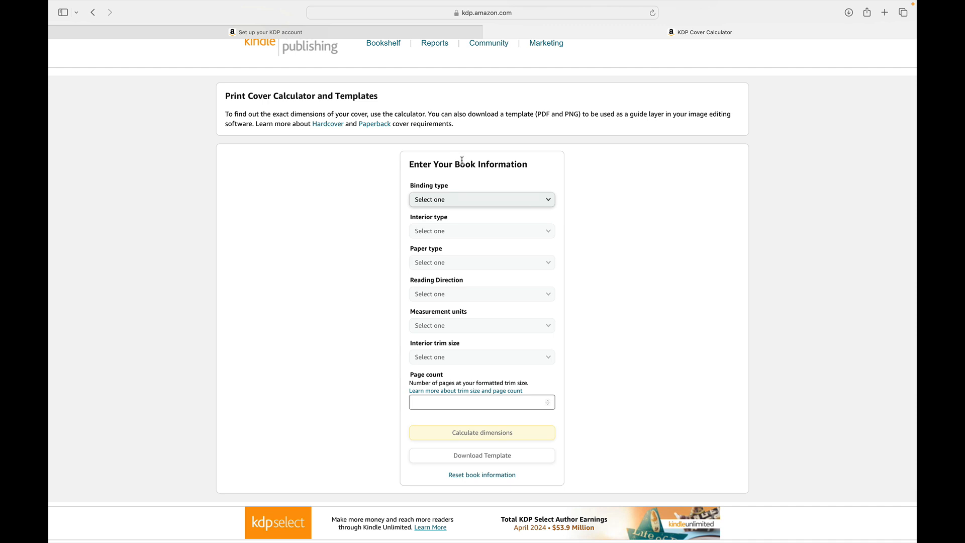
mouse_move(470, 224)
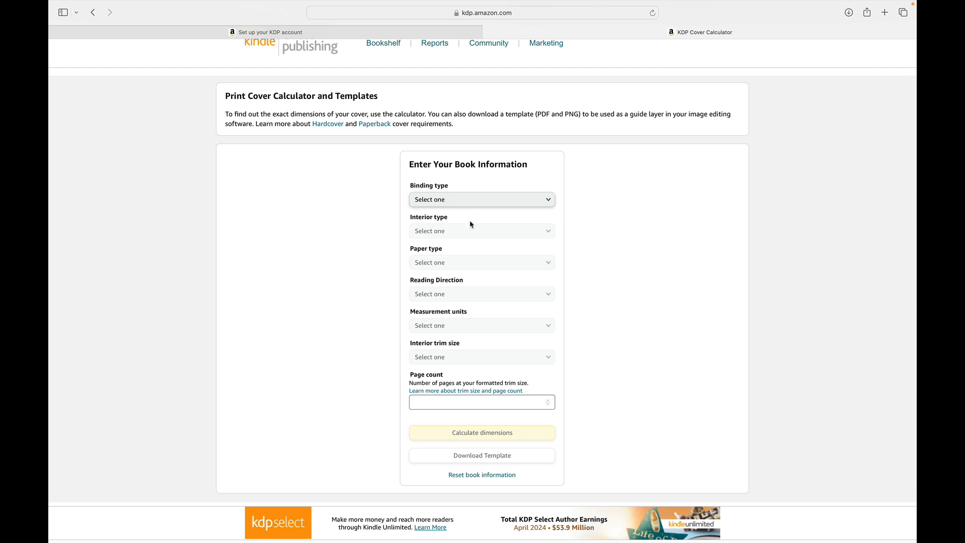
mouse_move(453, 195)
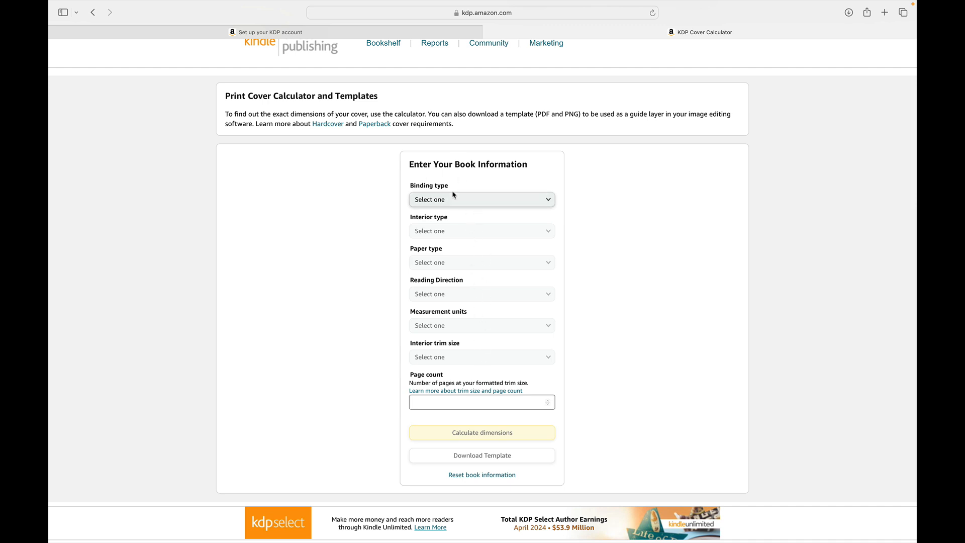
mouse_move(486, 181)
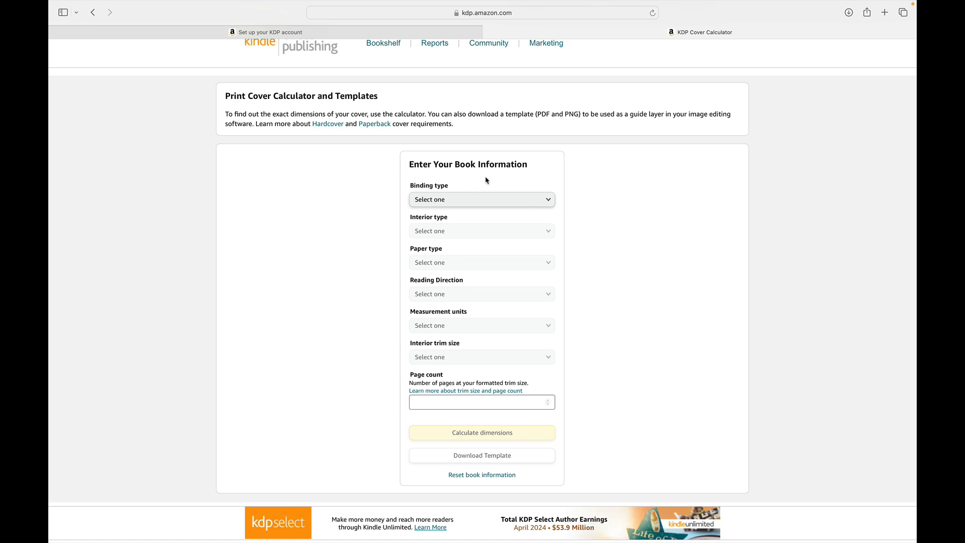
mouse_move(543, 186)
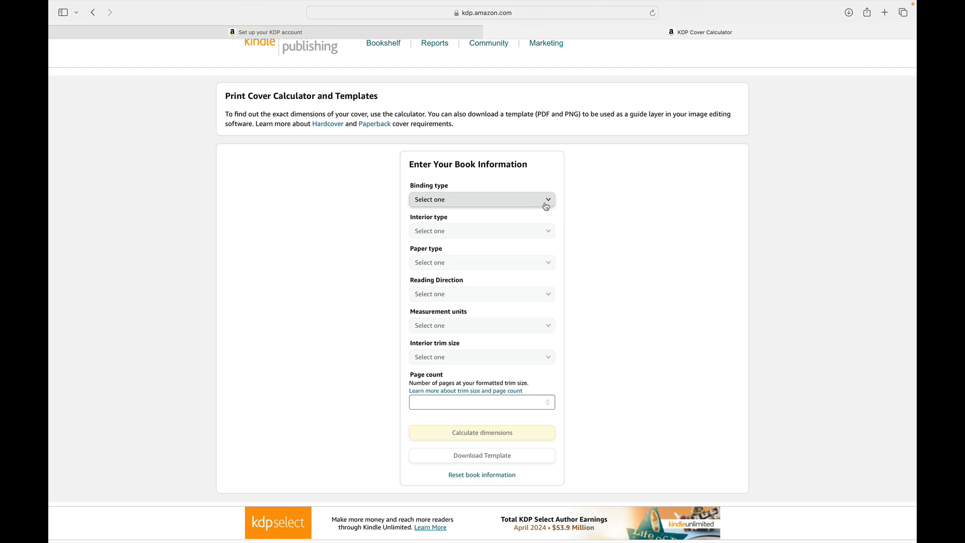
mouse_move(554, 180)
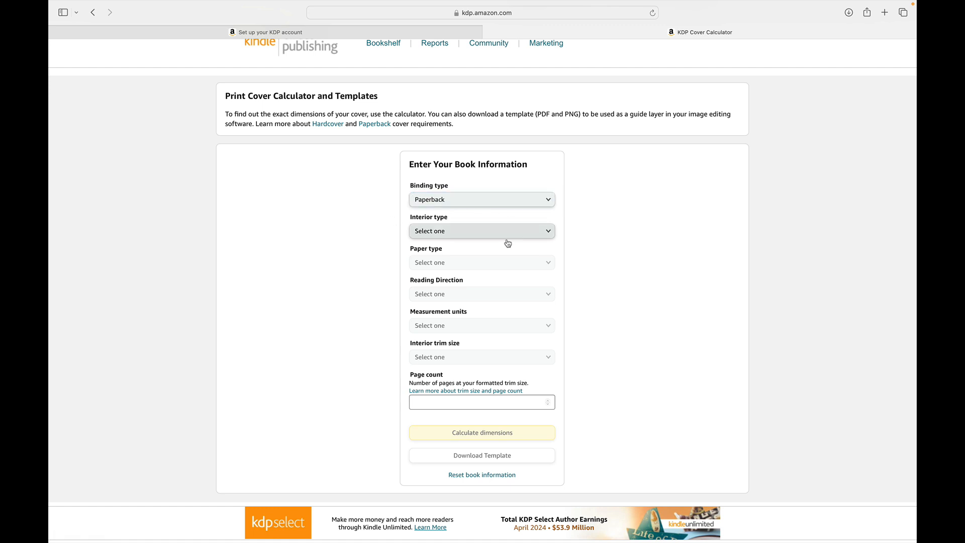
Step: Set interior type to Black & white and paper type to White paper
left_click(483, 230)
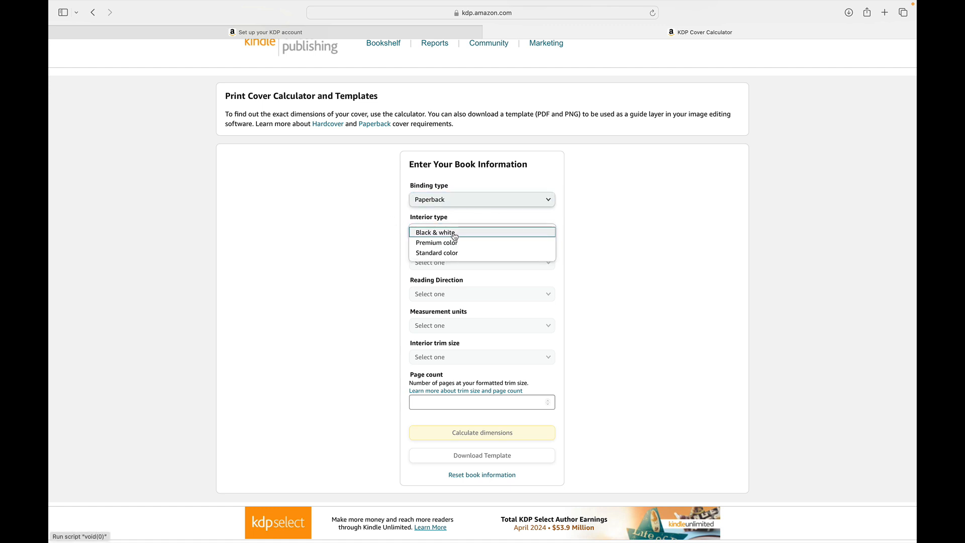
mouse_move(495, 263)
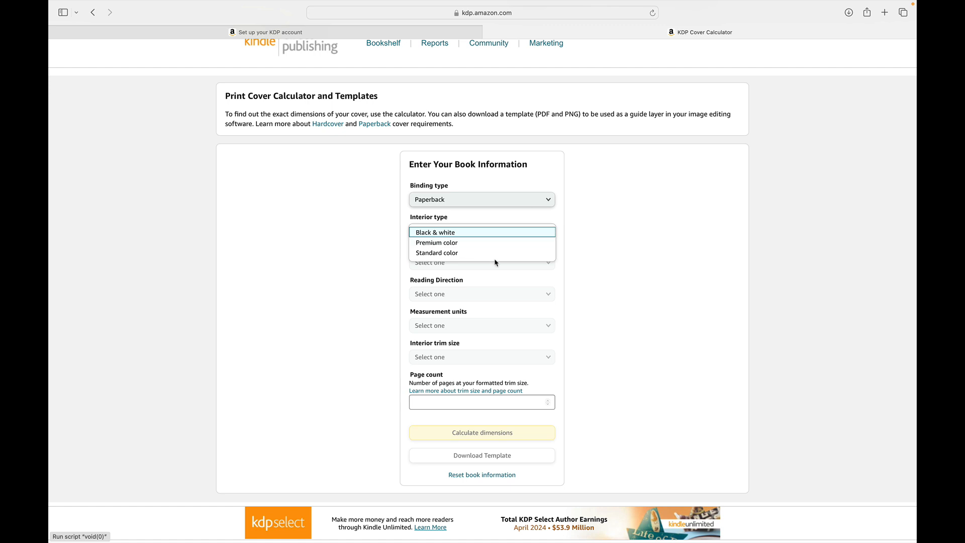
mouse_move(537, 225)
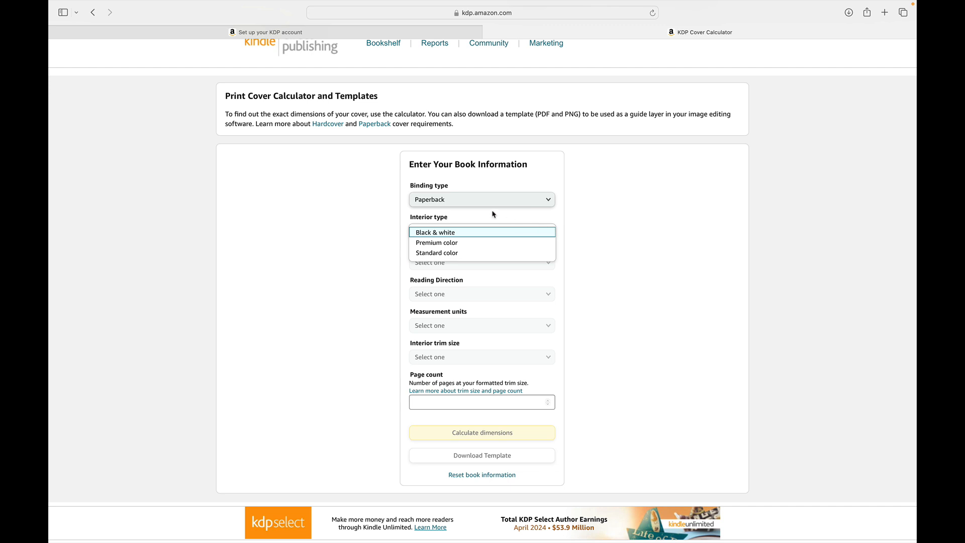
left_click(436, 233)
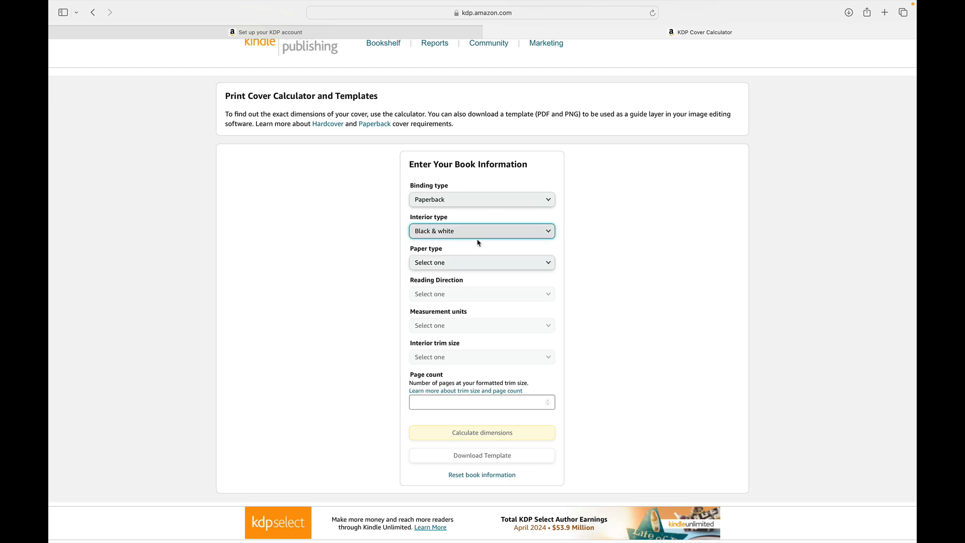
left_click(482, 262)
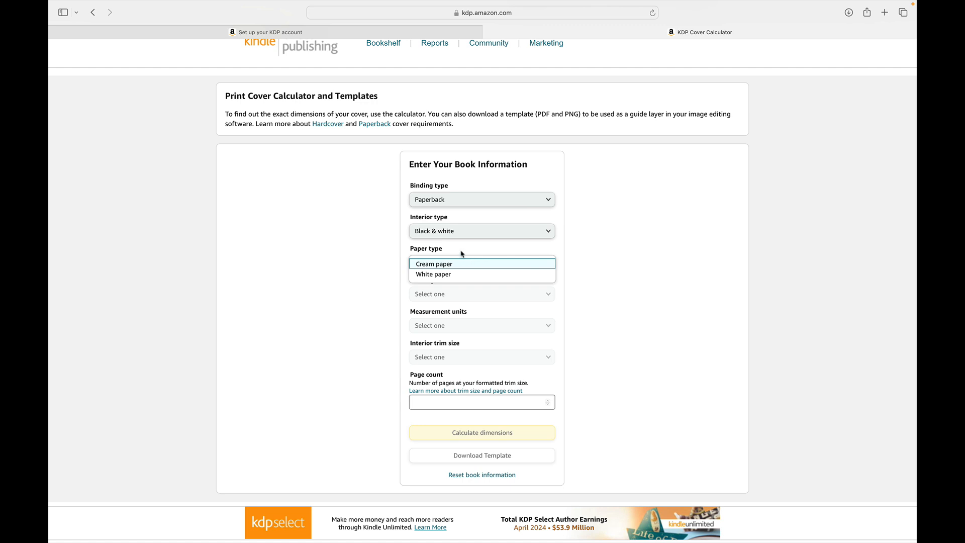
left_click(433, 274)
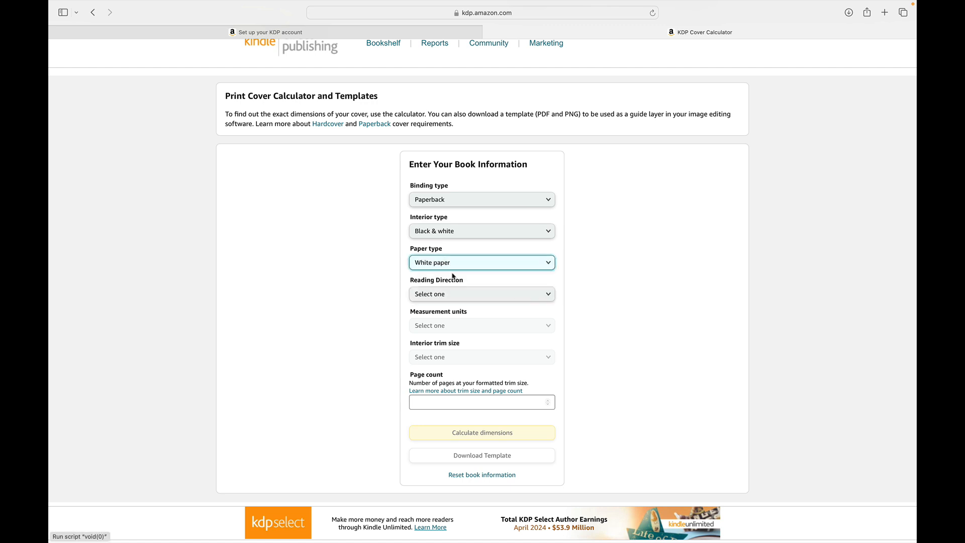
left_click(482, 294)
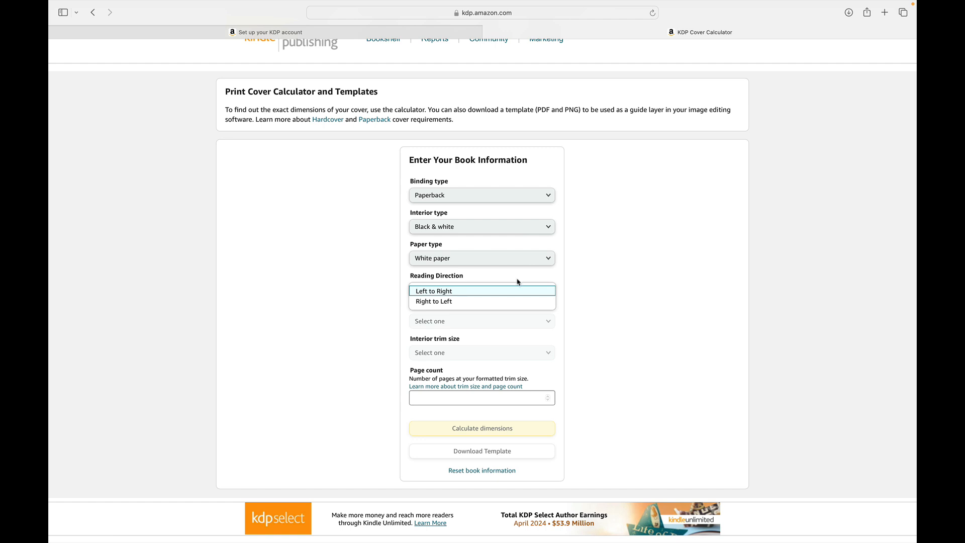
mouse_move(517, 283)
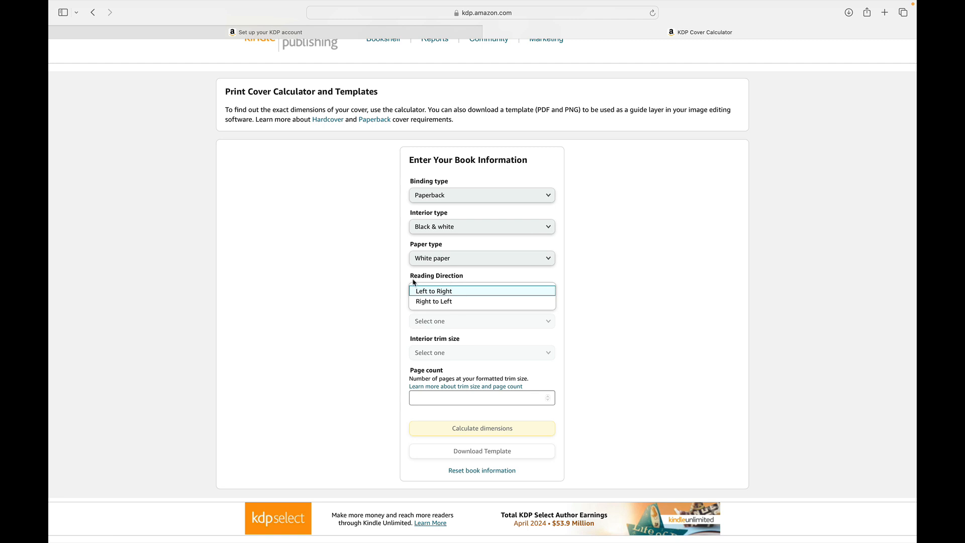
mouse_move(455, 288)
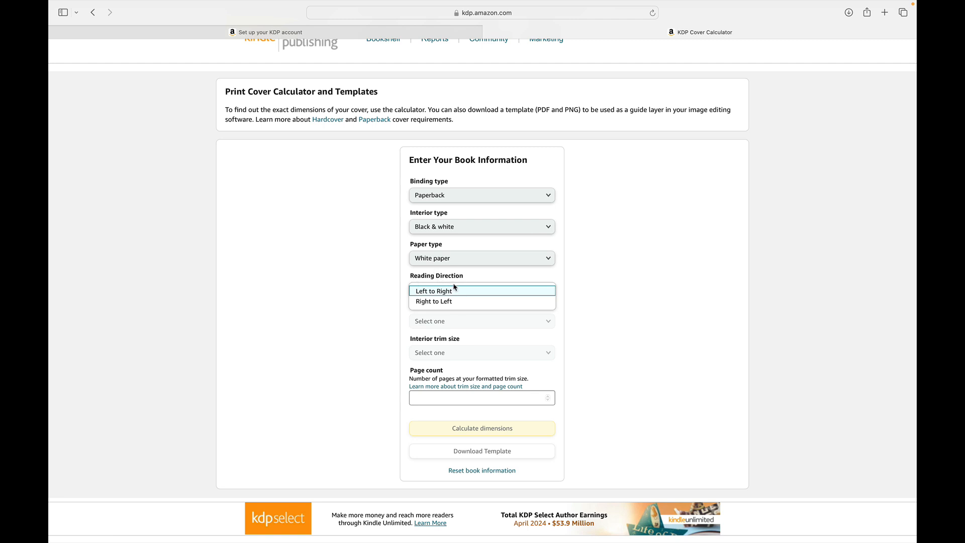
mouse_move(469, 289)
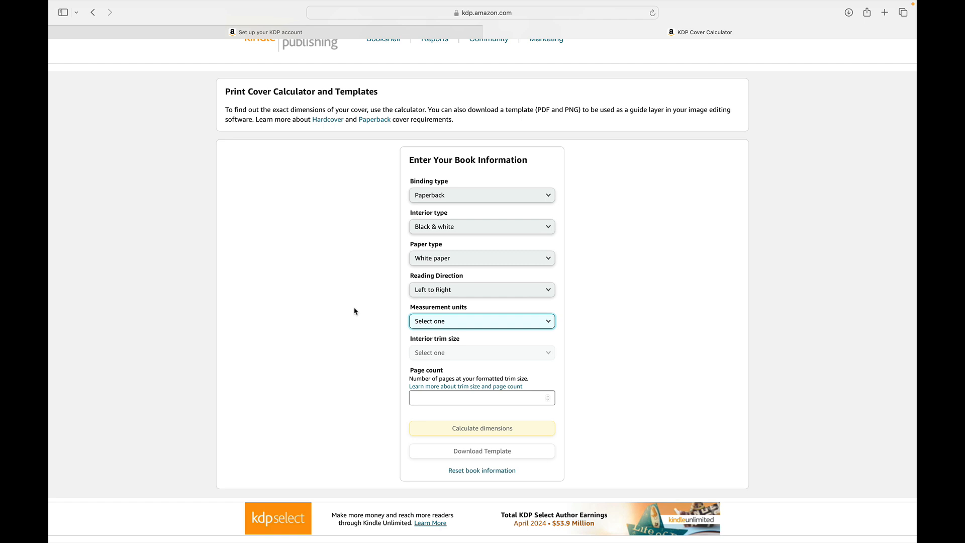
Step: Choose Left to Right as the book's reading direction
left_click(481, 290)
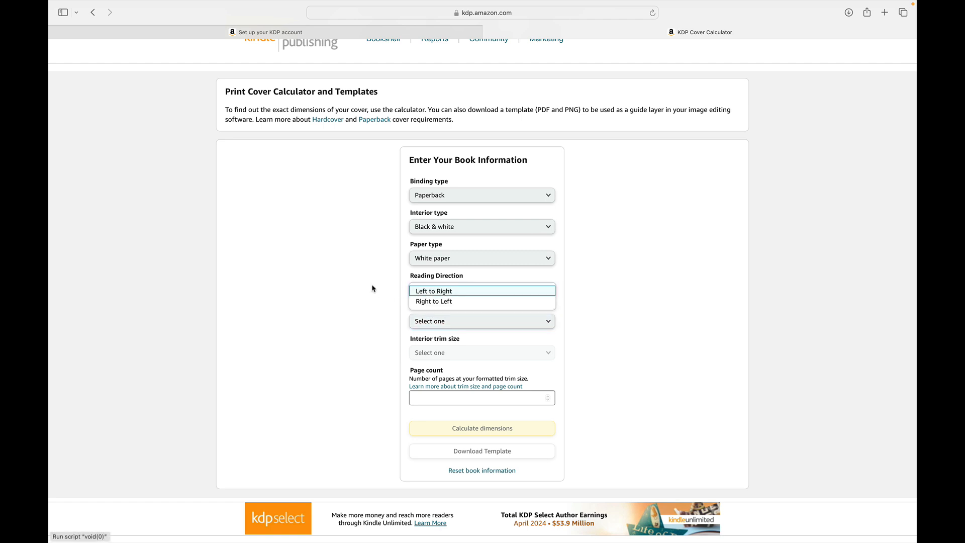
left_click(482, 290)
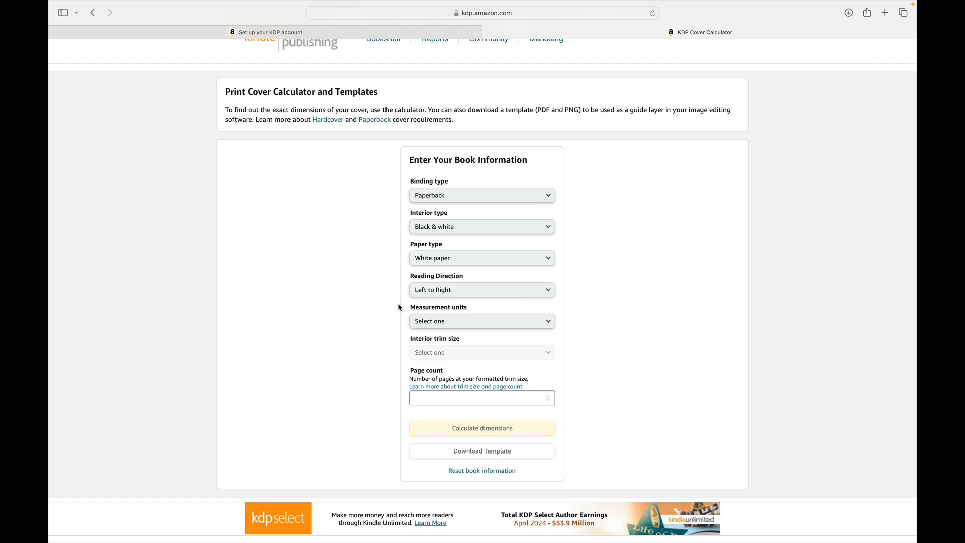
mouse_move(381, 305)
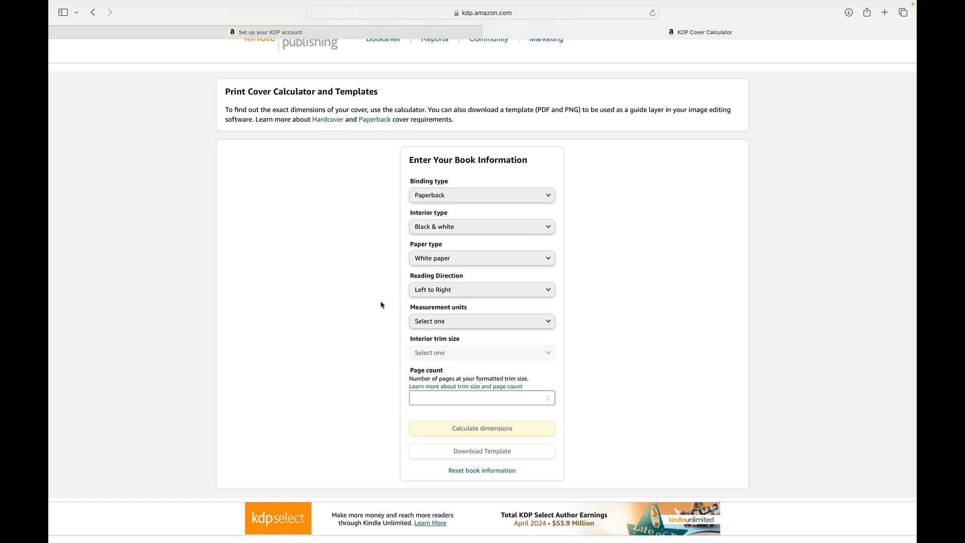
mouse_move(562, 326)
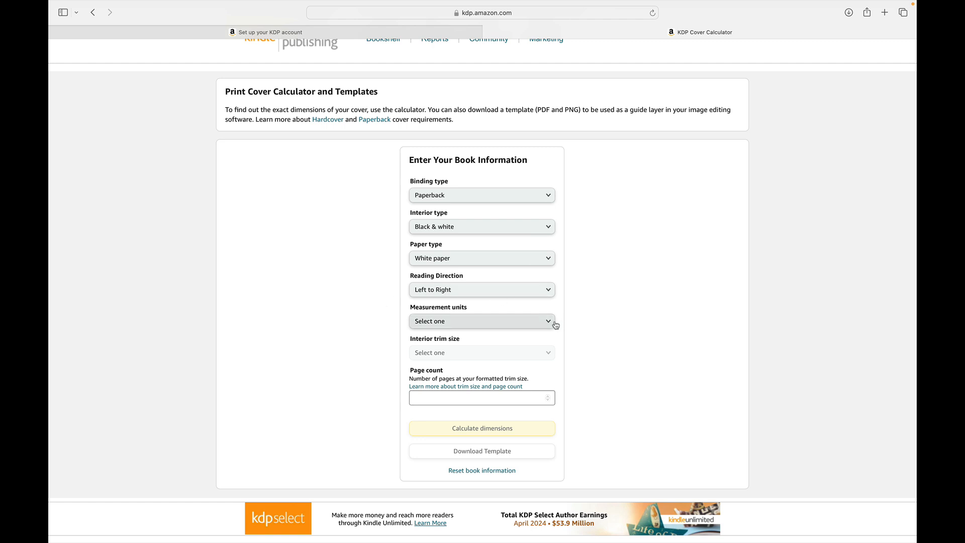
Step: Set units to inches and download the 100-page 8.5 x 11 in cover template
left_click(482, 428)
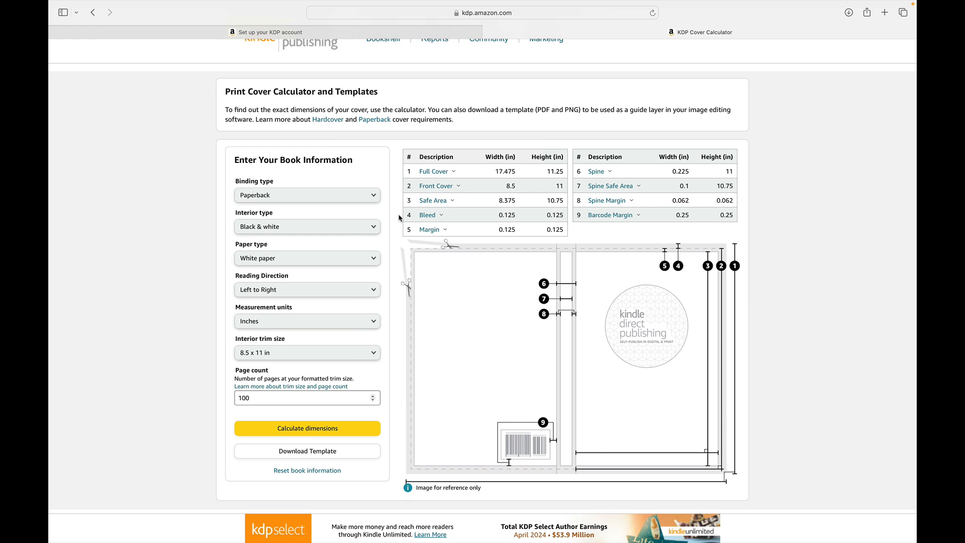
mouse_move(506, 154)
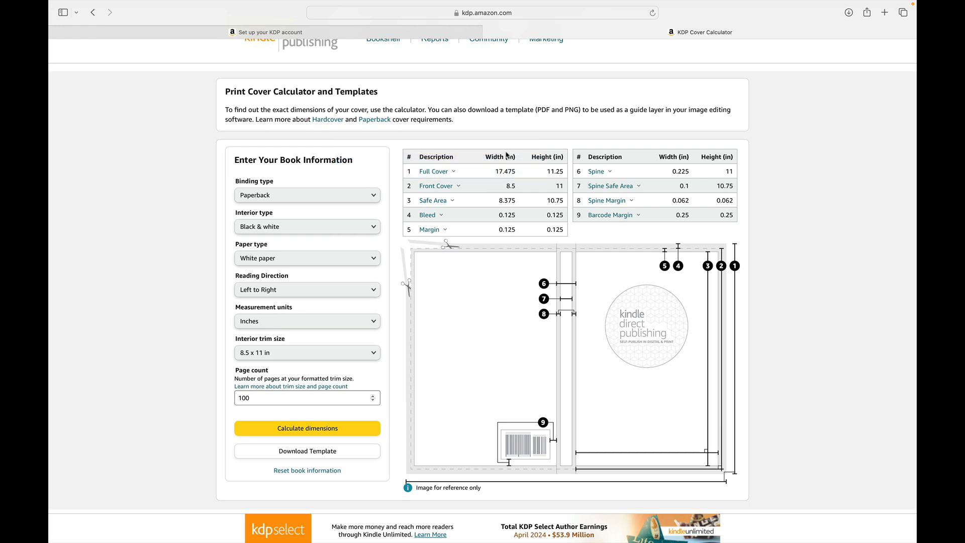
mouse_move(778, 233)
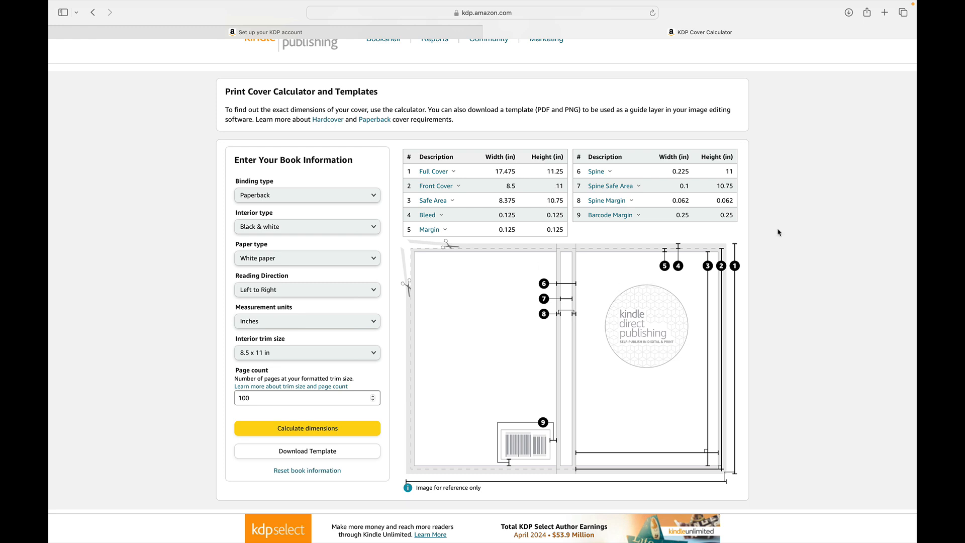
mouse_move(576, 397)
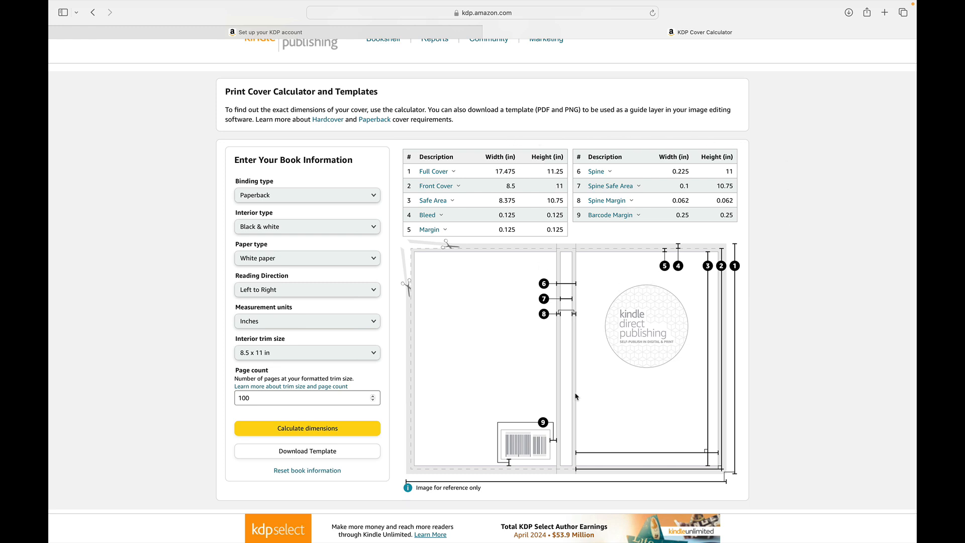
mouse_move(570, 399)
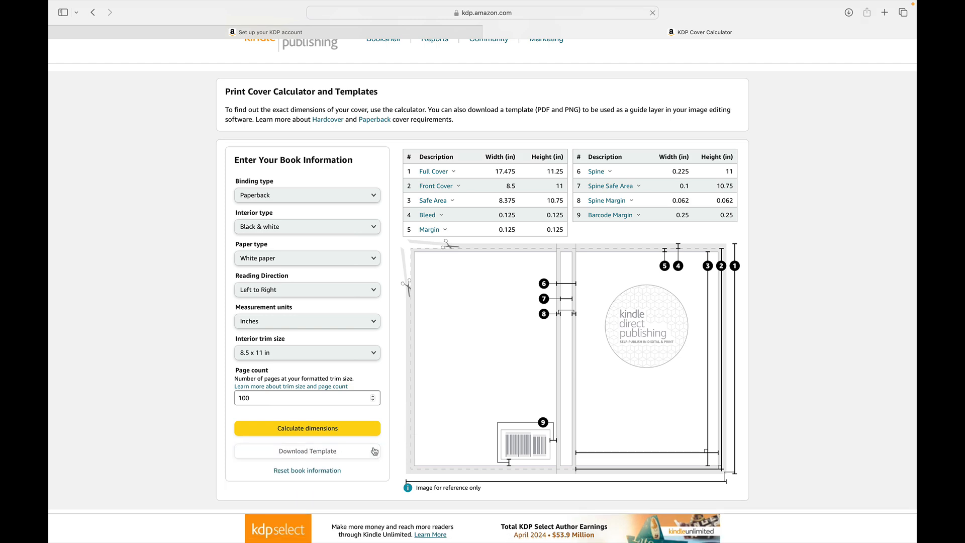
left_click(307, 451)
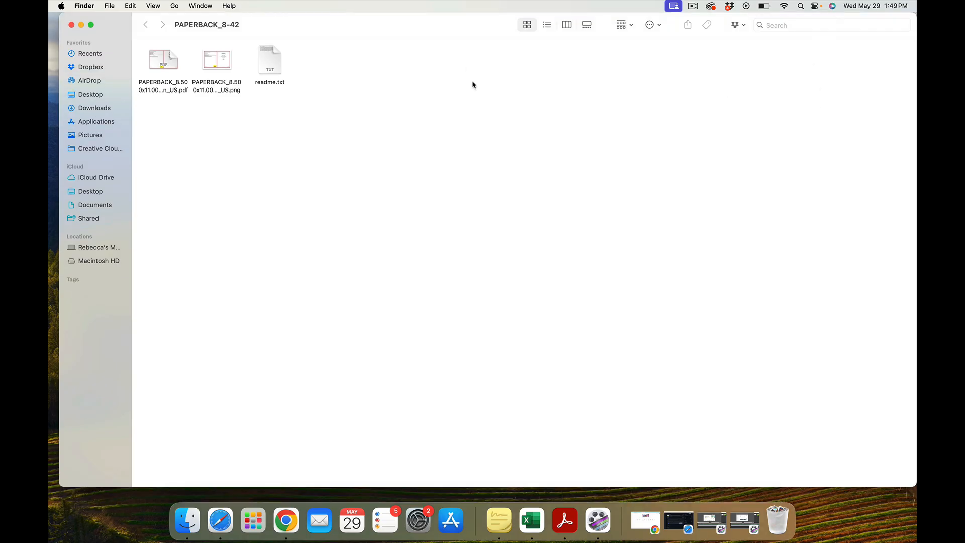
mouse_move(220, 49)
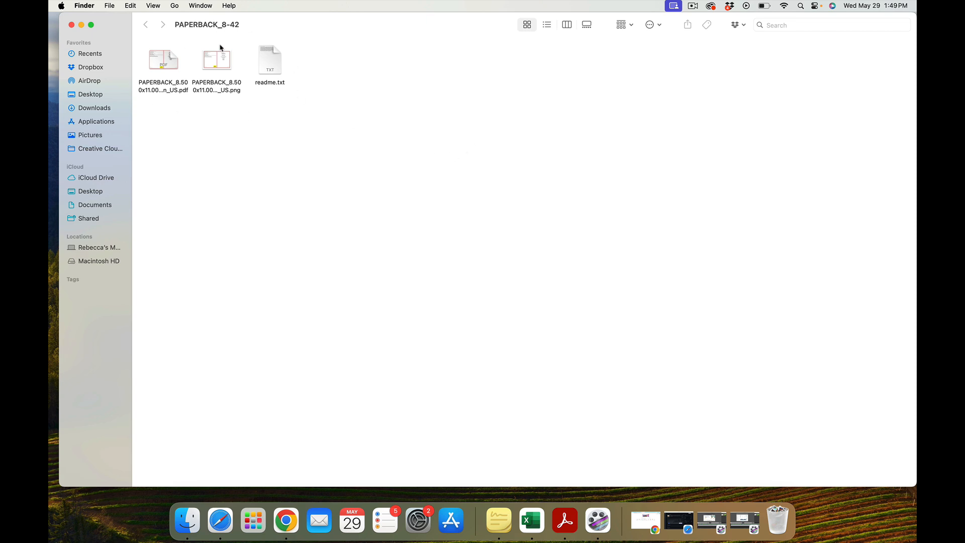
mouse_move(491, 199)
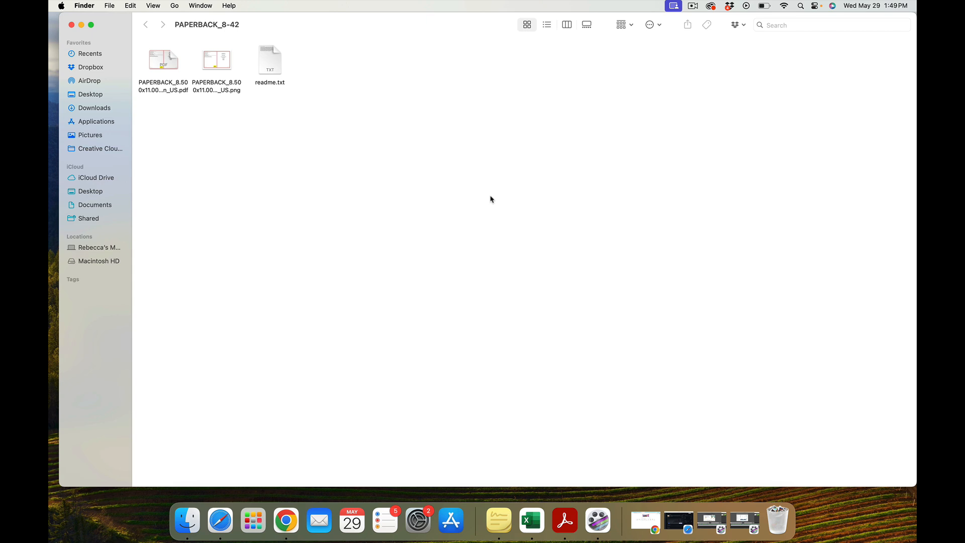
mouse_move(286, 163)
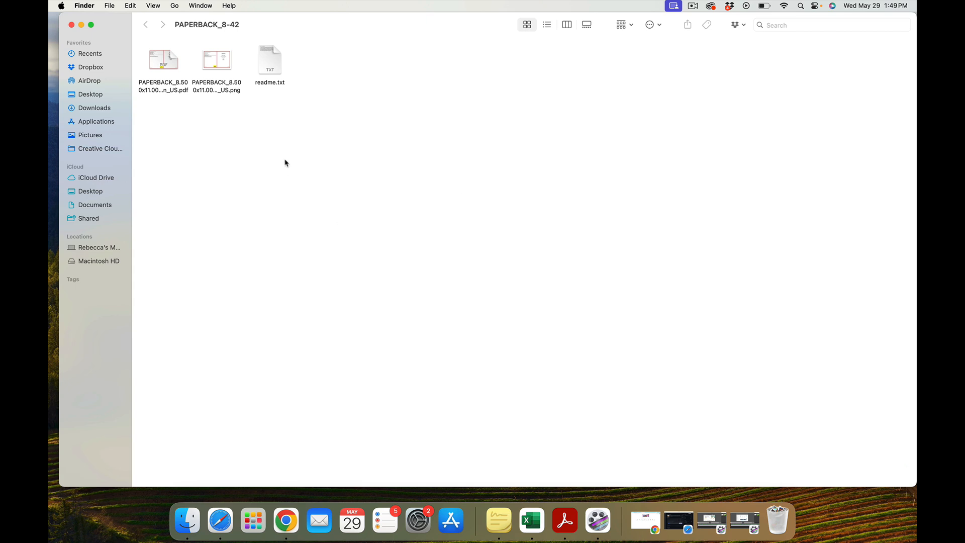
mouse_move(173, 62)
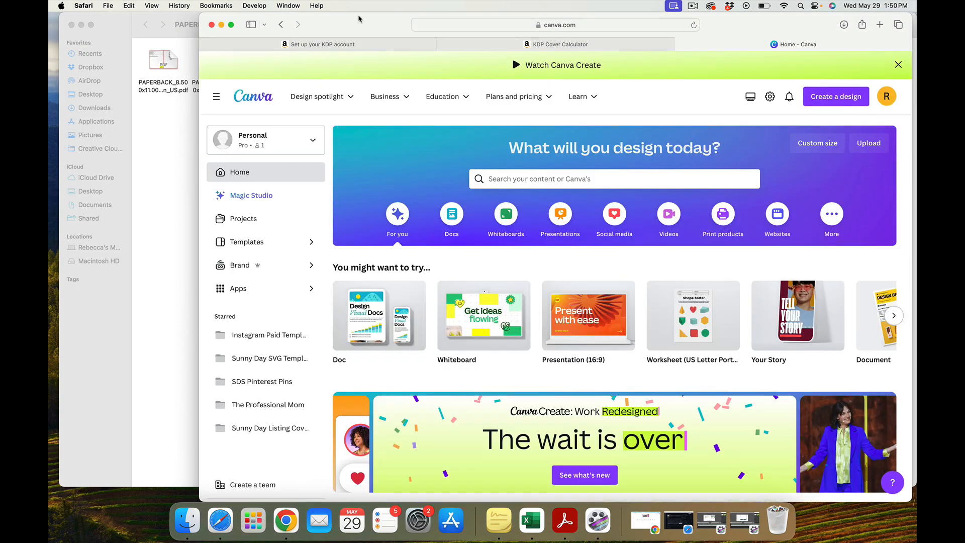
Step: Place the PAPERBACK_8-42 template folder window beside Canva's home page
left_click(163, 61)
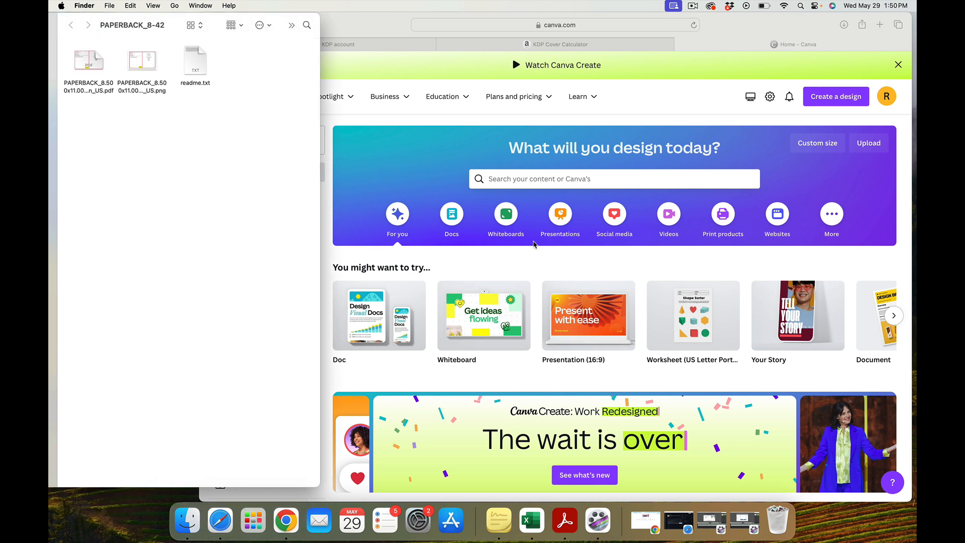
mouse_move(534, 258)
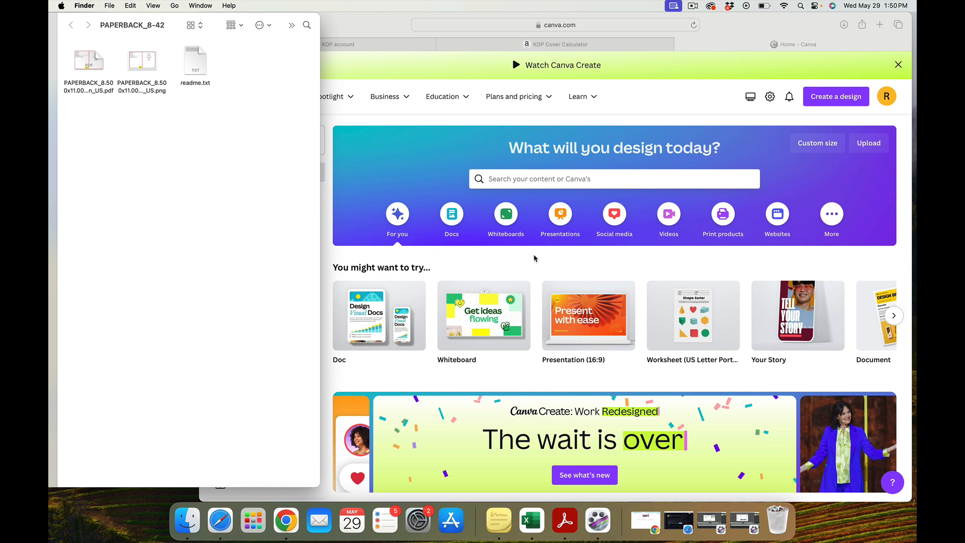
mouse_move(192, 259)
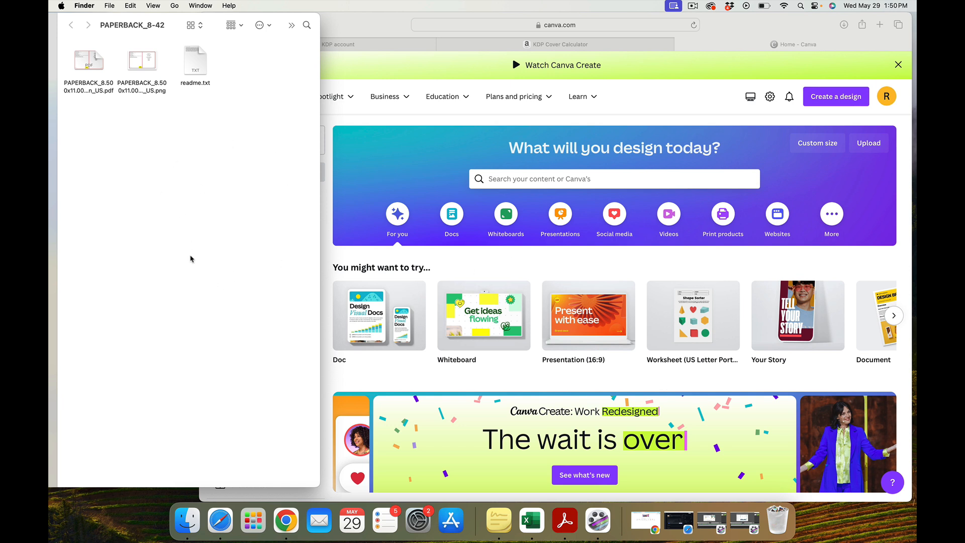
mouse_move(167, 233)
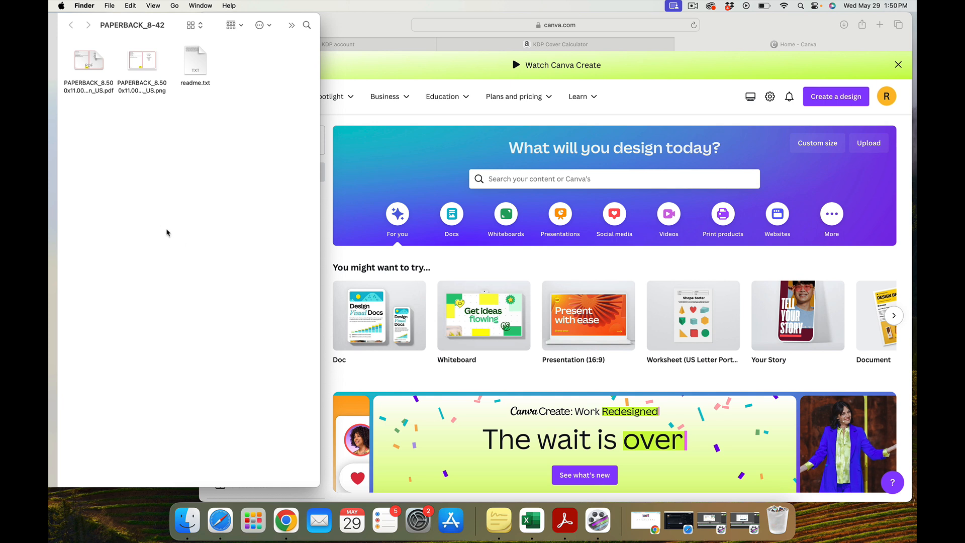
mouse_move(858, 120)
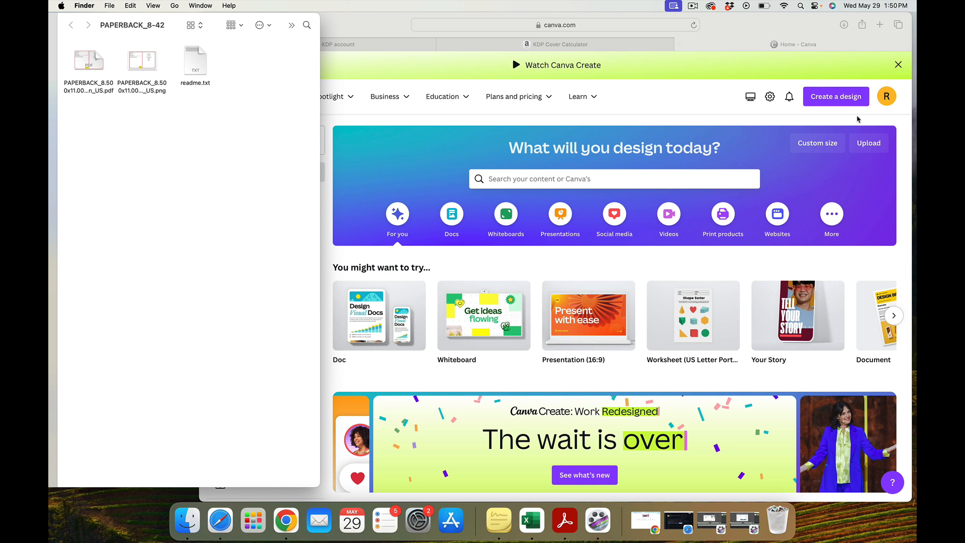
mouse_move(417, 147)
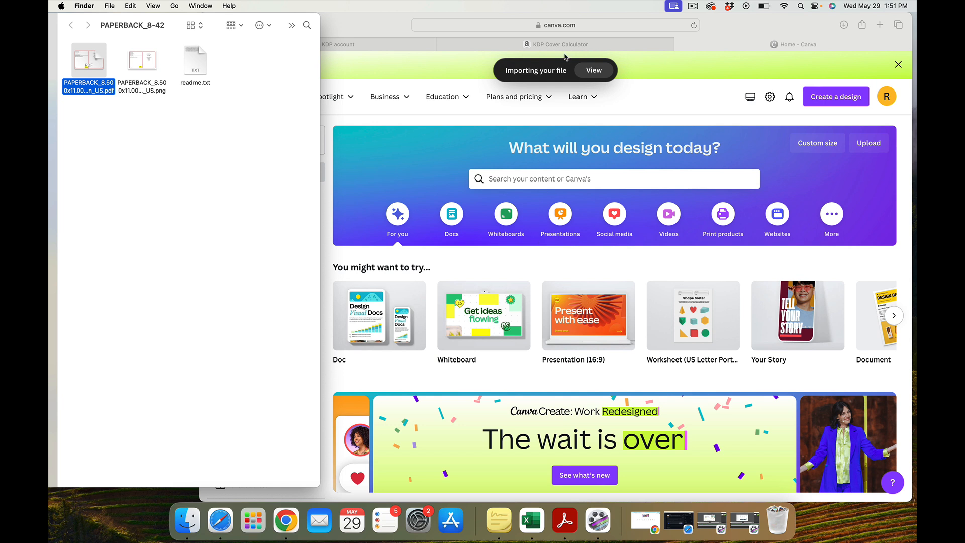
mouse_move(573, 74)
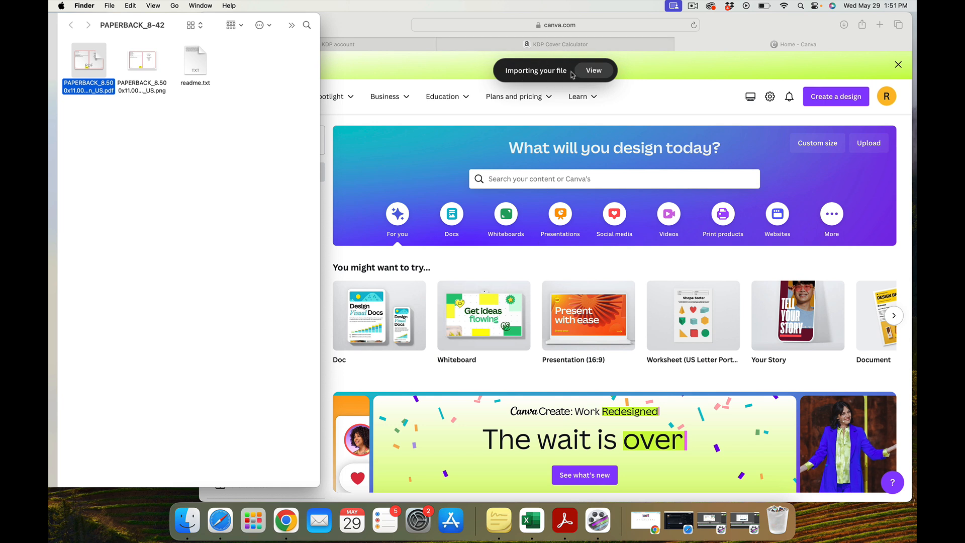
mouse_move(545, 76)
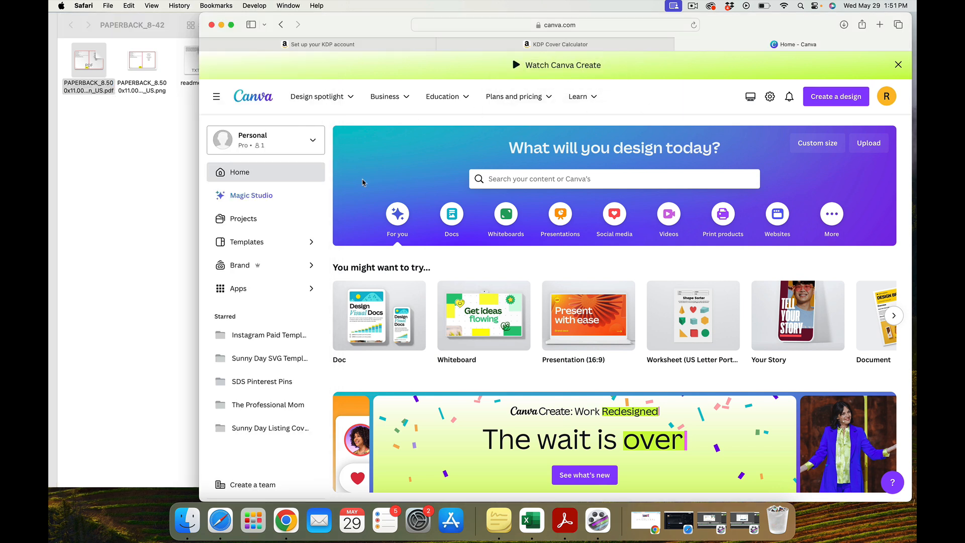
mouse_move(604, 89)
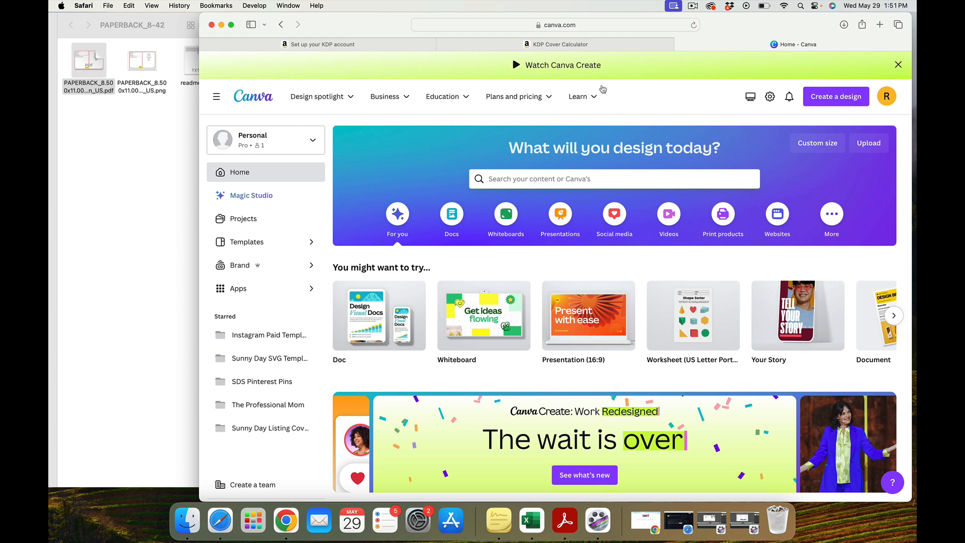
mouse_move(644, 94)
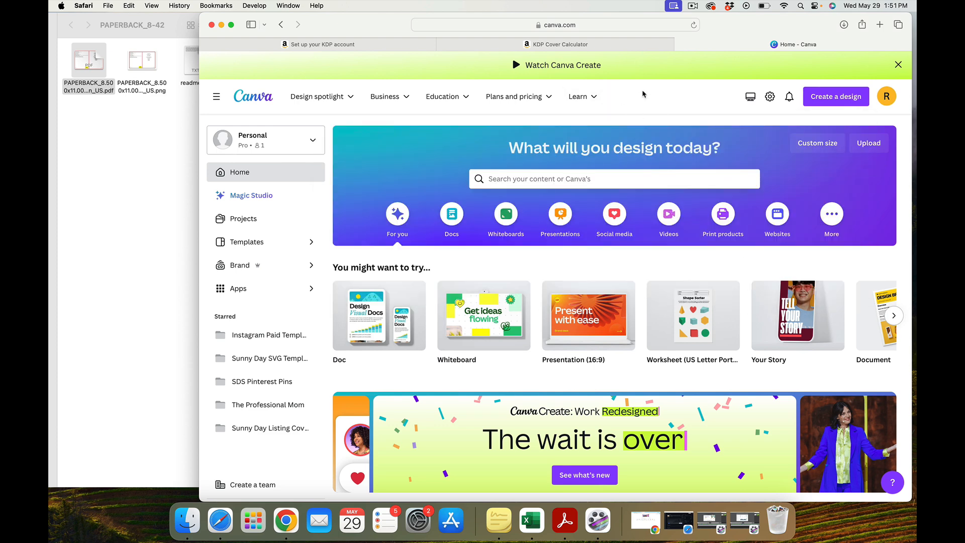
Step: Open the PAPERBACK design from Recent designs and close the File Import Feedback panel
scroll("down", 3)
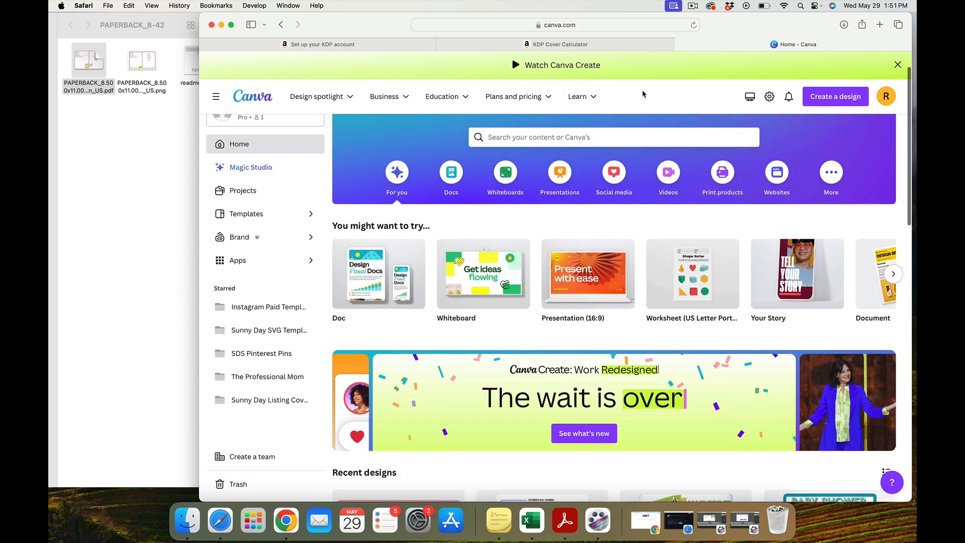
scroll("down", 3)
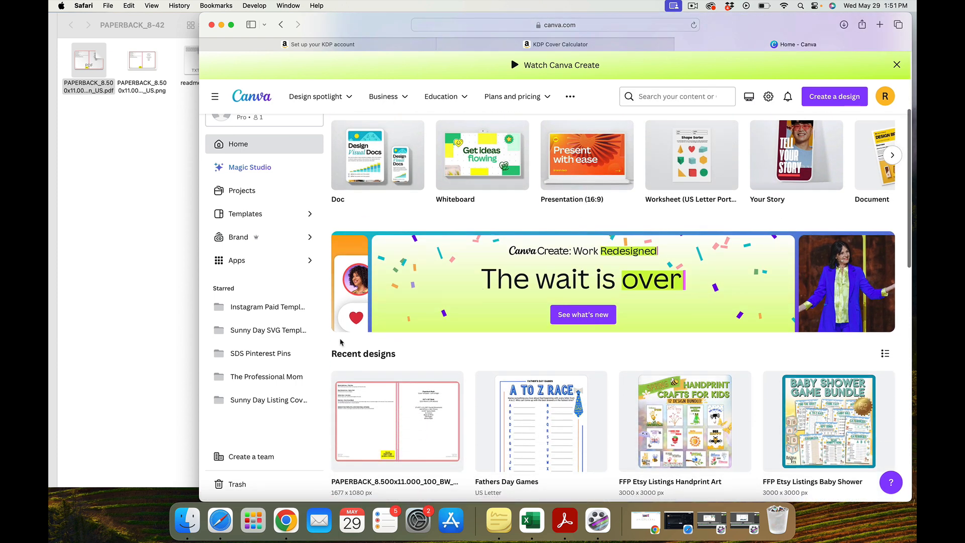
mouse_move(388, 412)
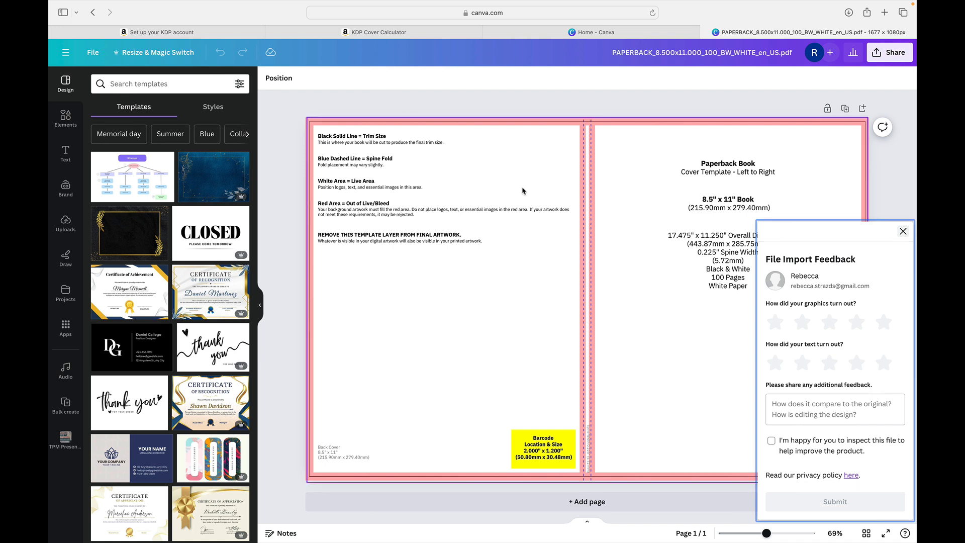
mouse_move(837, 303)
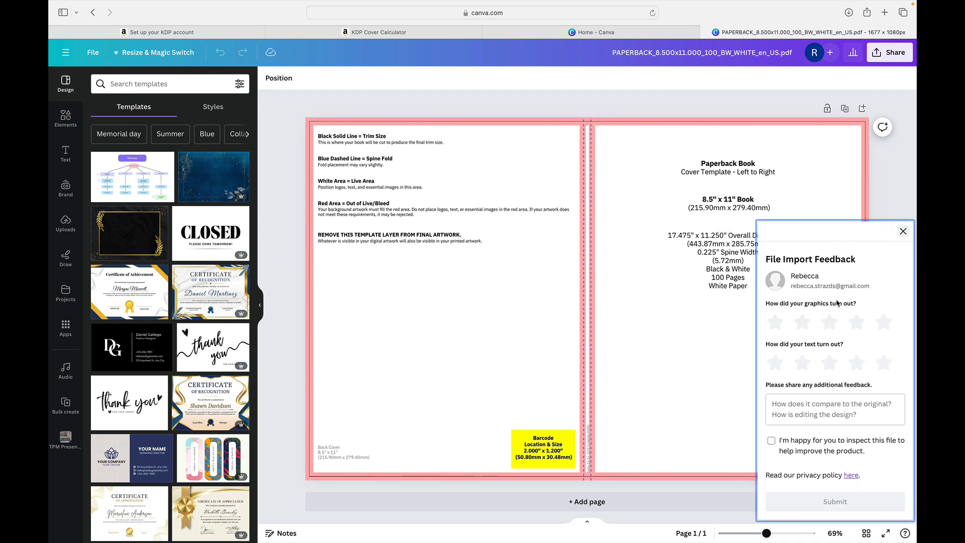
left_click(903, 231)
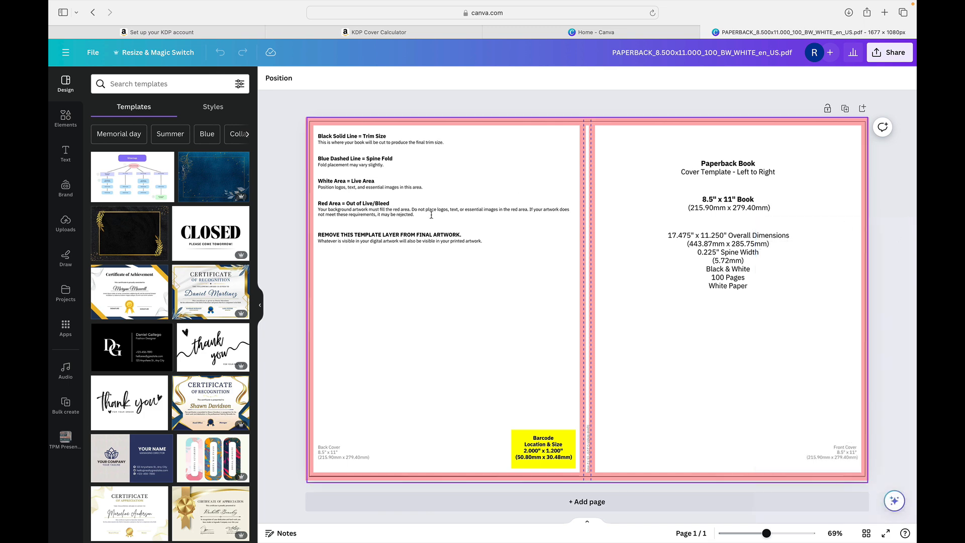
Step: Collapse the left Templates panel so the cover template fills the editor
left_click(64, 83)
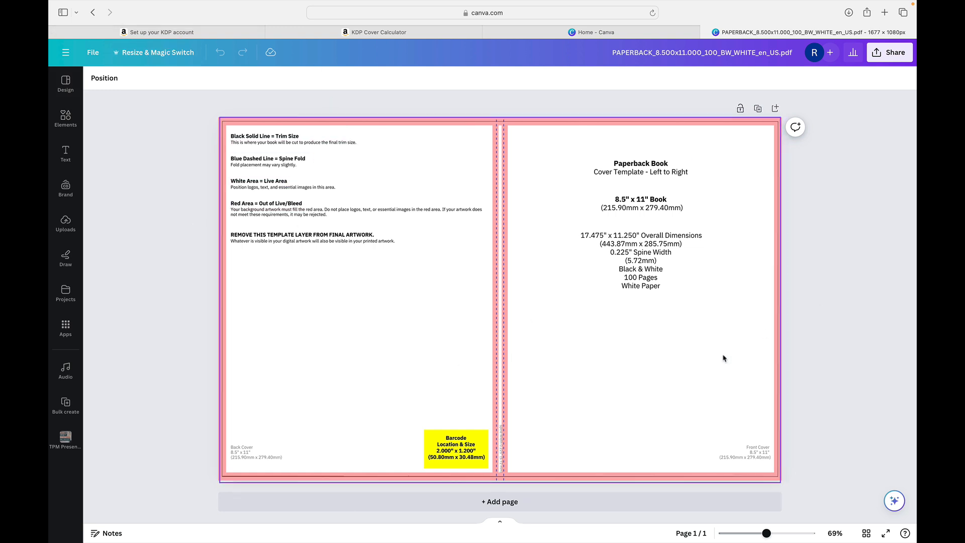
mouse_move(663, 397)
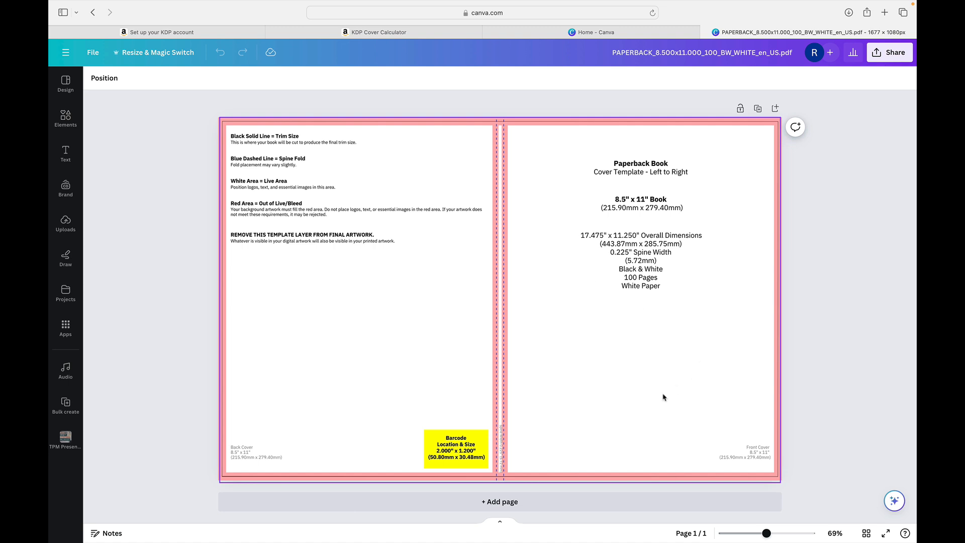
mouse_move(655, 401)
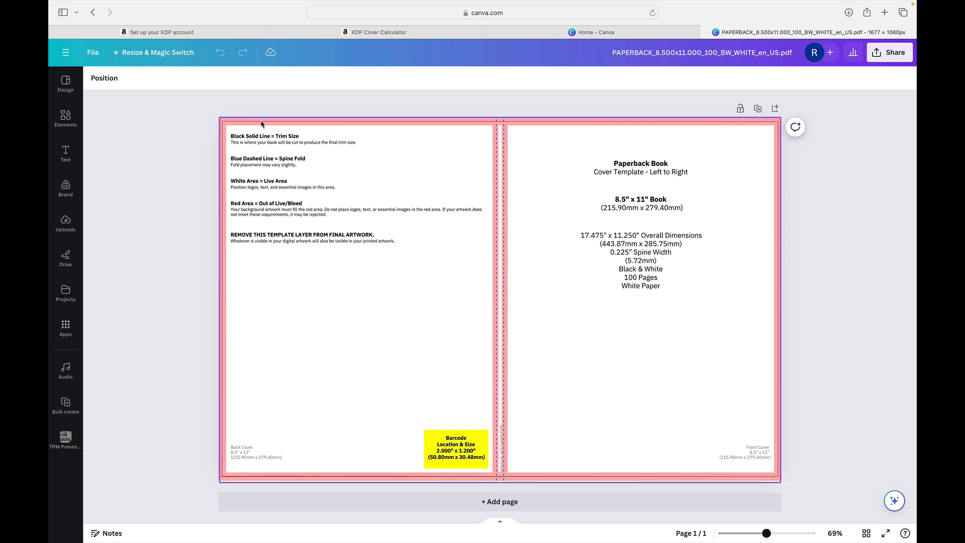
mouse_move(284, 207)
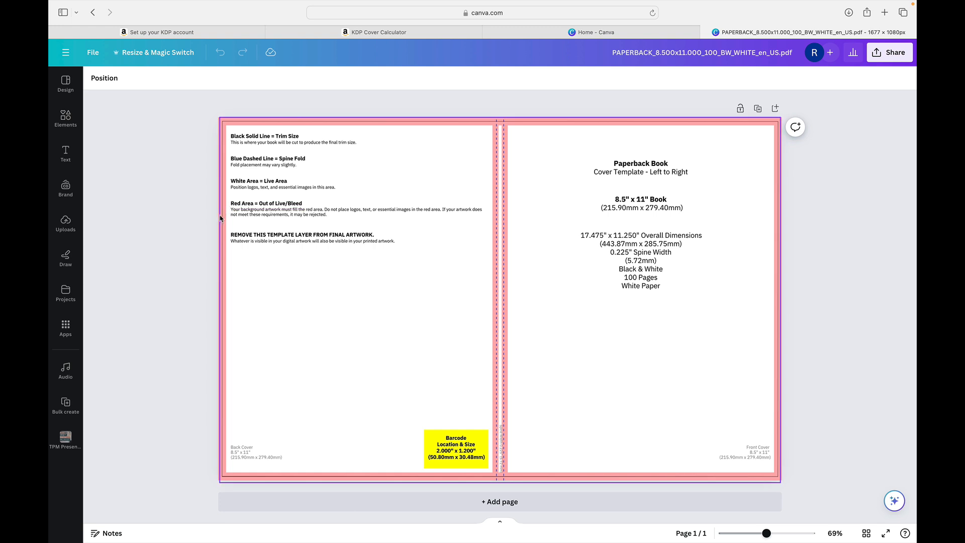
mouse_move(456, 121)
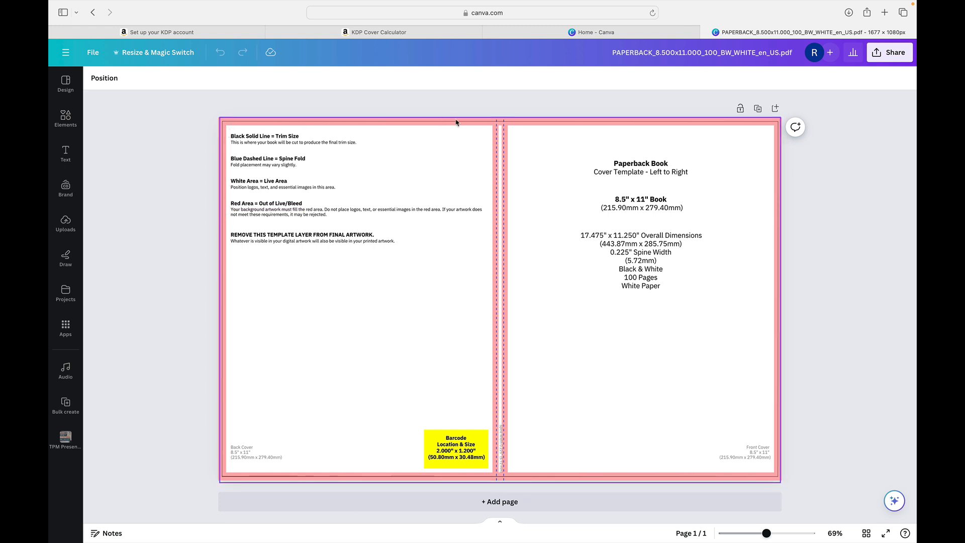
mouse_move(518, 123)
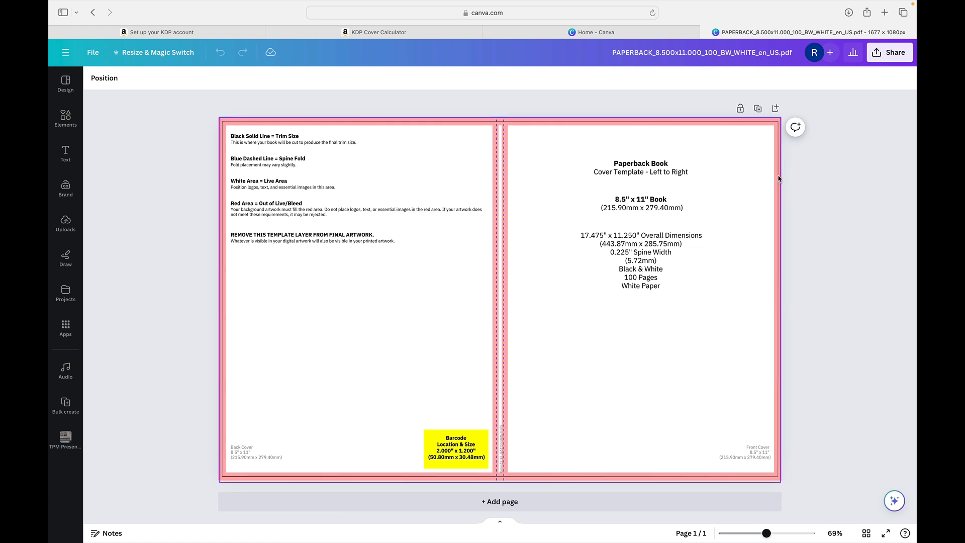
mouse_move(774, 177)
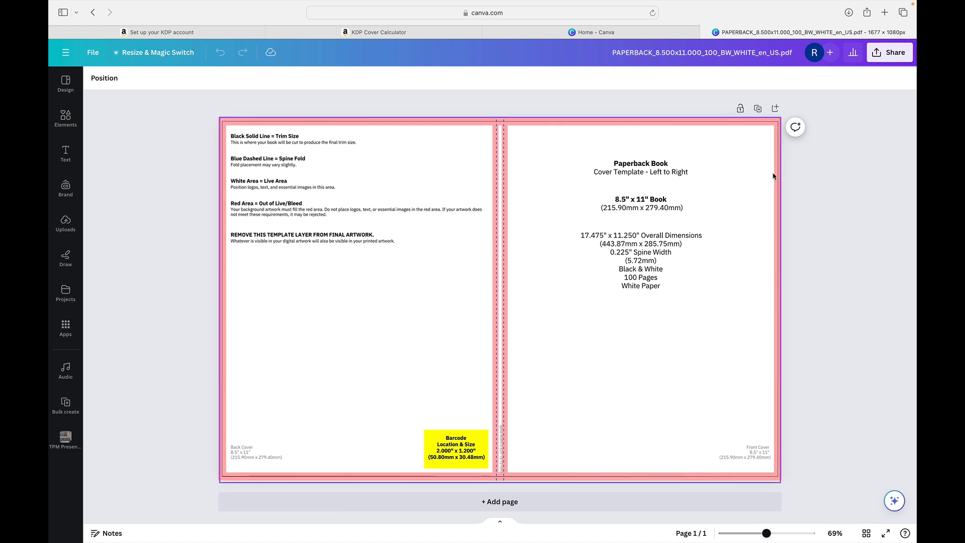
mouse_move(431, 130)
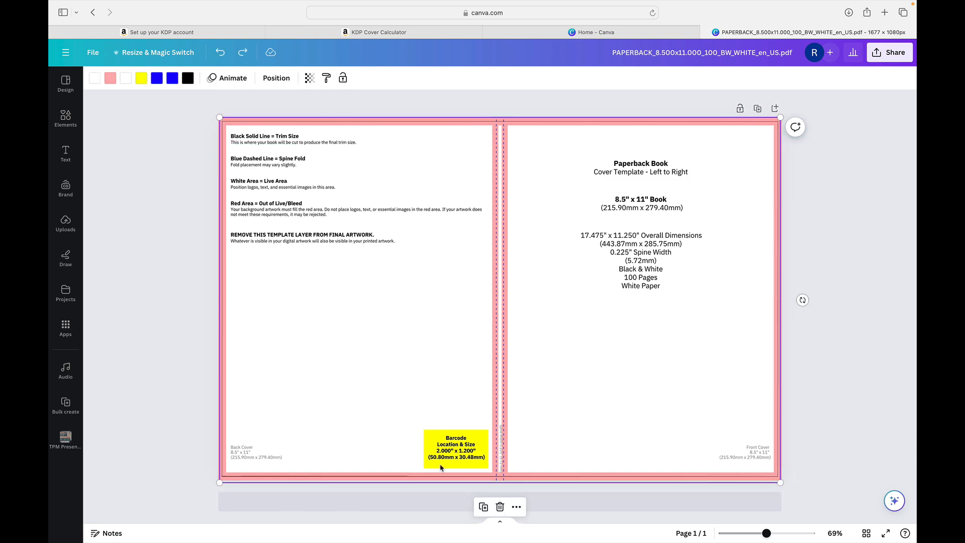
mouse_move(440, 431)
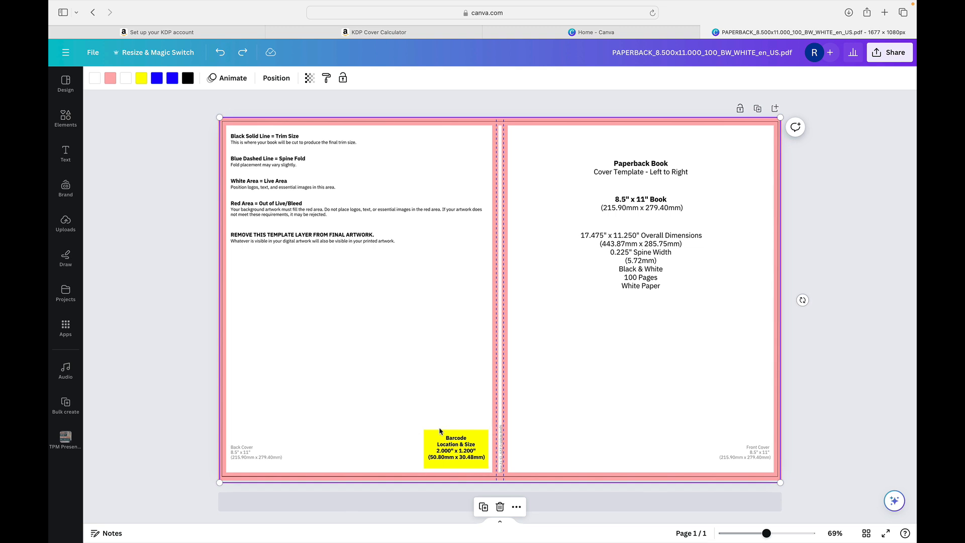
mouse_move(318, 359)
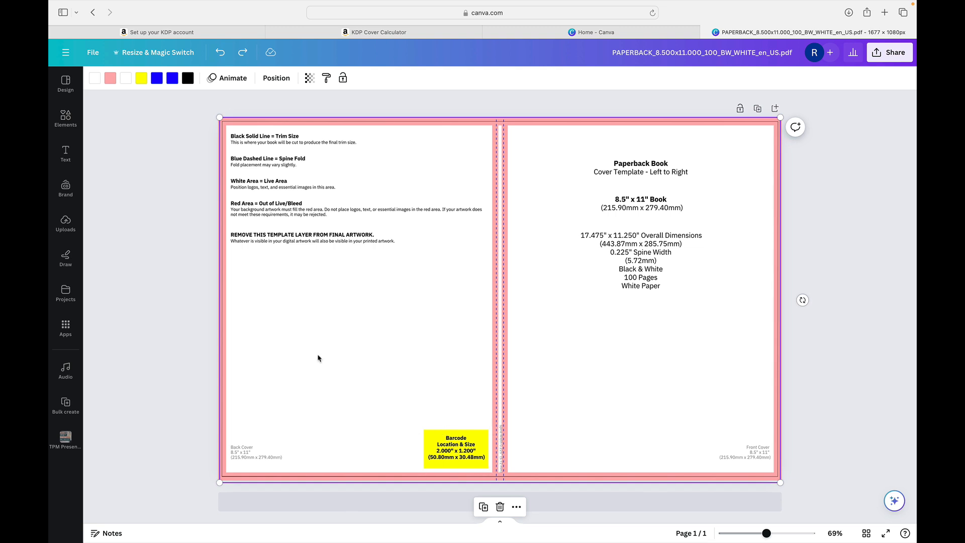
mouse_move(238, 359)
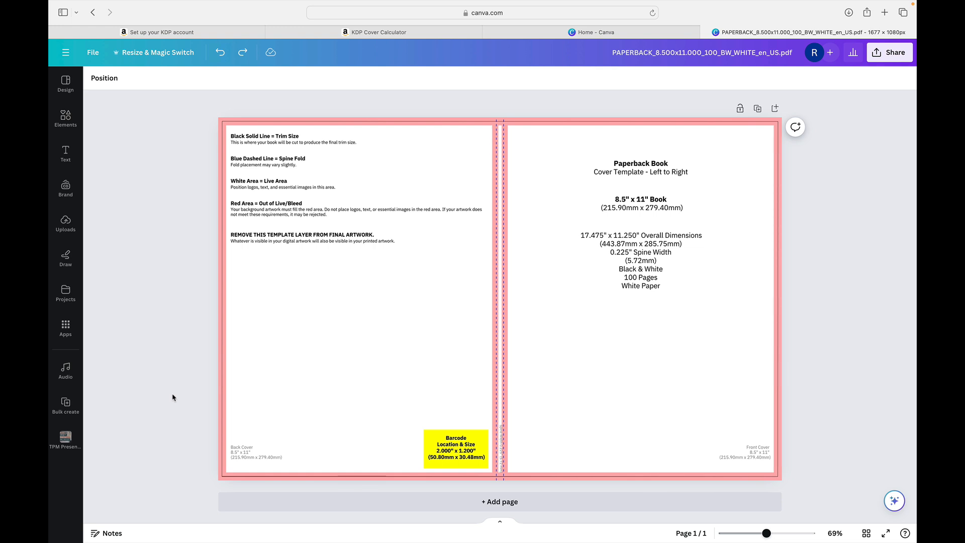
mouse_move(184, 399)
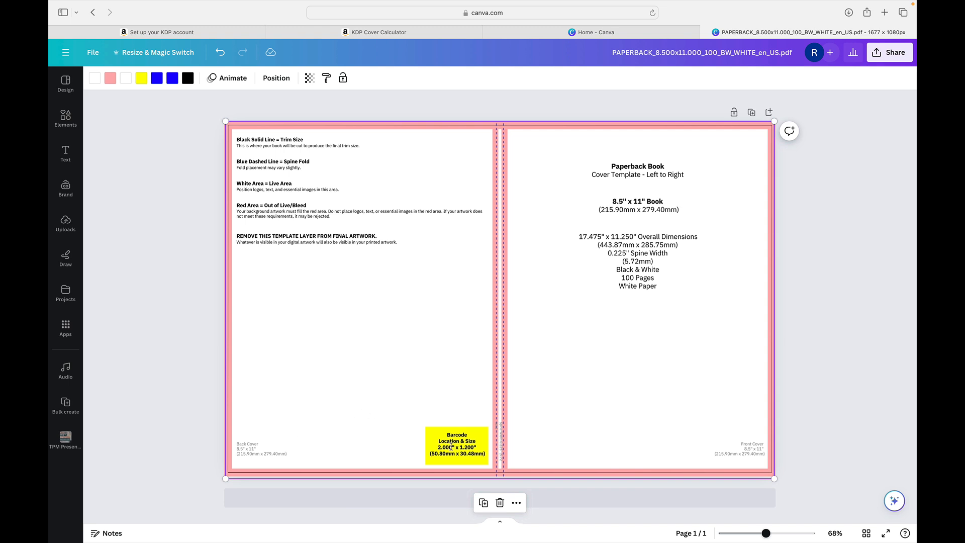
left_click(753, 450)
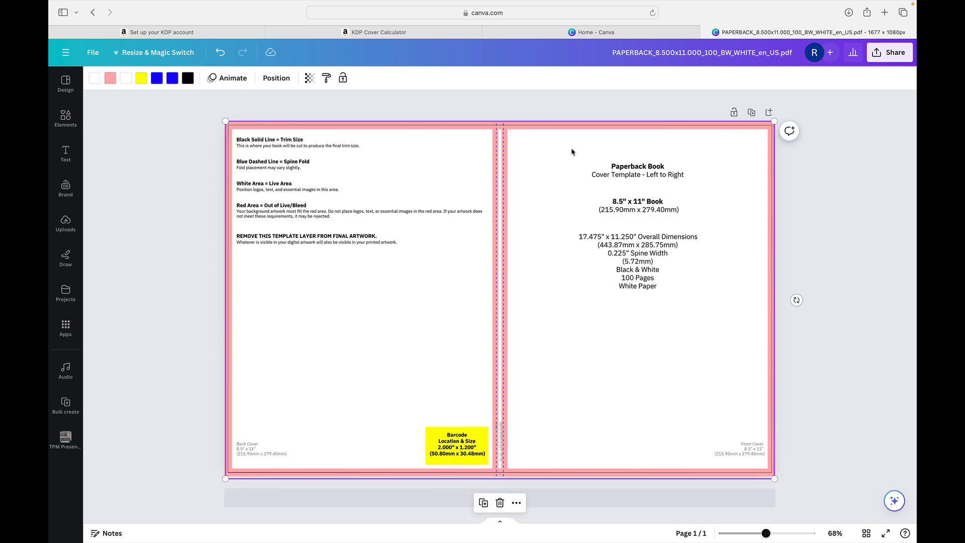
left_click(457, 445)
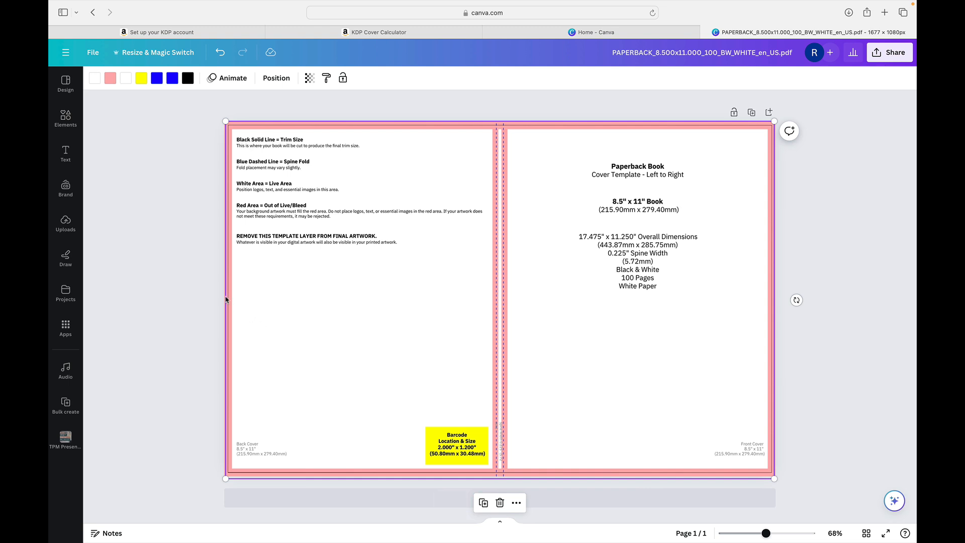
mouse_move(178, 175)
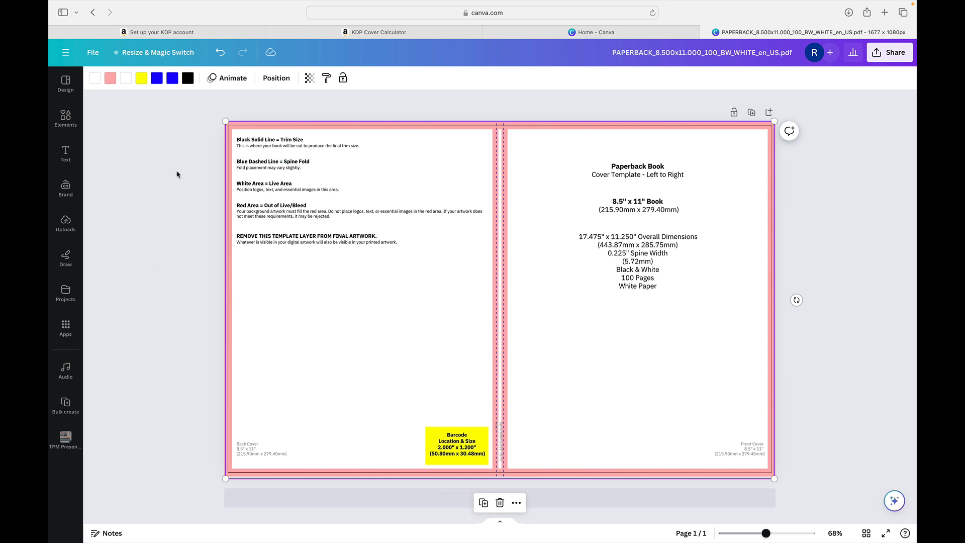
Step: Ungroup the KDP template elements and lower their transparency
left_click(178, 175)
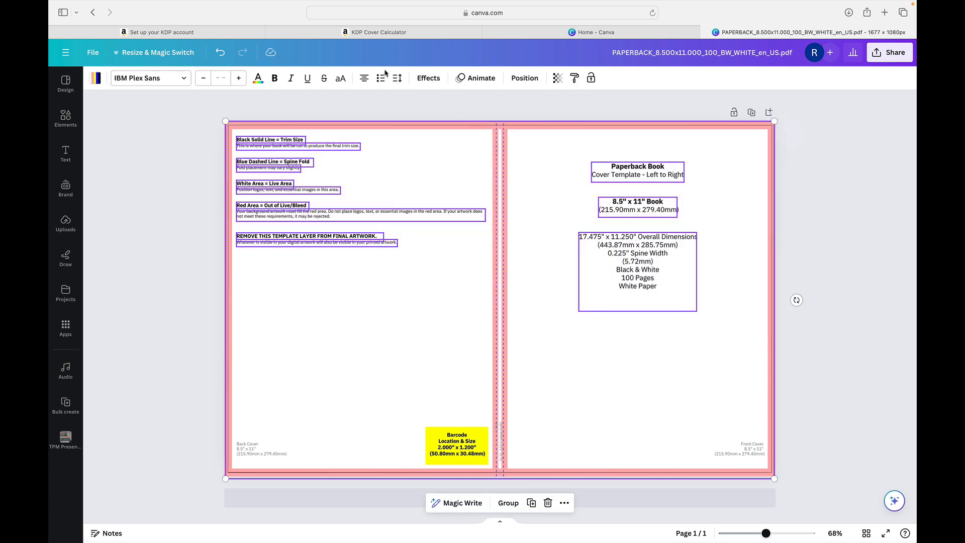
mouse_move(676, 296)
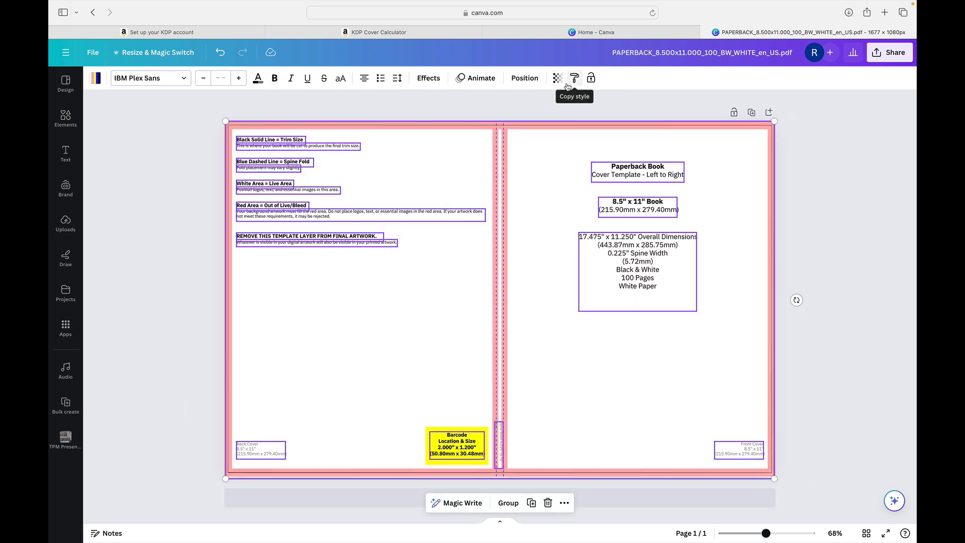
left_click(556, 78)
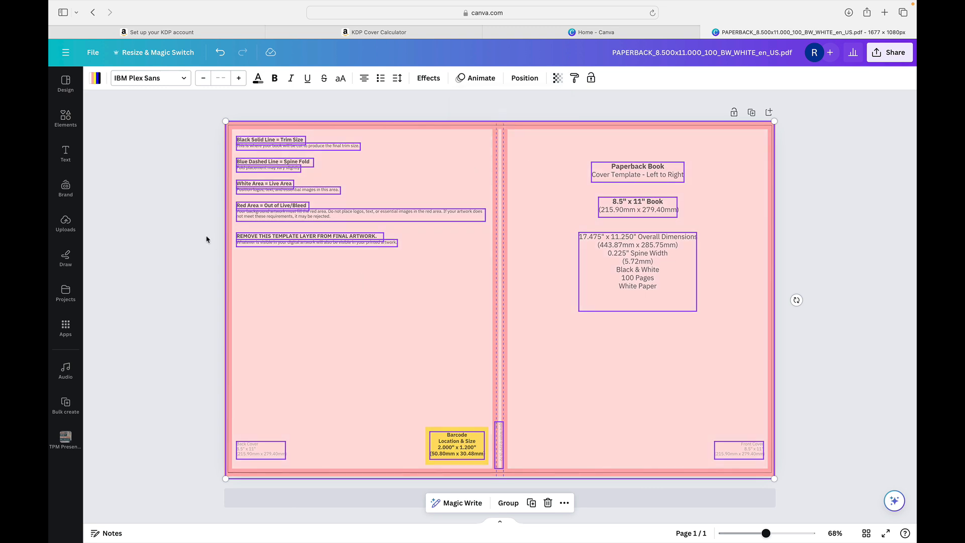
mouse_move(760, 246)
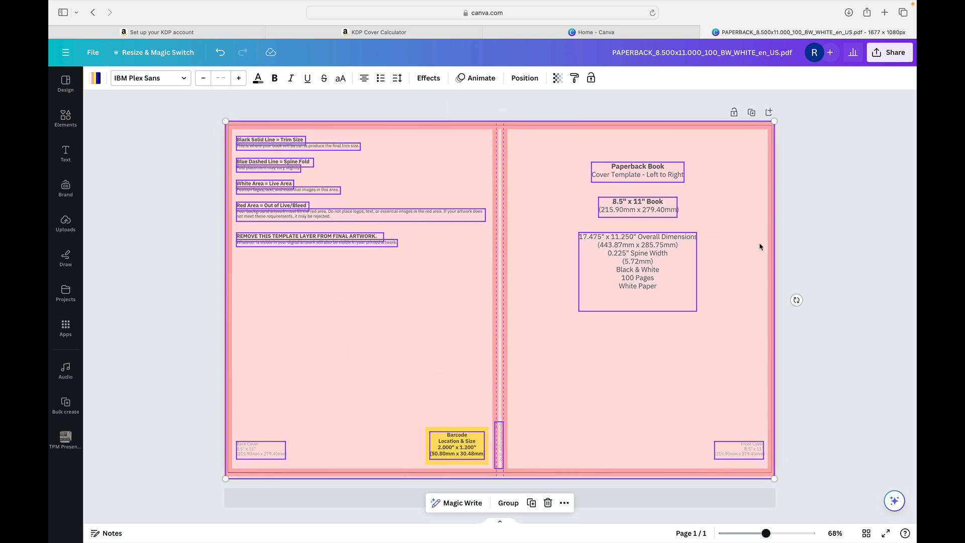
Step: Undo the opacity changes and duplicate the cover page
left_click(220, 52)
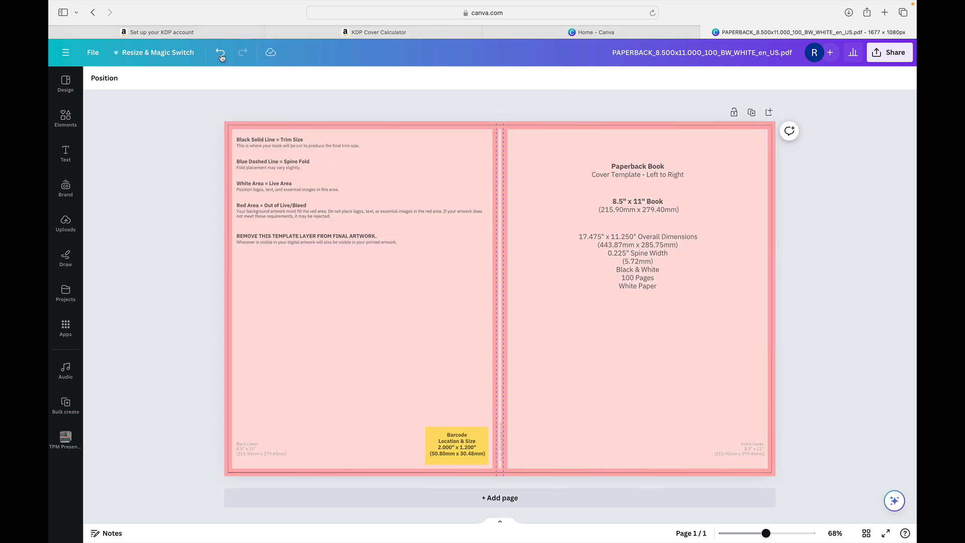
left_click(220, 53)
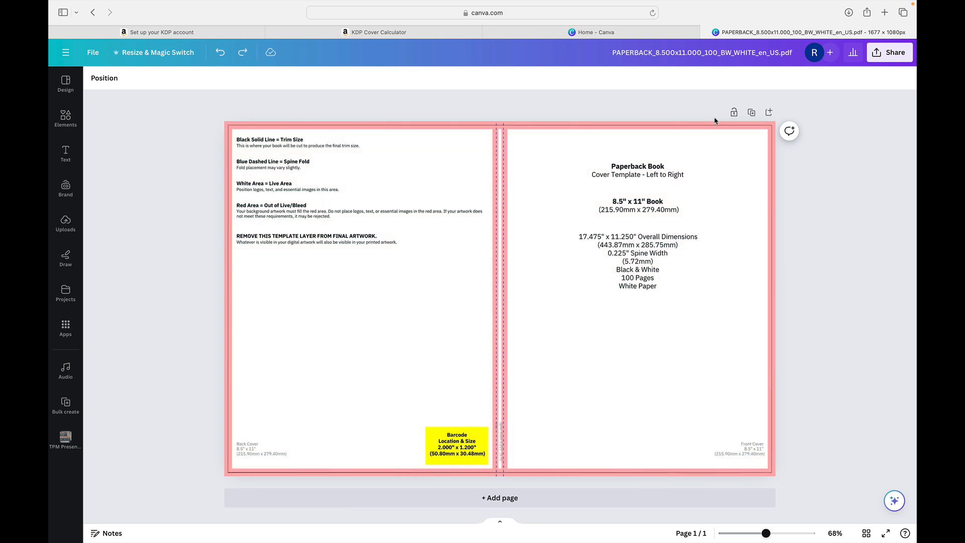
left_click(751, 112)
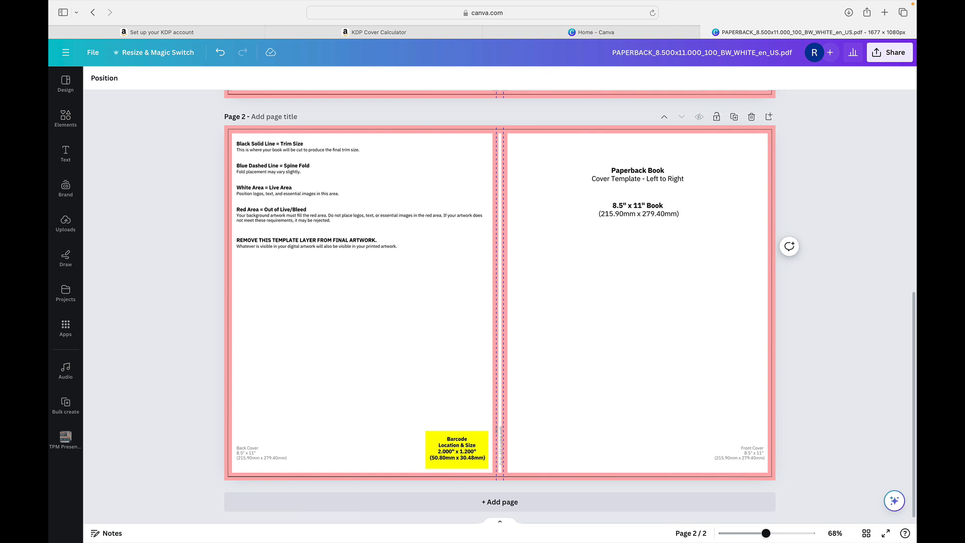
Step: Select and remove the pink guide frame and yellow rectangle on page 2
left_click(638, 175)
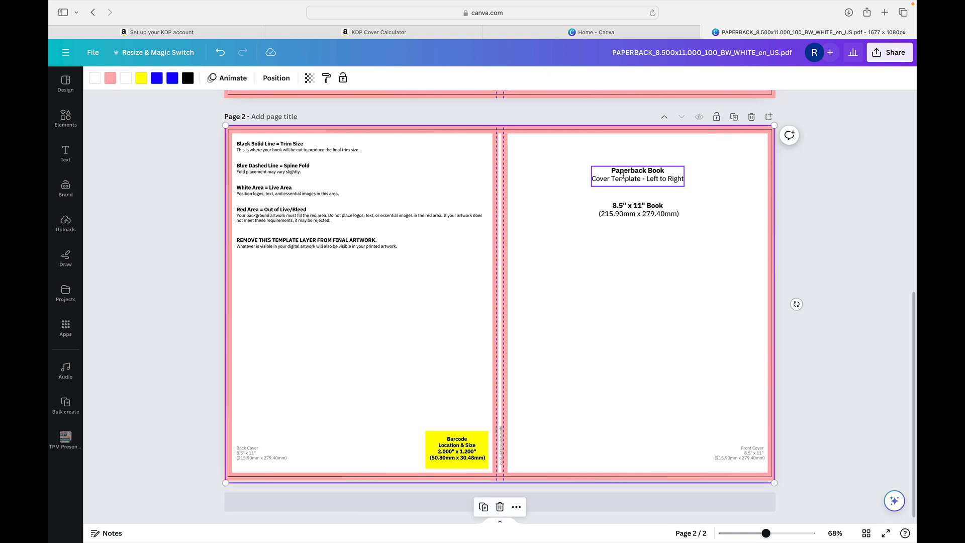
left_click(65, 117)
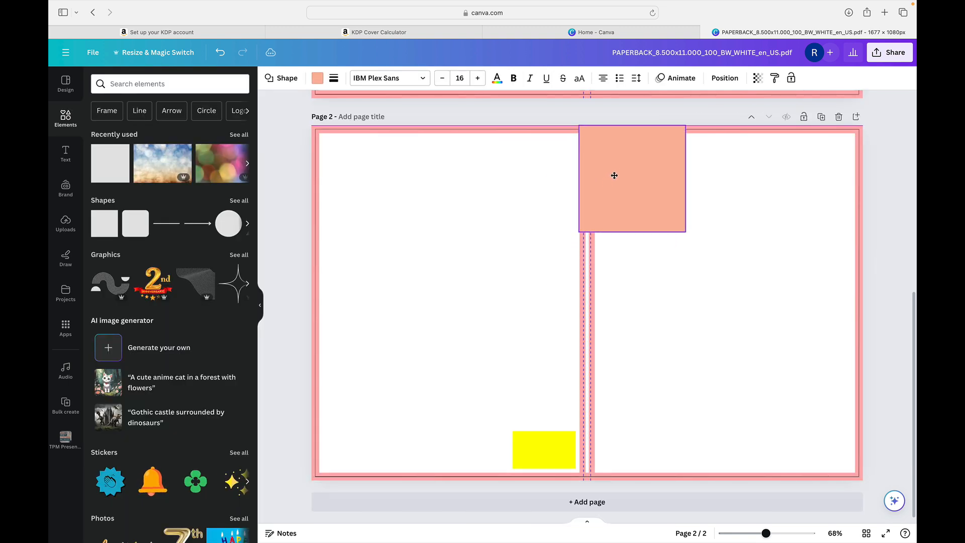
left_click(632, 177)
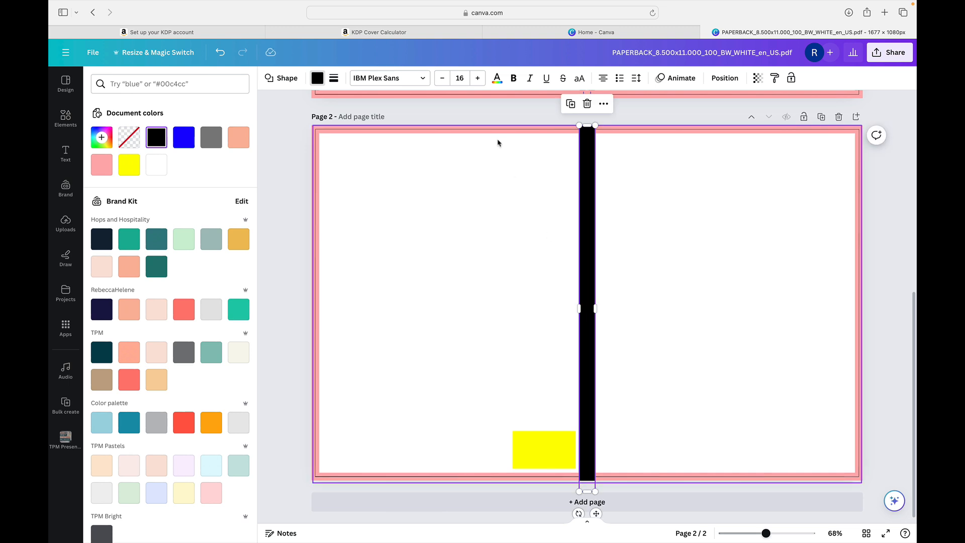
left_click(66, 118)
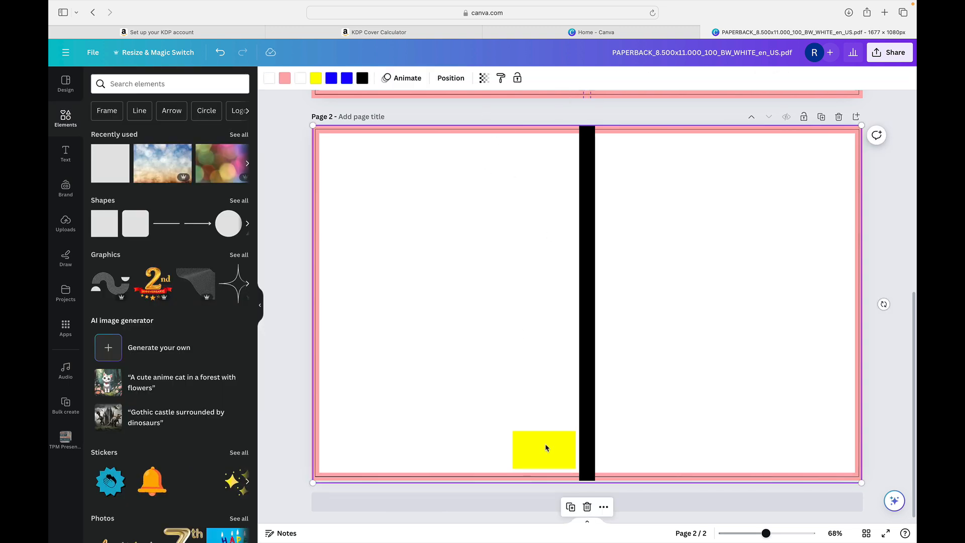
mouse_move(569, 382)
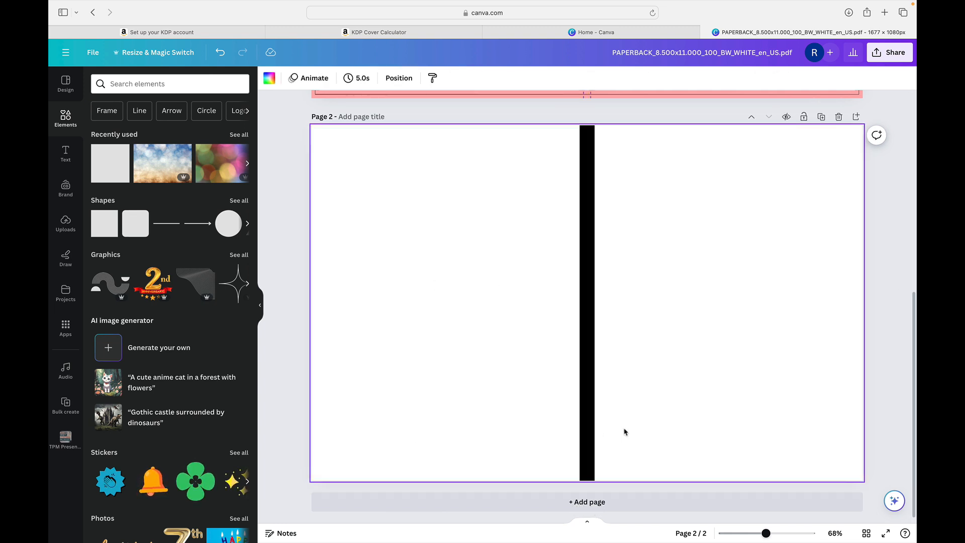
Step: Give page 2 the pale cream #fff8d1 background from TPM Pastels
left_click(269, 78)
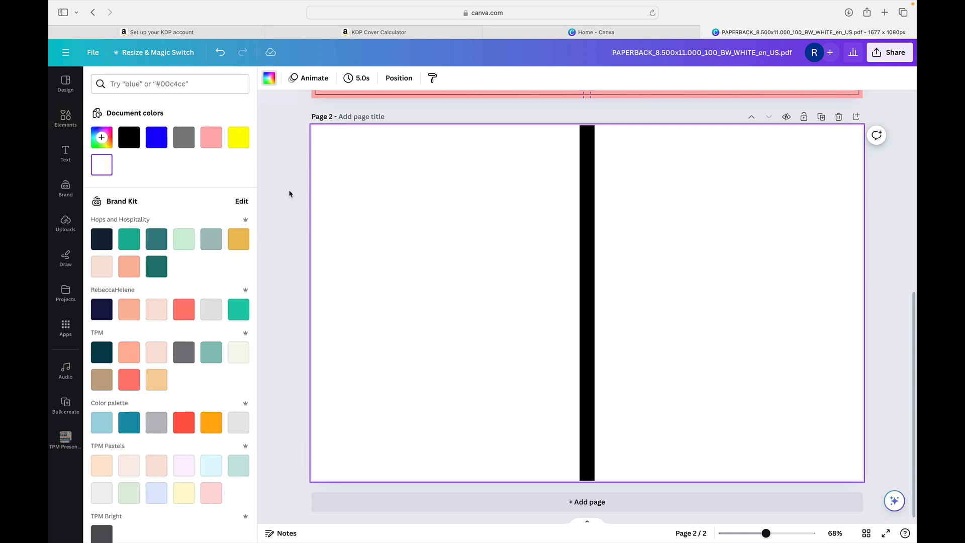
left_click(66, 117)
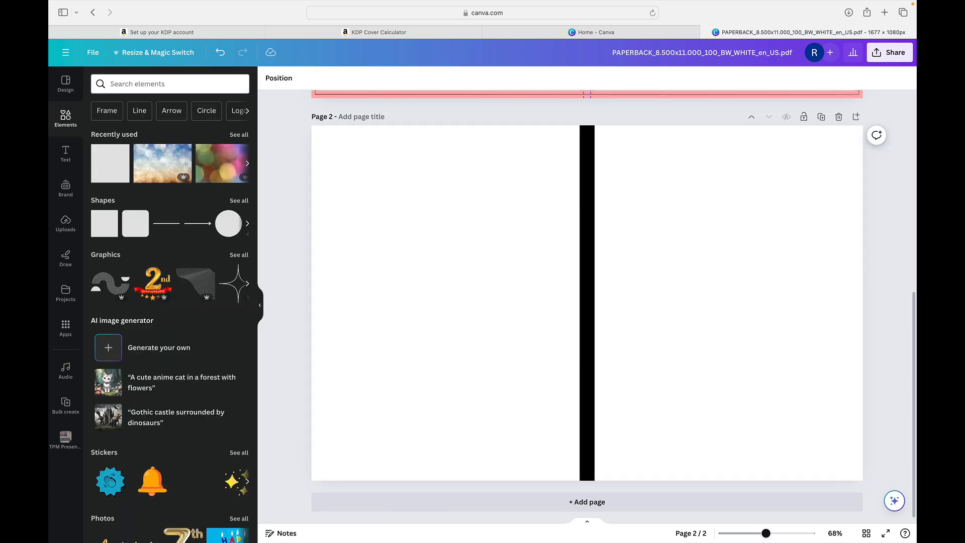
left_click(447, 302)
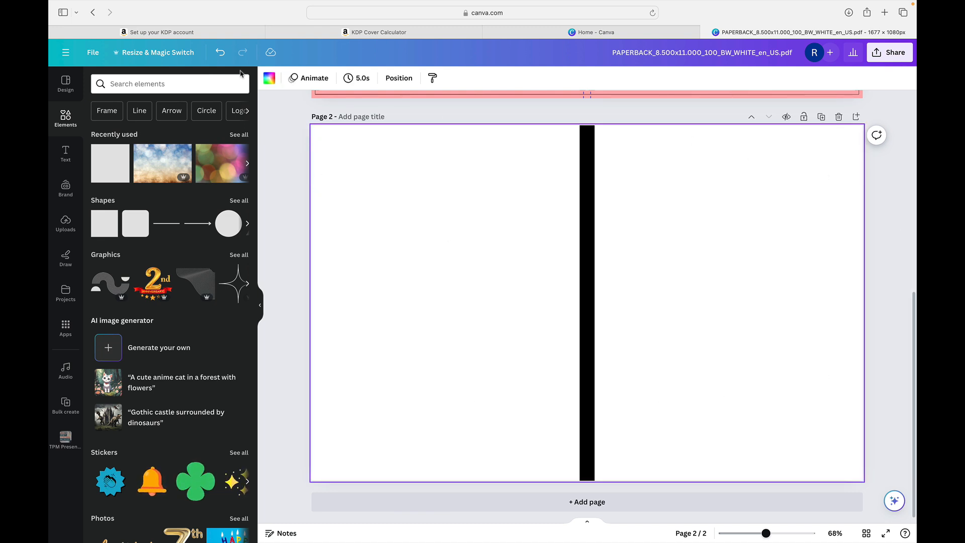
left_click(269, 77)
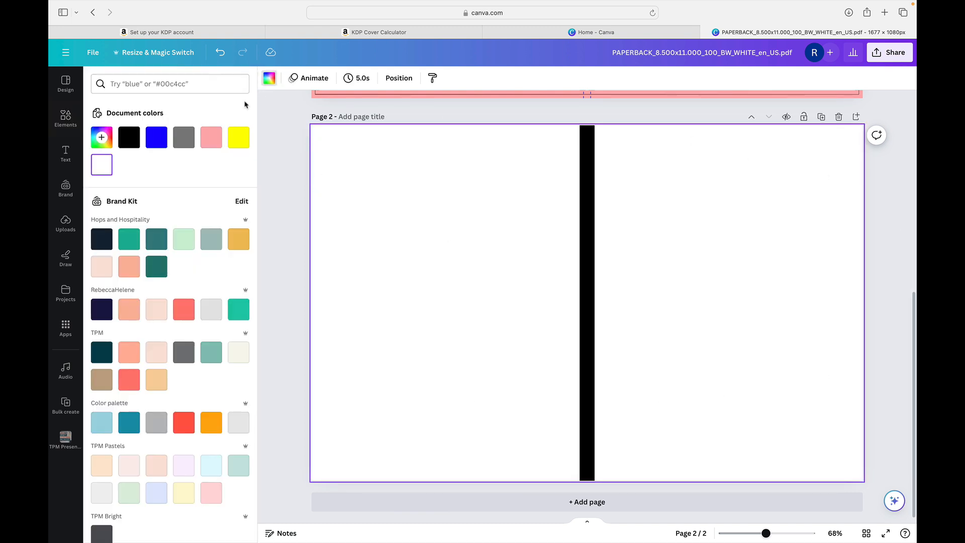
scroll("down", 3)
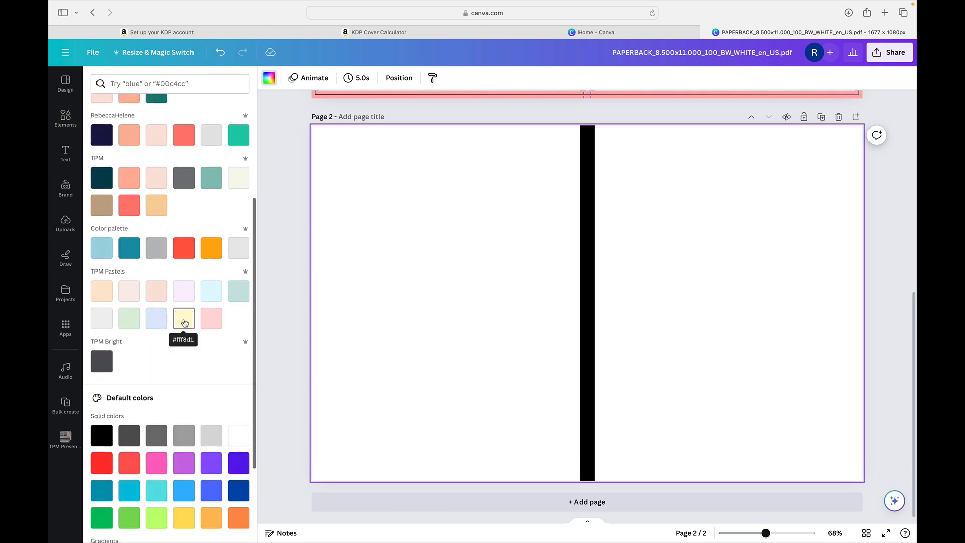
left_click(184, 319)
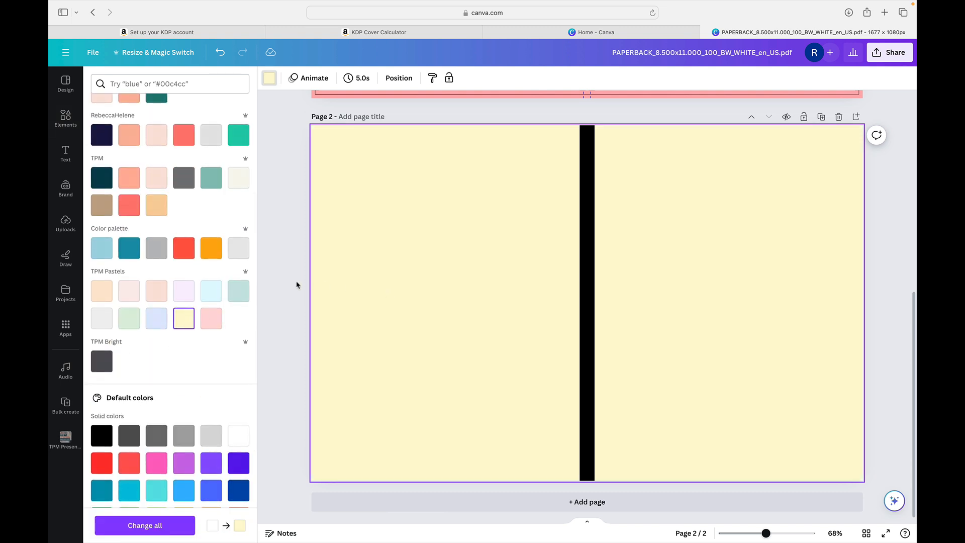
left_click(65, 118)
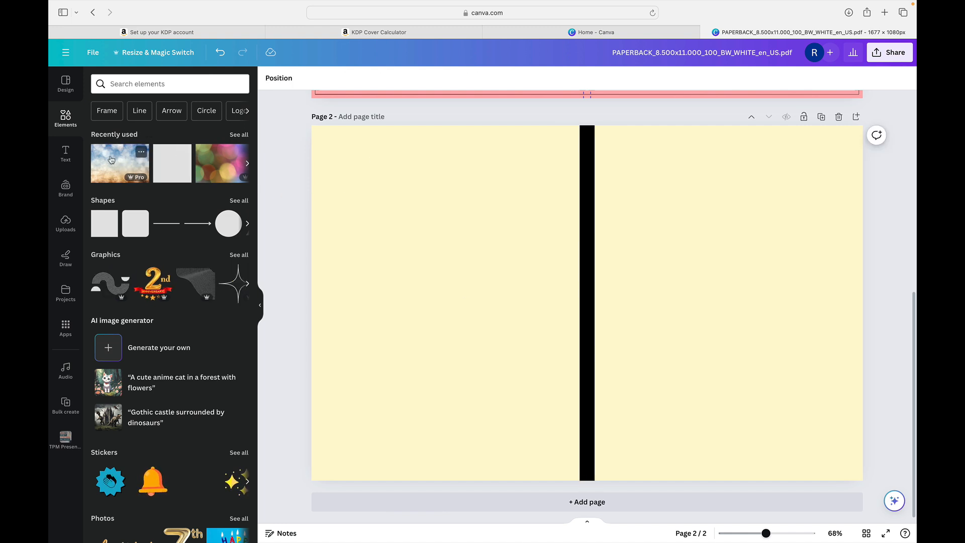
Step: Add the recently used bokeh photo to page 2 and send it behind the spine
left_click(120, 163)
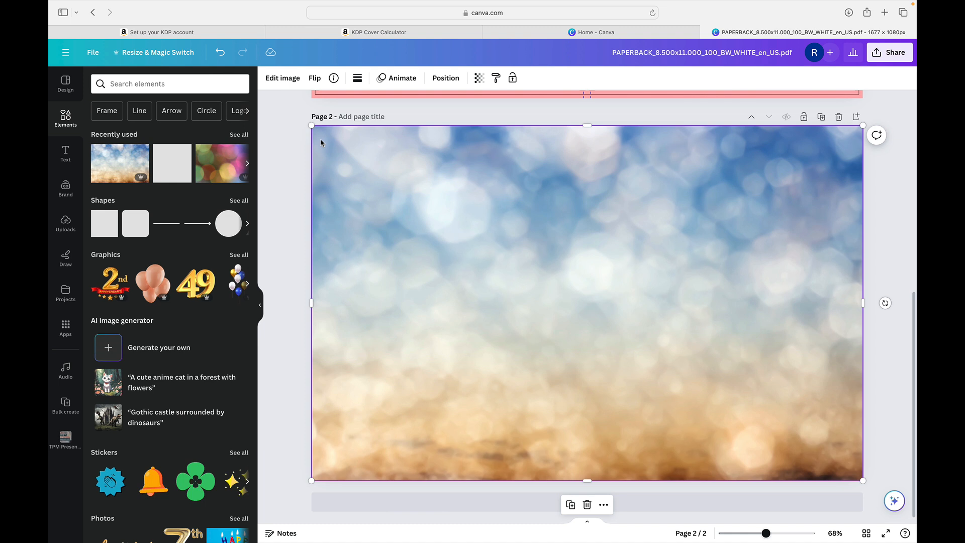
left_click(445, 77)
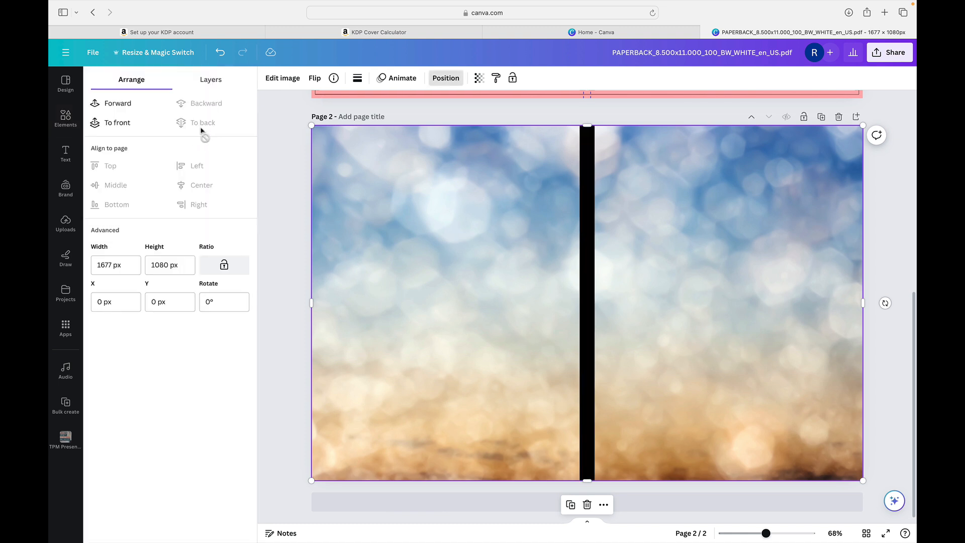
left_click(65, 118)
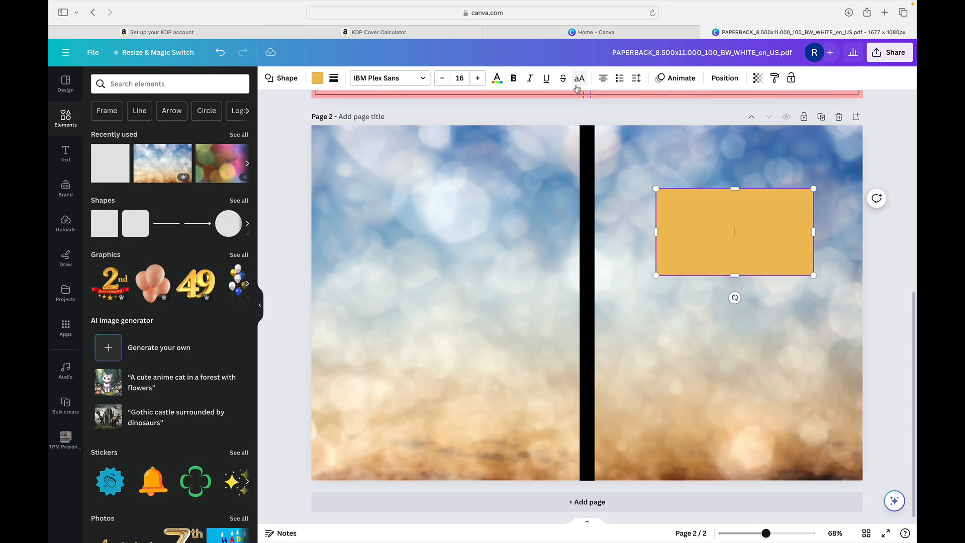
Step: Add a subheading, then add the large white SALE text combination to the cover
left_click(65, 153)
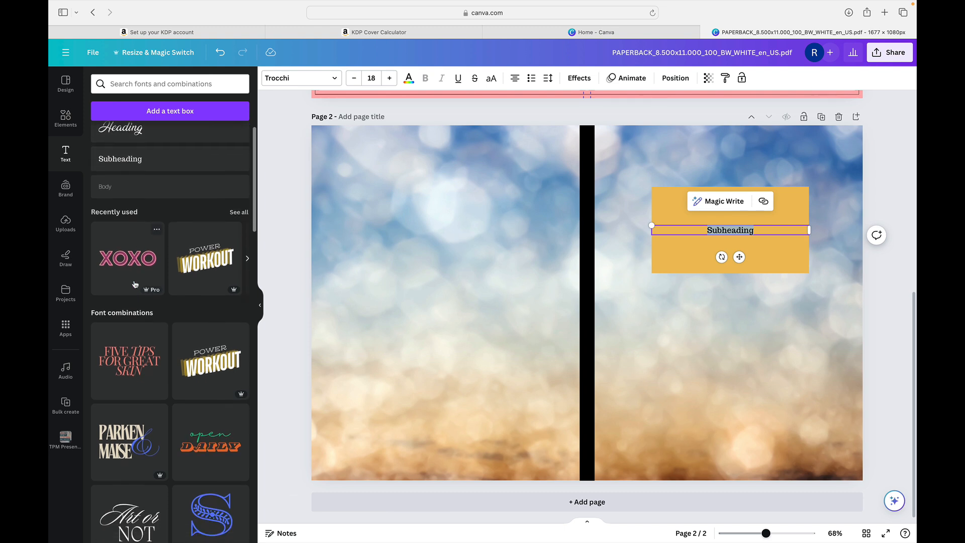
scroll("down", 3)
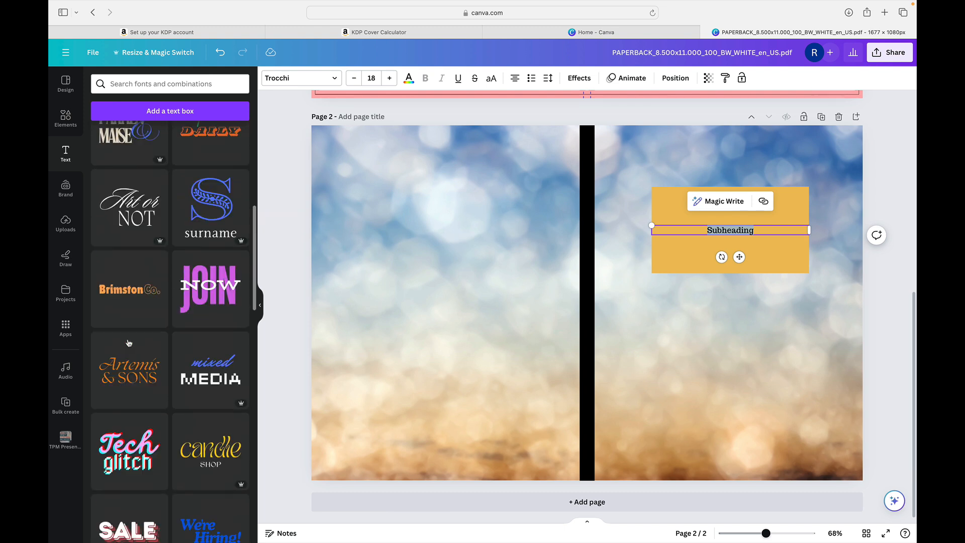
scroll("down", 3)
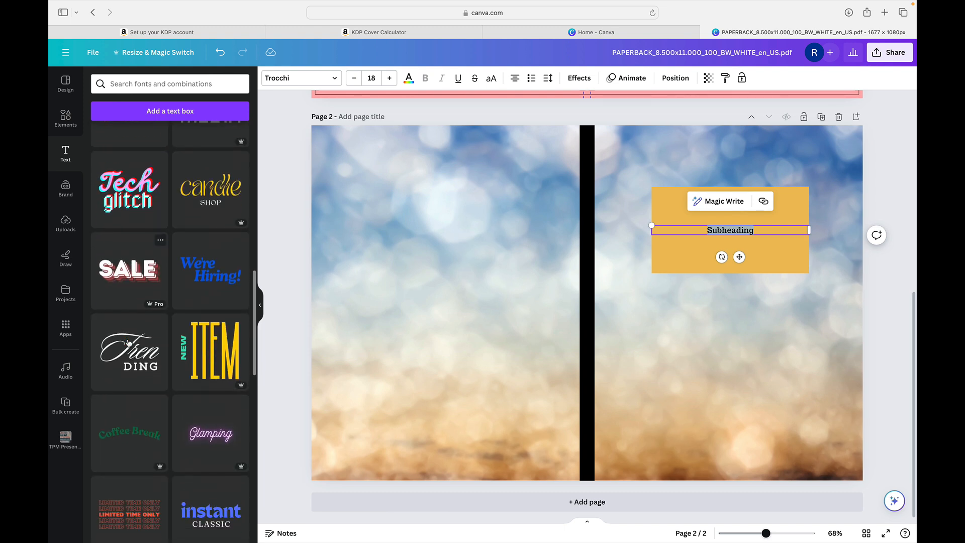
scroll("down", 3)
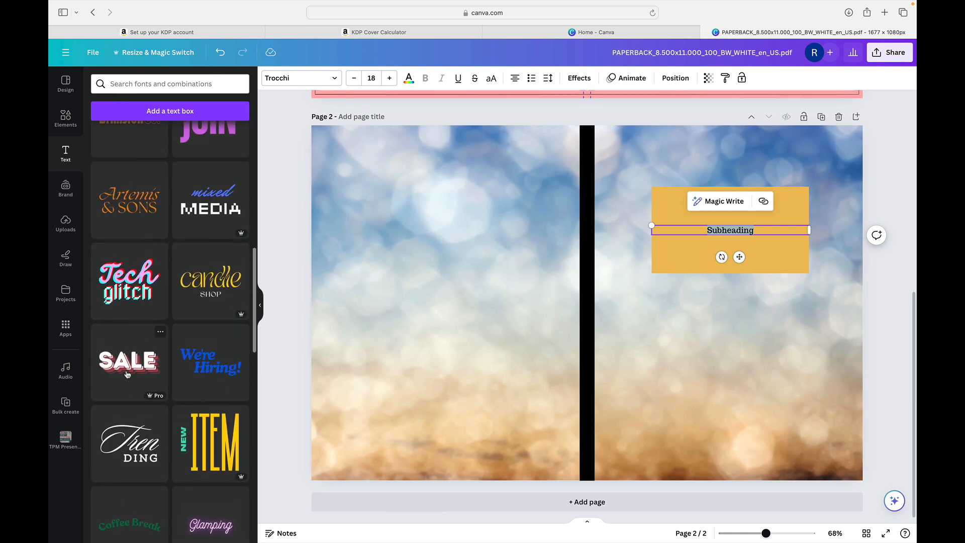
left_click(128, 359)
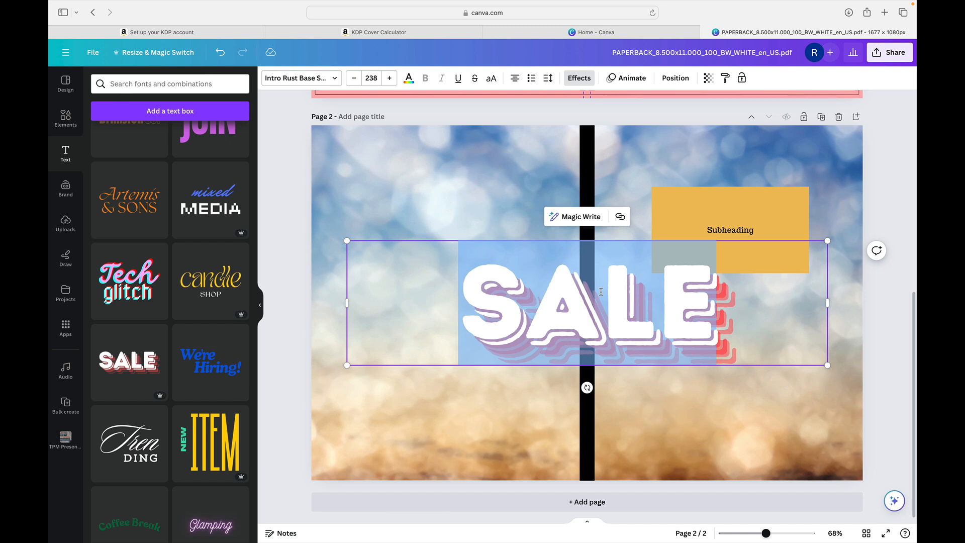
Step: Retype SALE as JOURNAL with a gold echo, remove the rectangle, add curved Coffee Break text
type("JOURN")
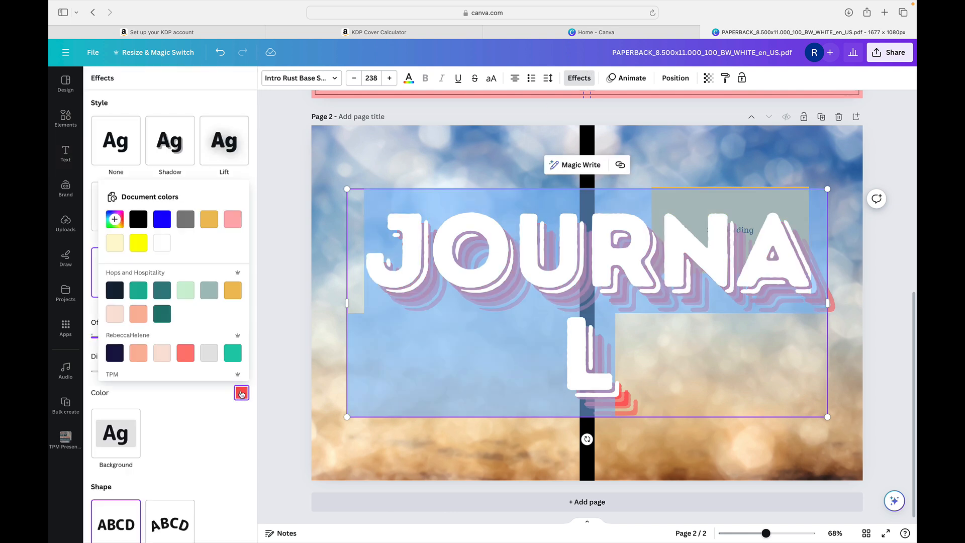
left_click(209, 219)
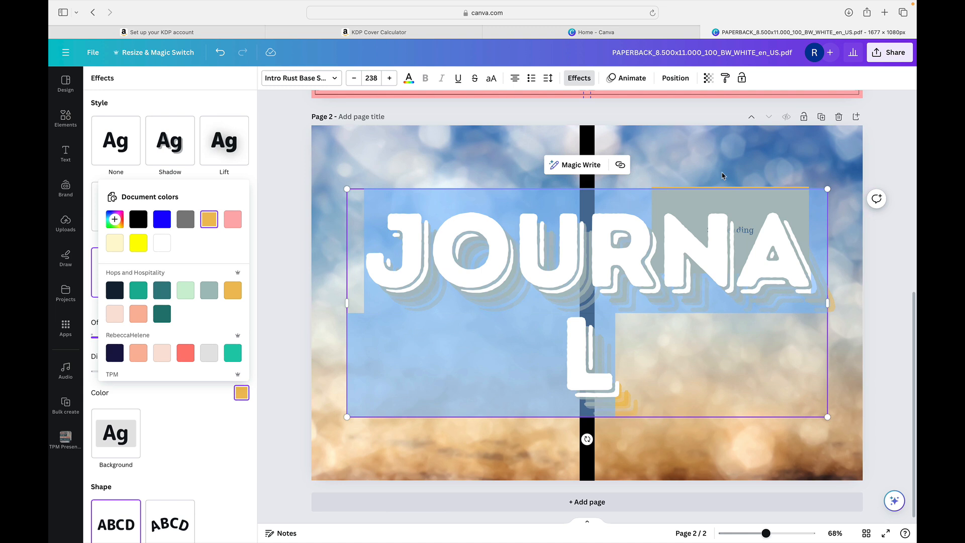
left_click(65, 153)
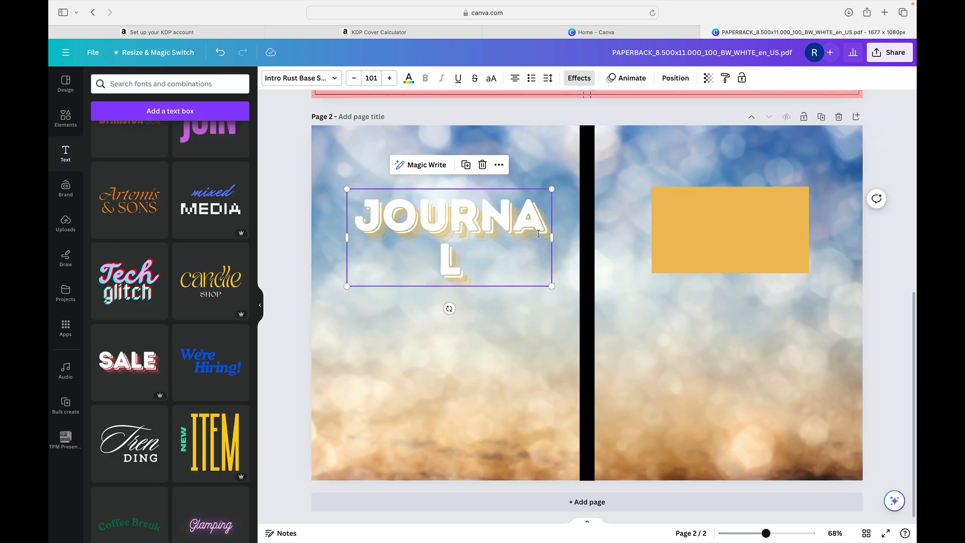
left_click(730, 230)
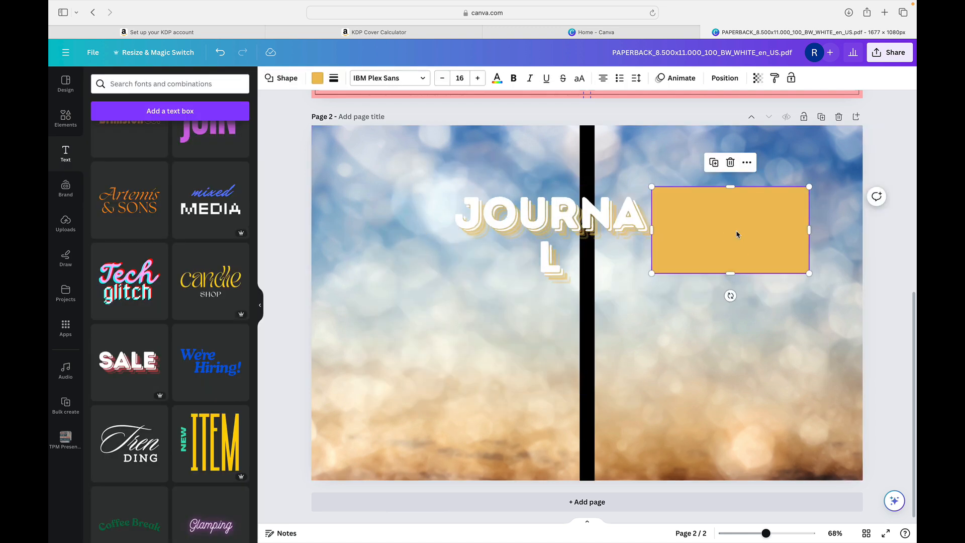
left_click(523, 216)
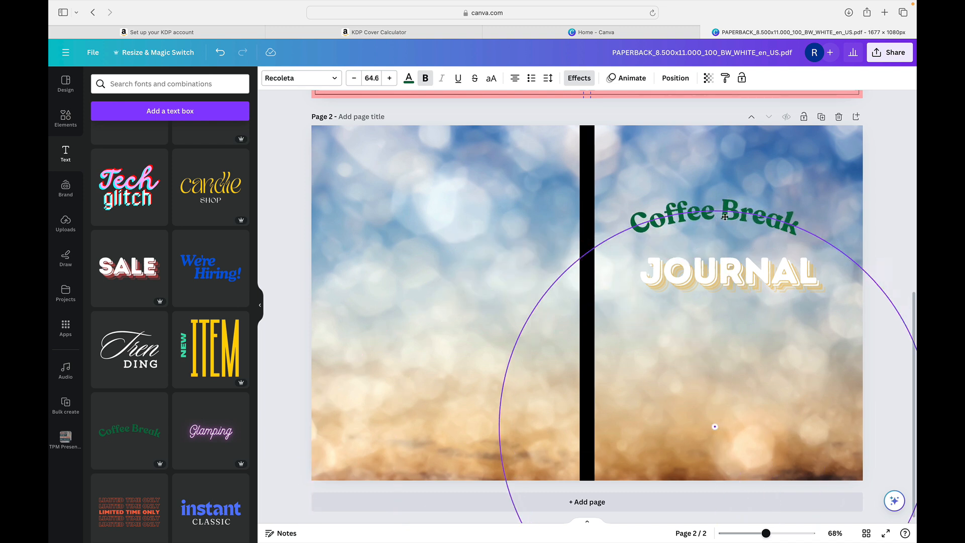
Step: Make the Coffee Break text black and give it an echo effect
left_click(726, 271)
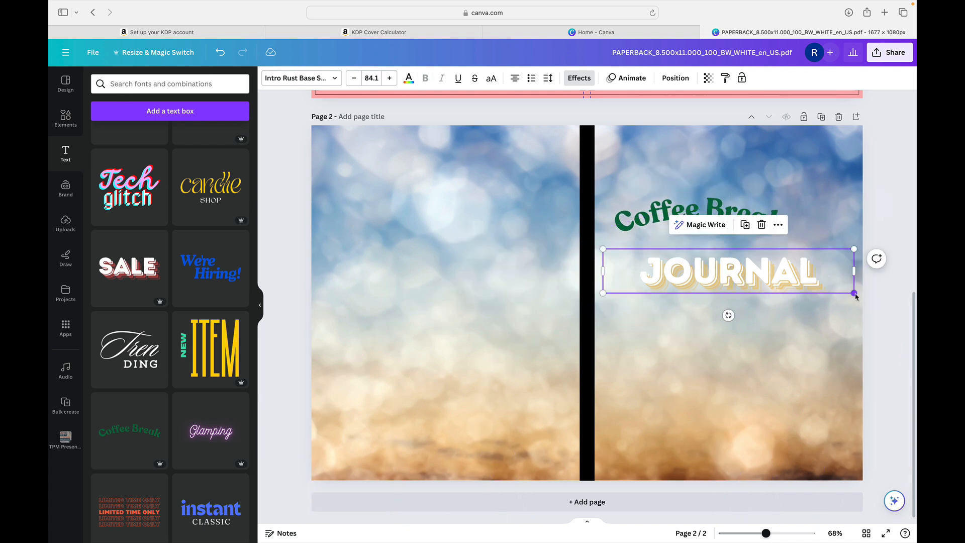
left_click(699, 215)
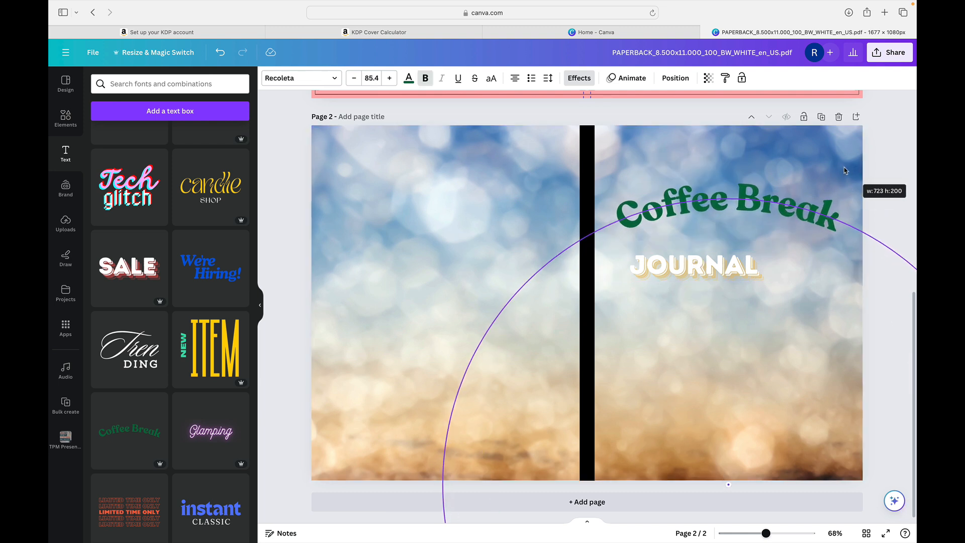
left_click(694, 265)
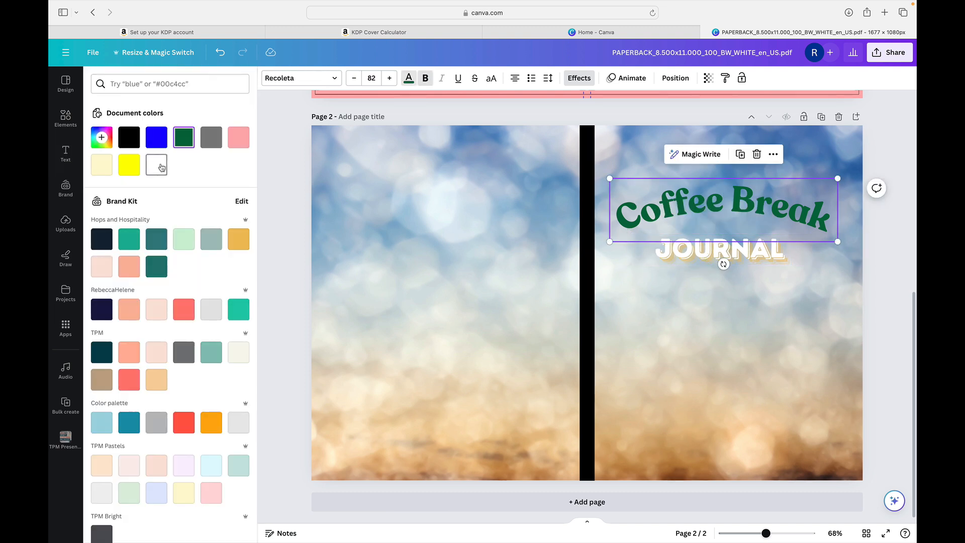
left_click(129, 137)
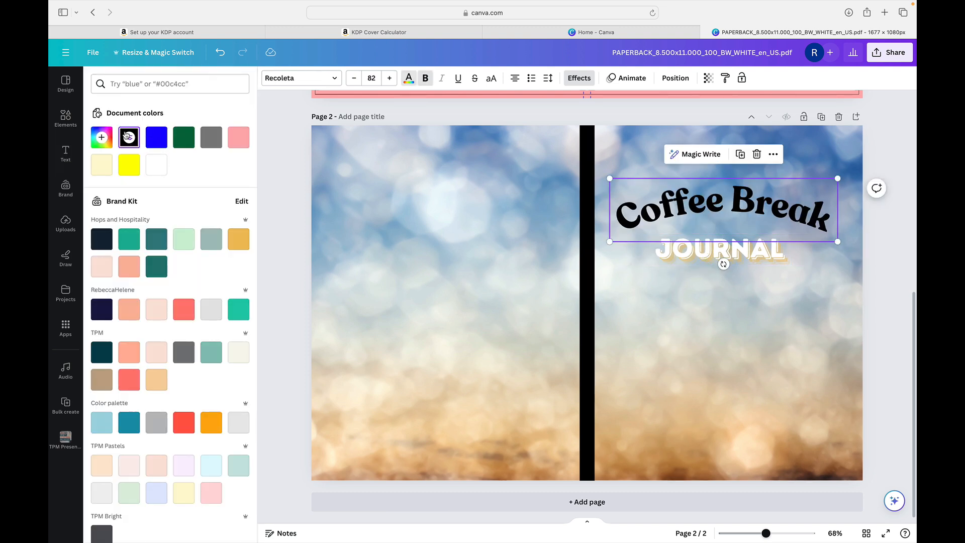
left_click(578, 77)
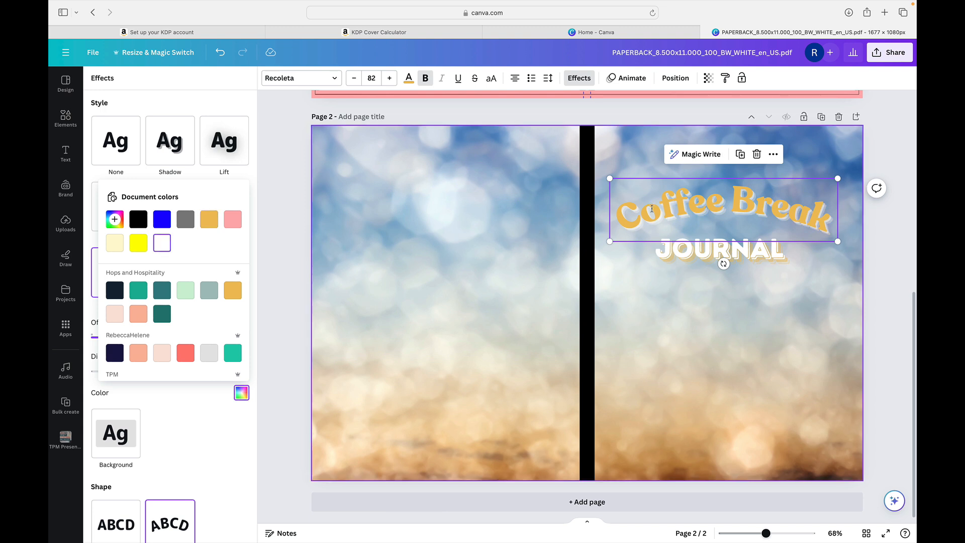
left_click(115, 272)
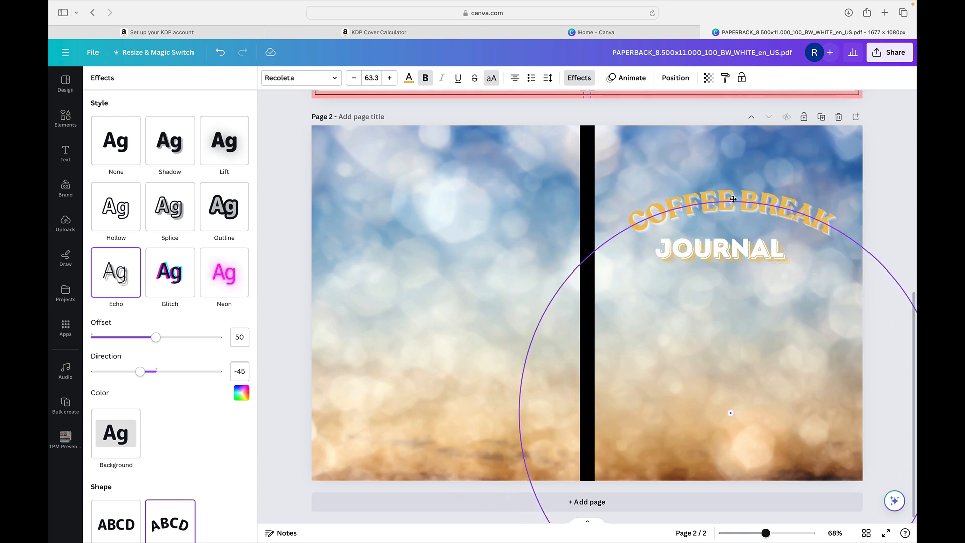
Step: Apply the Intro Rust Base Shade font to the COFFEE BREAK title
left_click(729, 209)
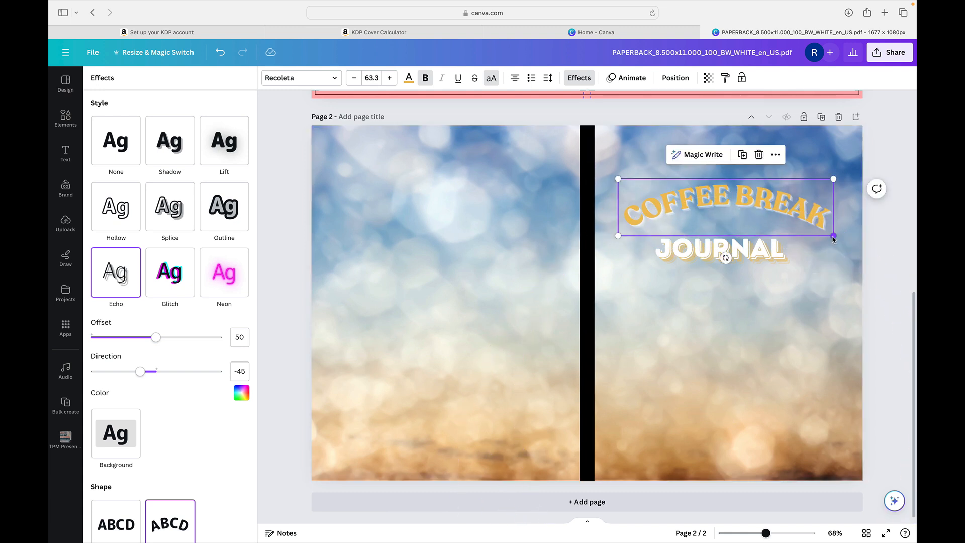
left_click(298, 78)
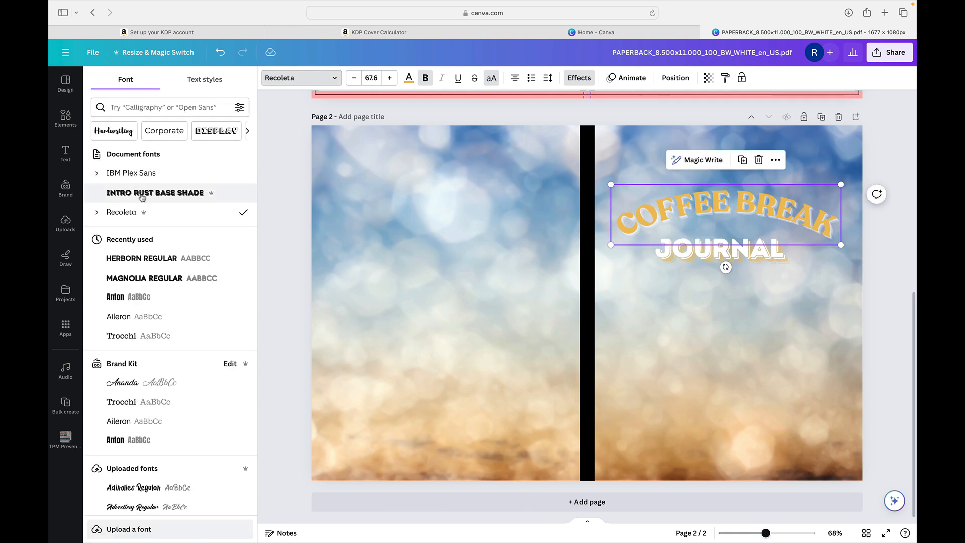
left_click(155, 193)
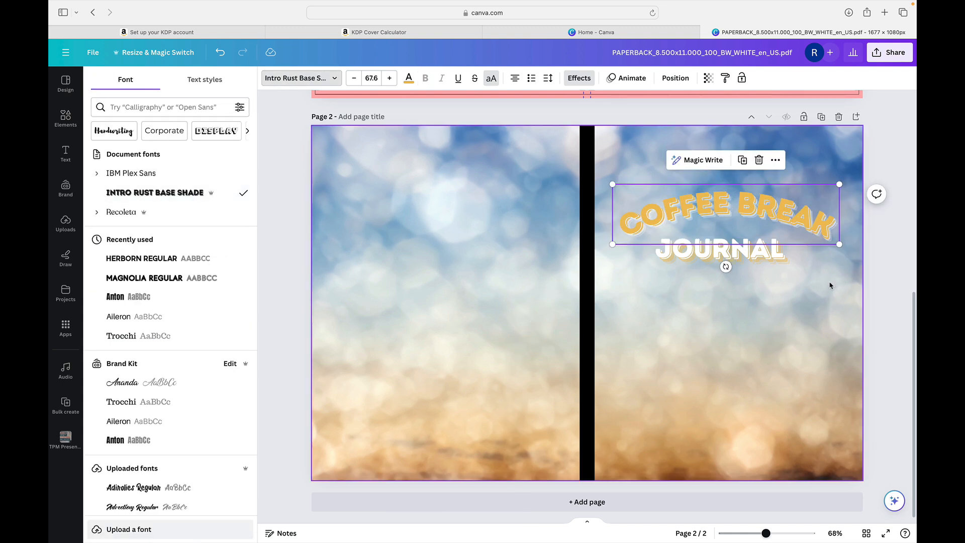
left_click(65, 153)
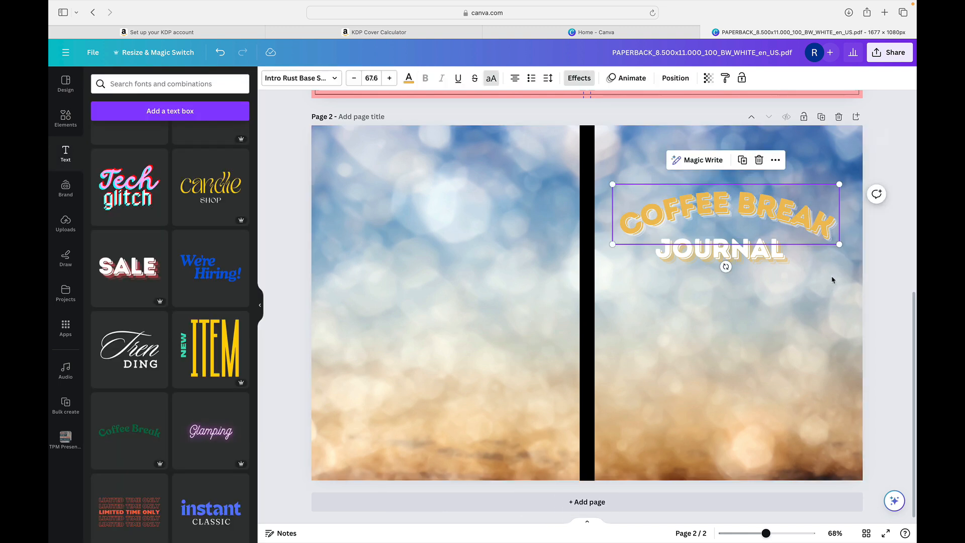
left_click(431, 308)
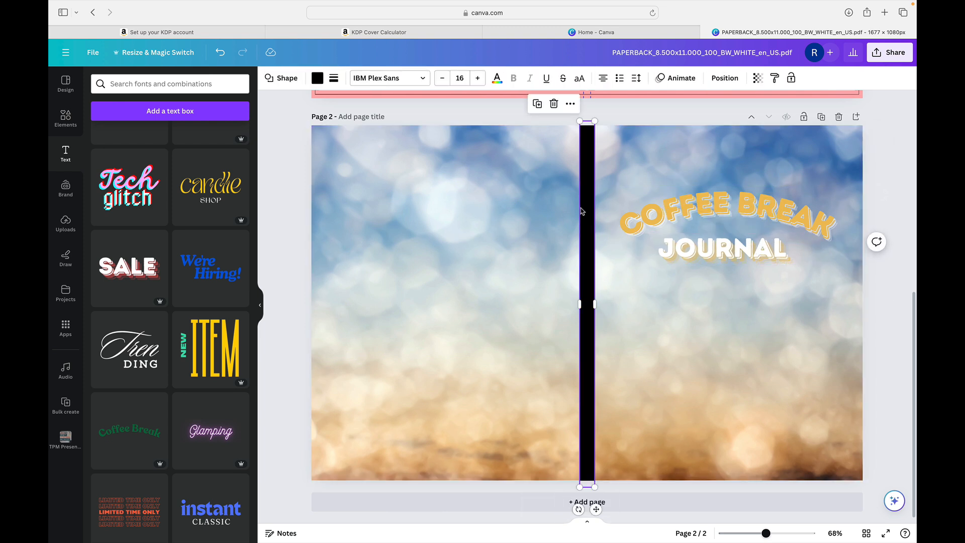
Step: Change the spine strip's fill from black to a pale cream colour
left_click(318, 77)
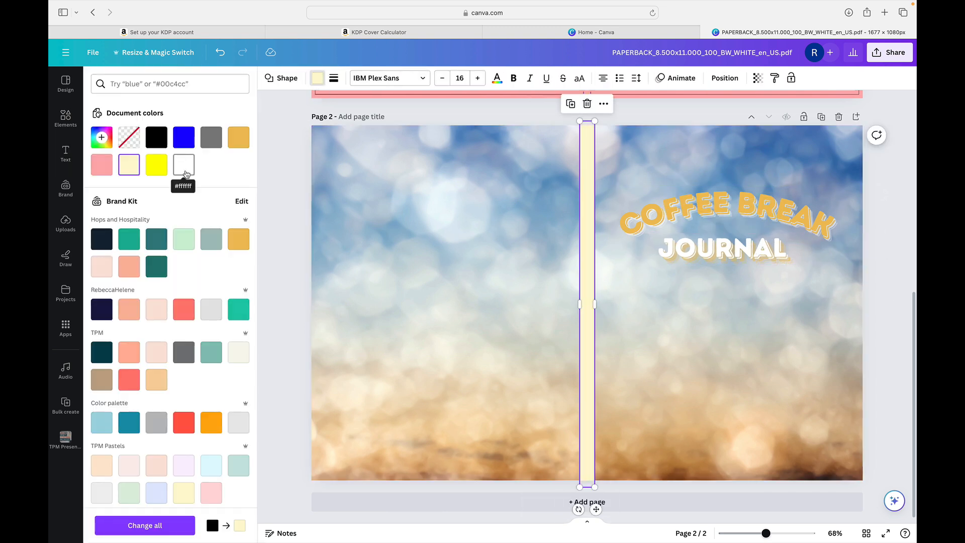
left_click(239, 137)
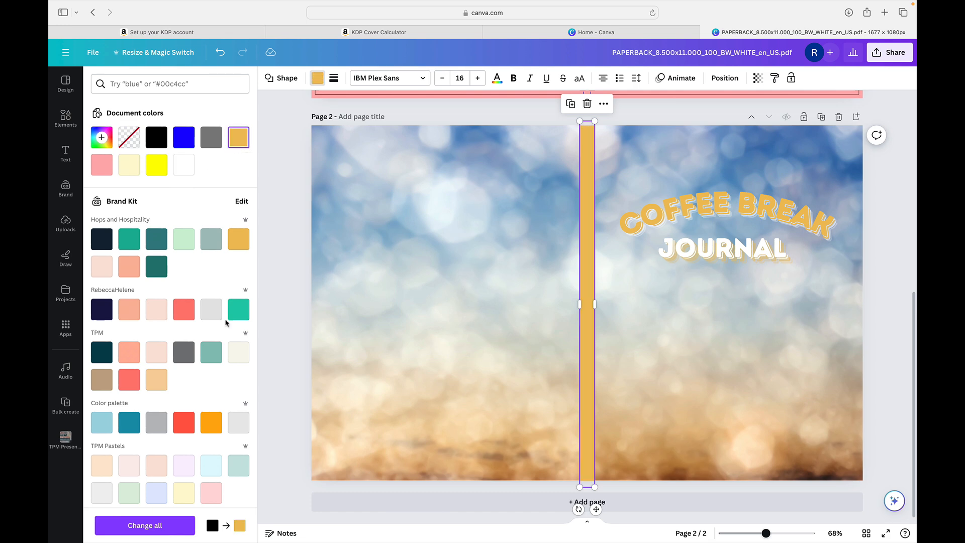
left_click(65, 152)
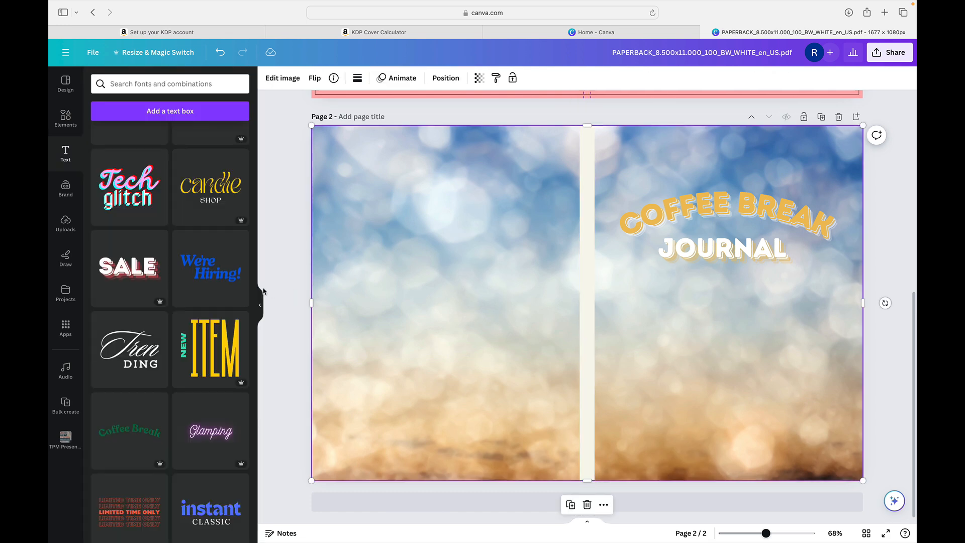
scroll("up", 3)
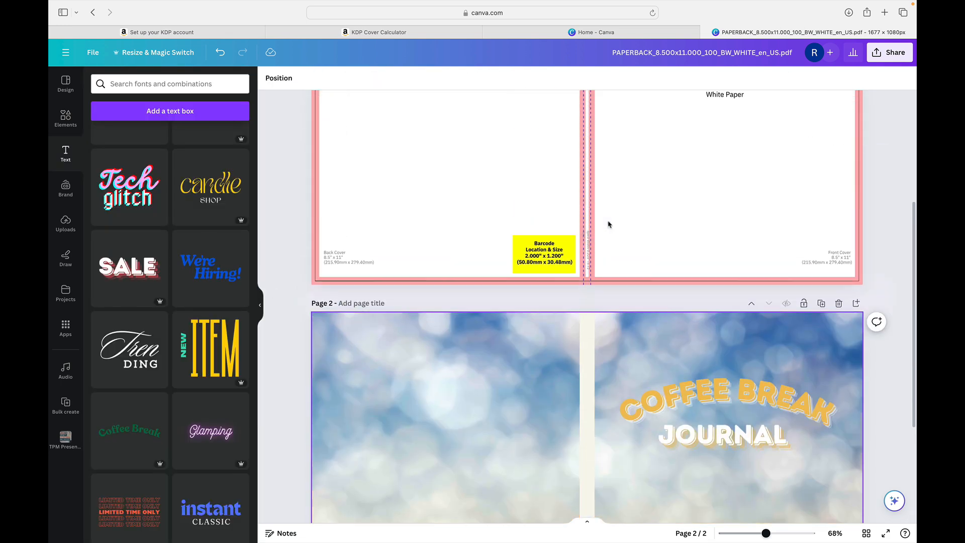
Step: Scroll to page 1 and select the KDP template artwork to inspect the barcode box
scroll("up", 3)
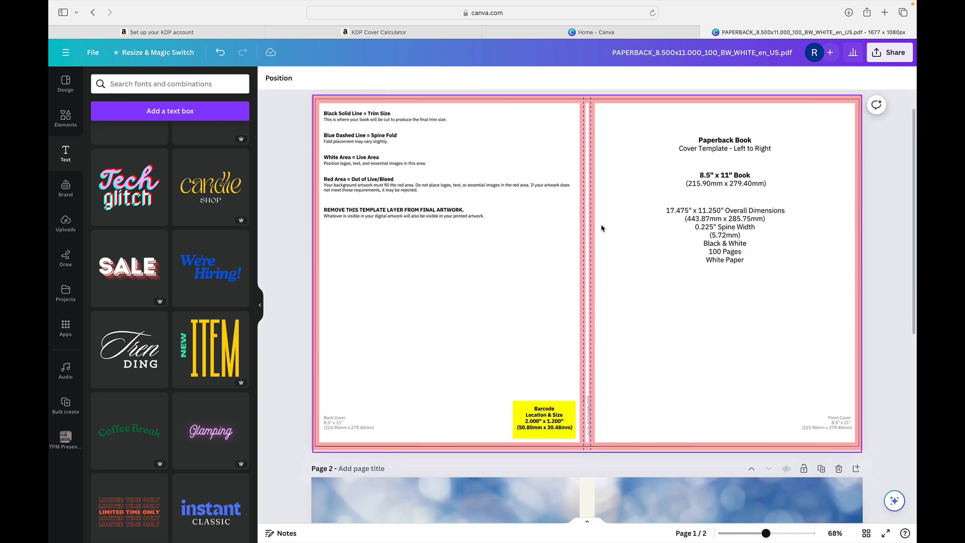
scroll("down", 3)
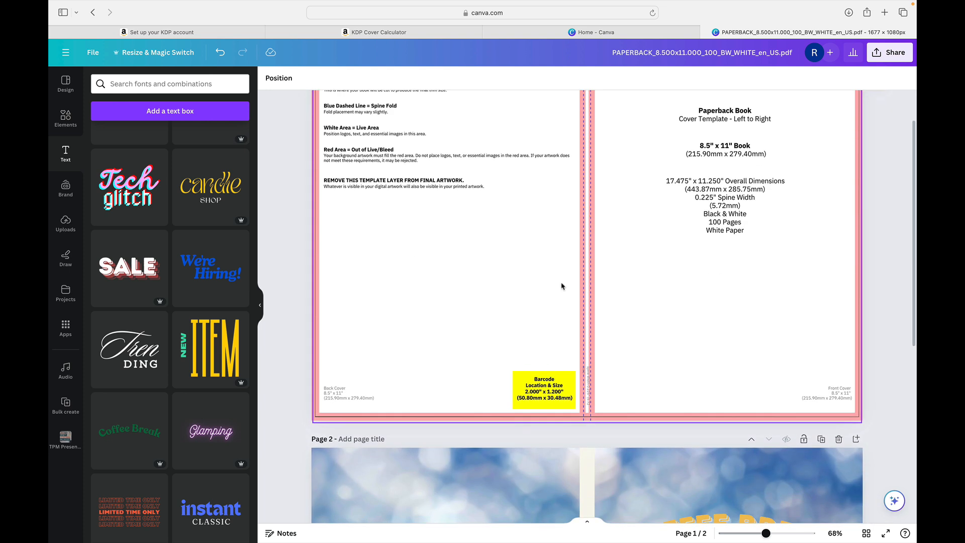
scroll("down", 3)
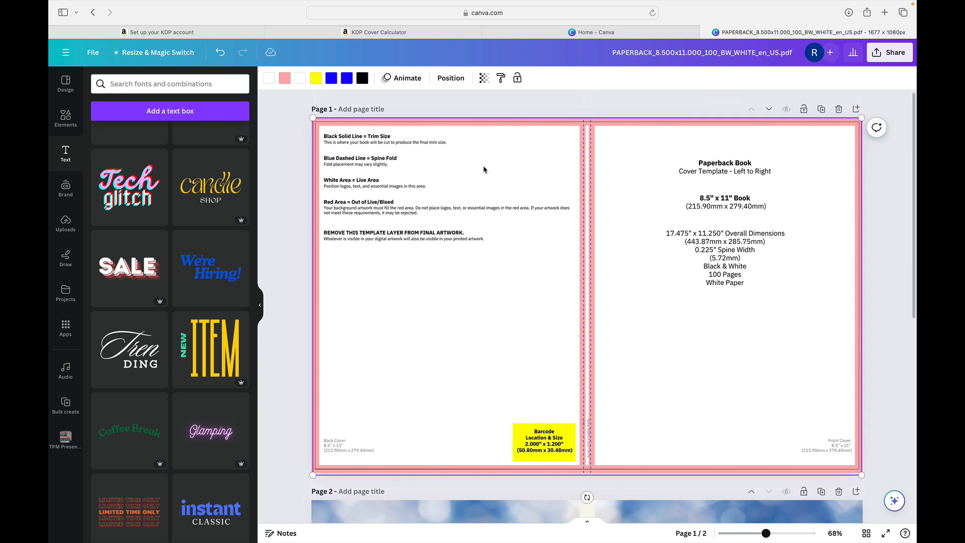
left_click(544, 441)
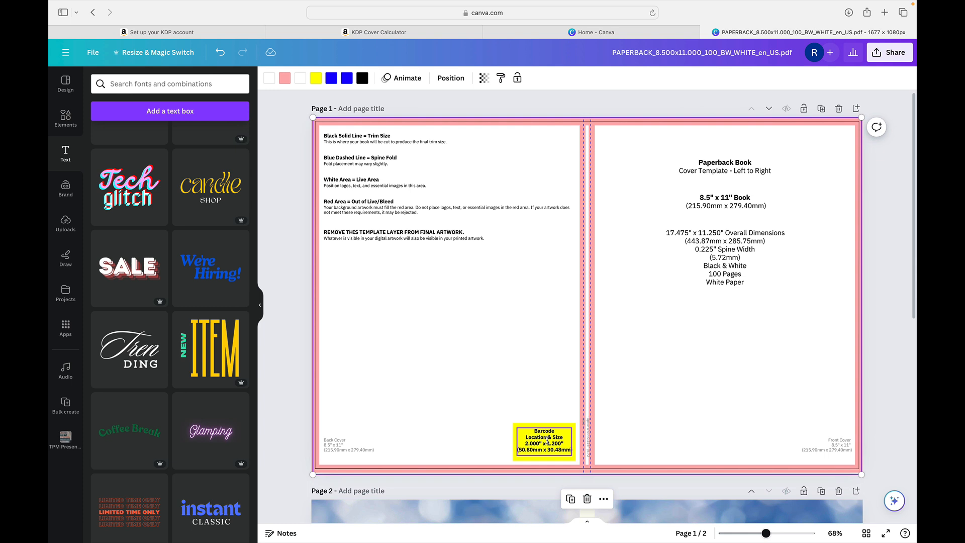
Step: Scroll through both pages and return to page 1
scroll("down", 3)
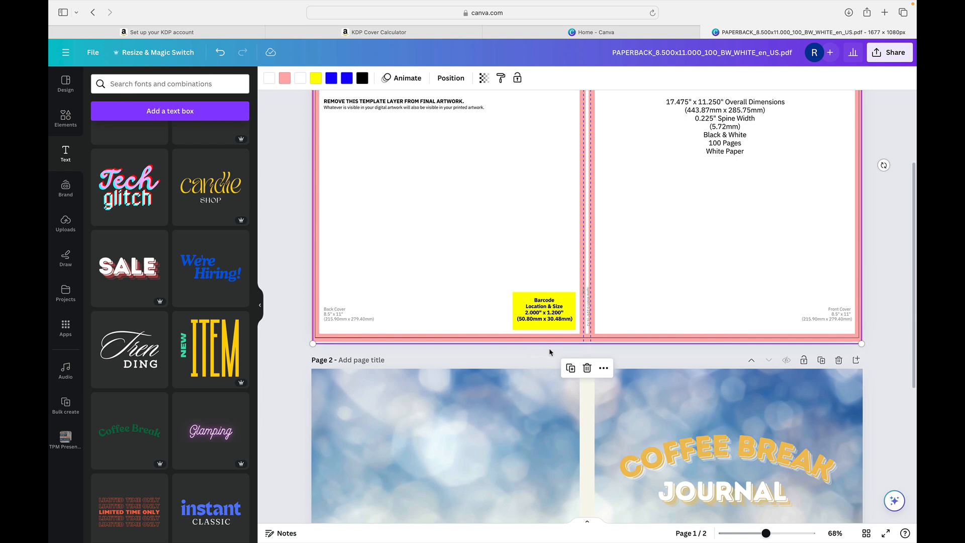
scroll("down", 3)
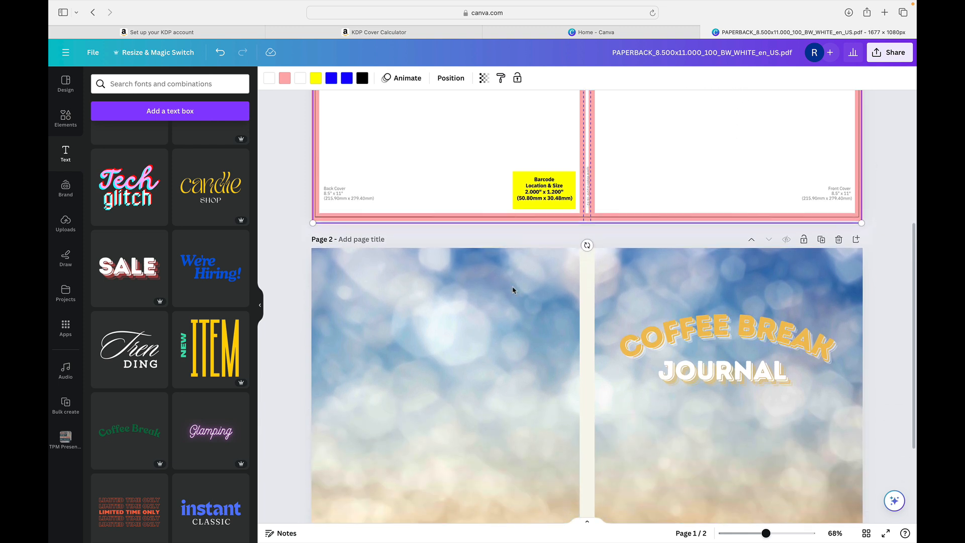
scroll("down", 3)
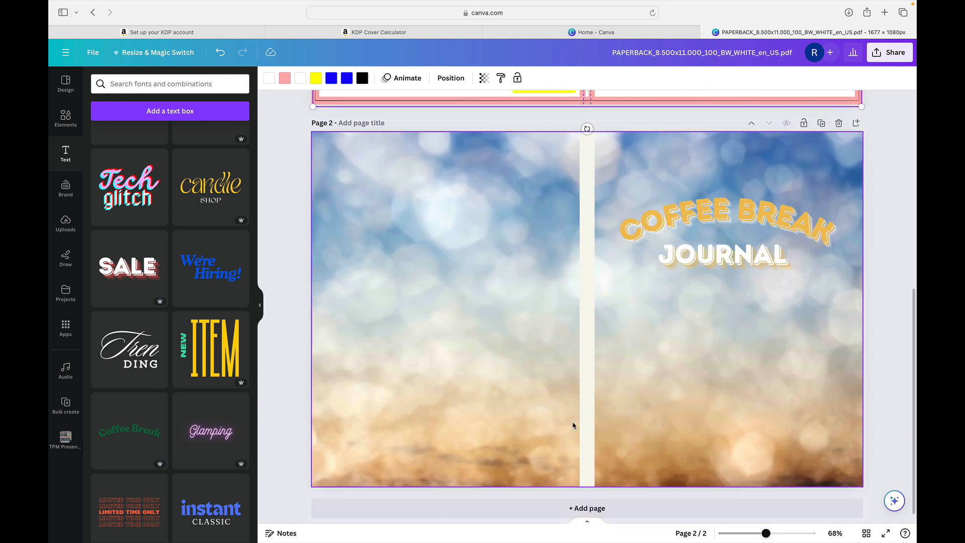
mouse_move(480, 400)
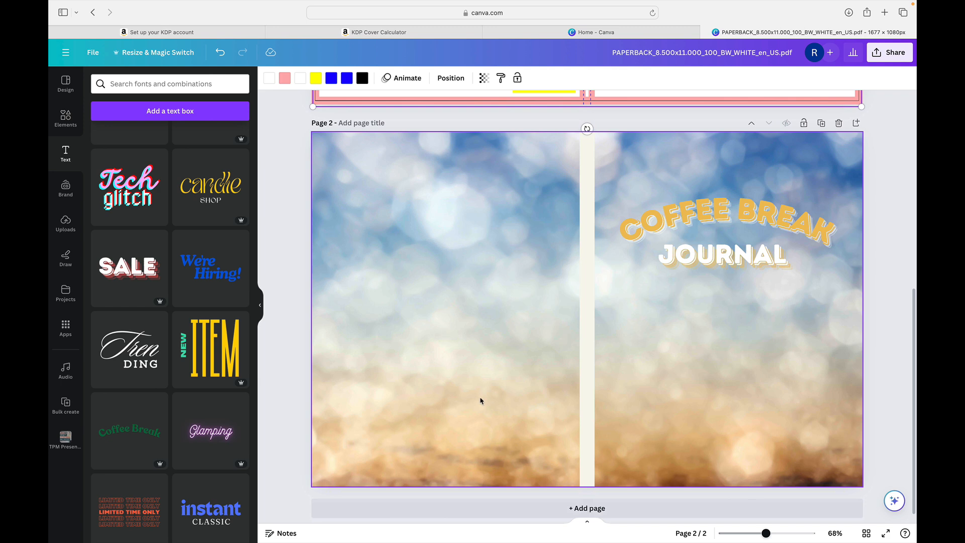
scroll("up", 3)
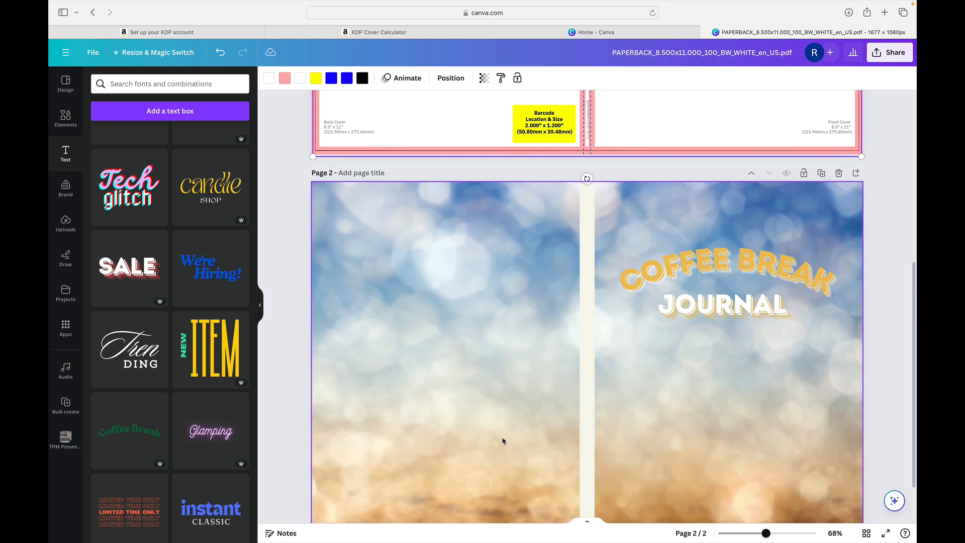
scroll("up", 3)
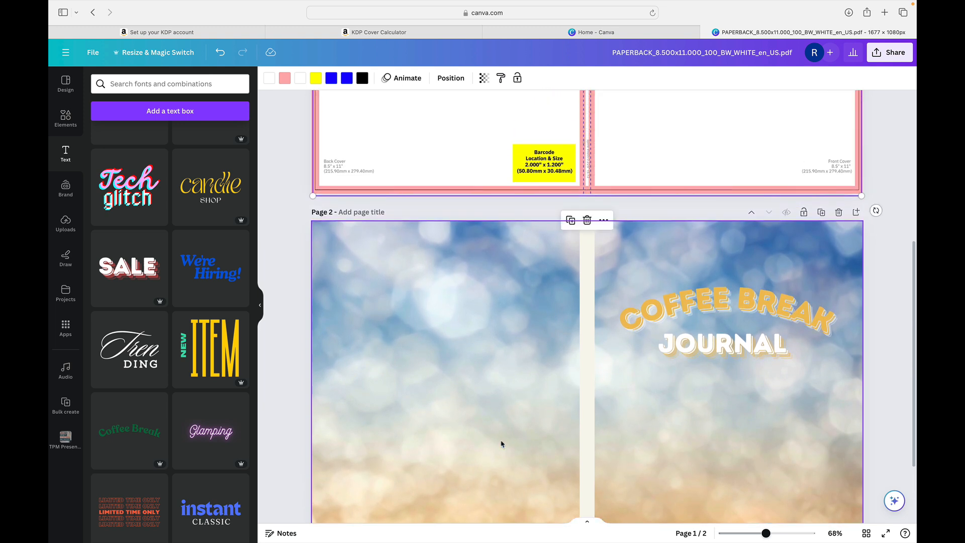
scroll("down", 3)
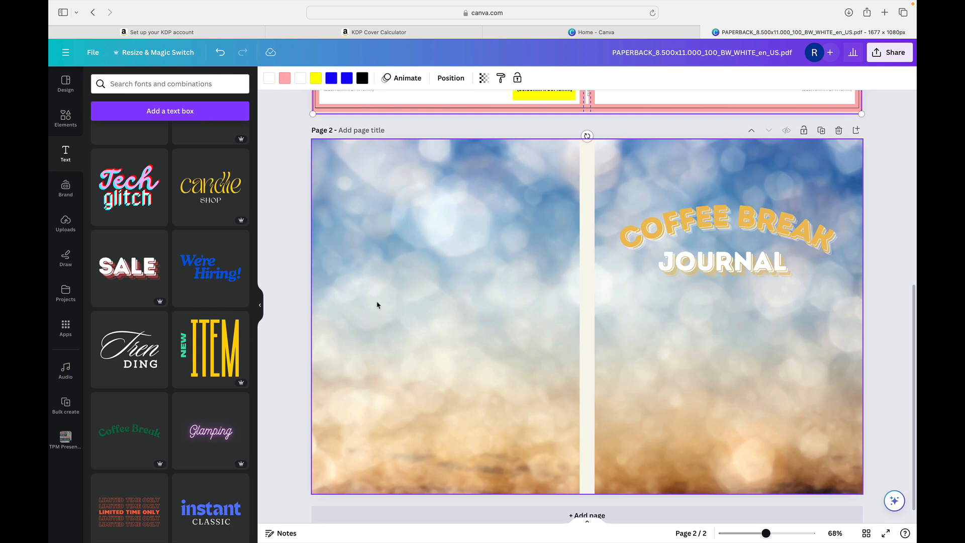
scroll("up", 3)
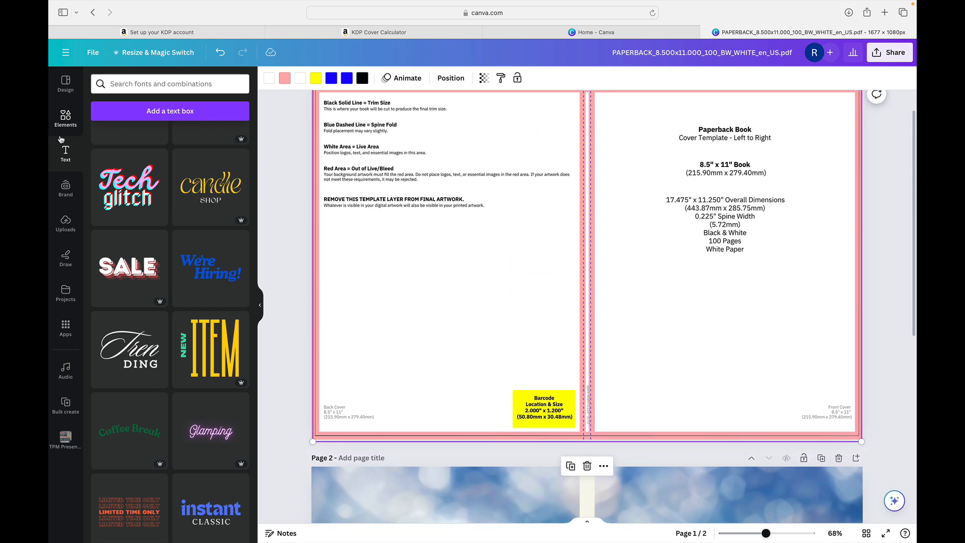
Step: Add a square shape, fit it to the barcode area, and place it on page 2's back cover
left_click(65, 118)
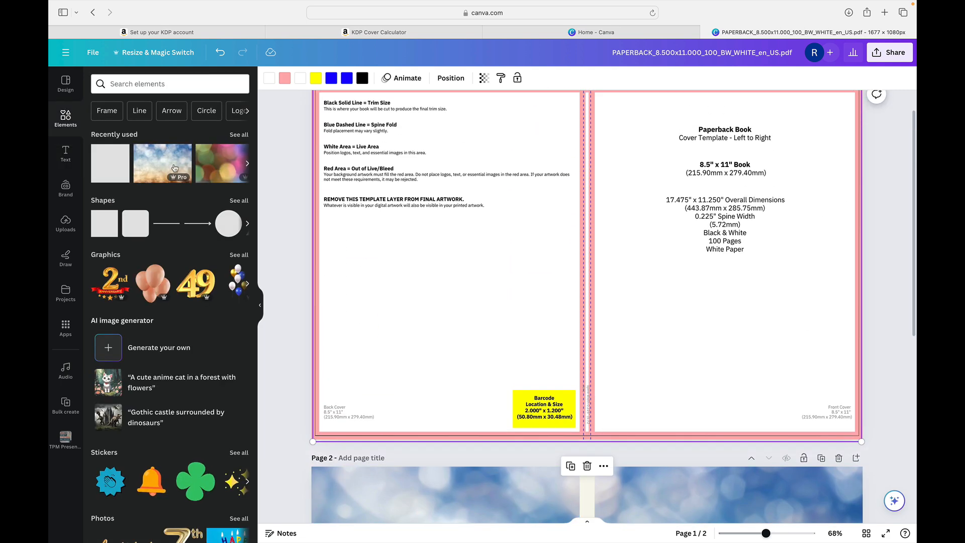
left_click(587, 262)
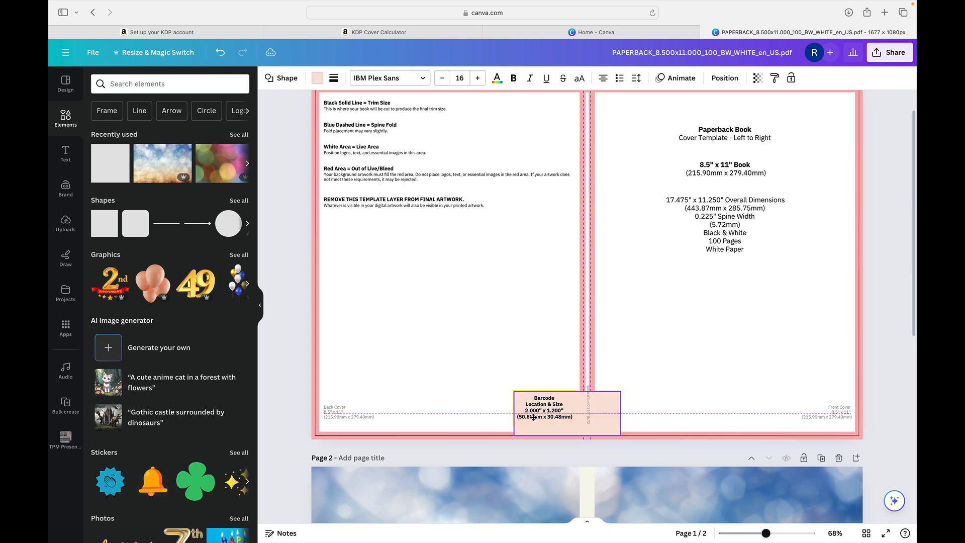
left_click(543, 414)
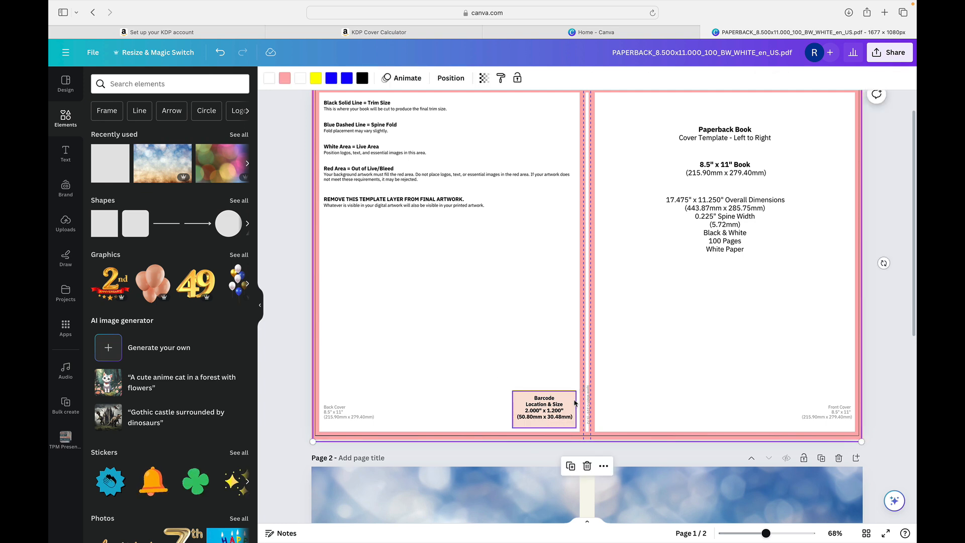
left_click(543, 409)
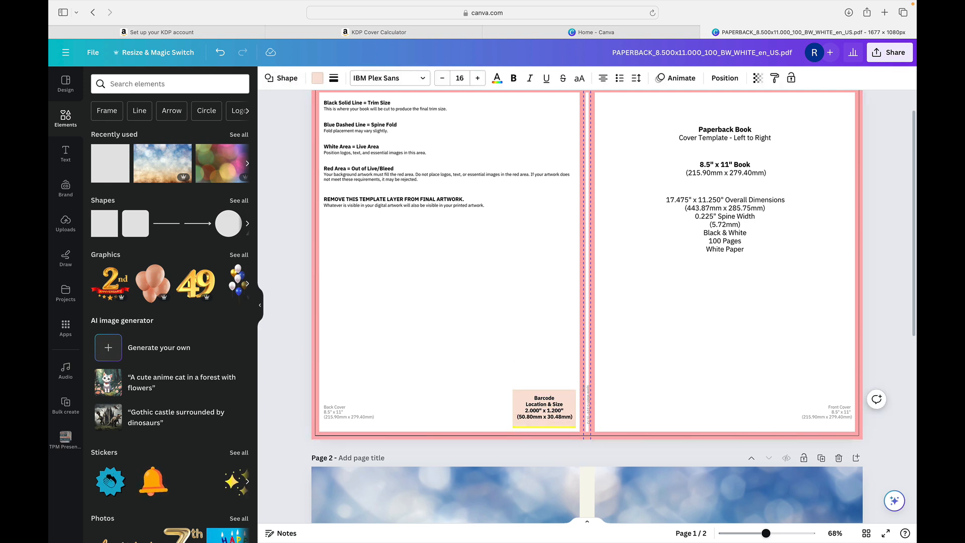
left_click(543, 410)
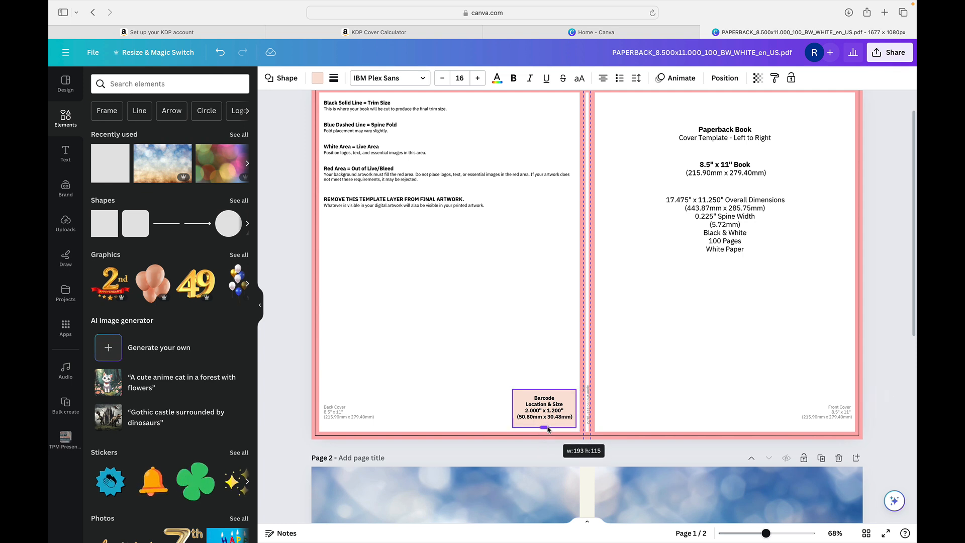
left_click(543, 408)
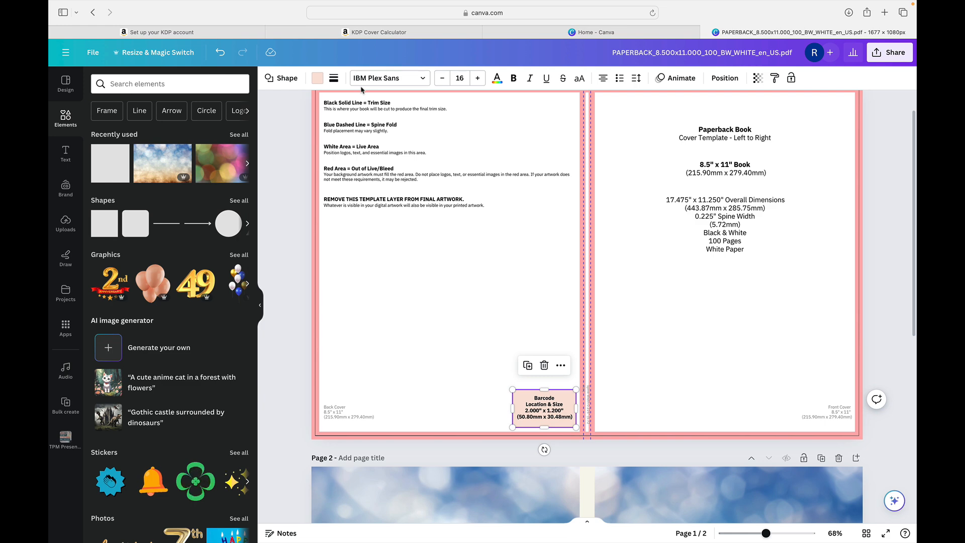
scroll("down", 3)
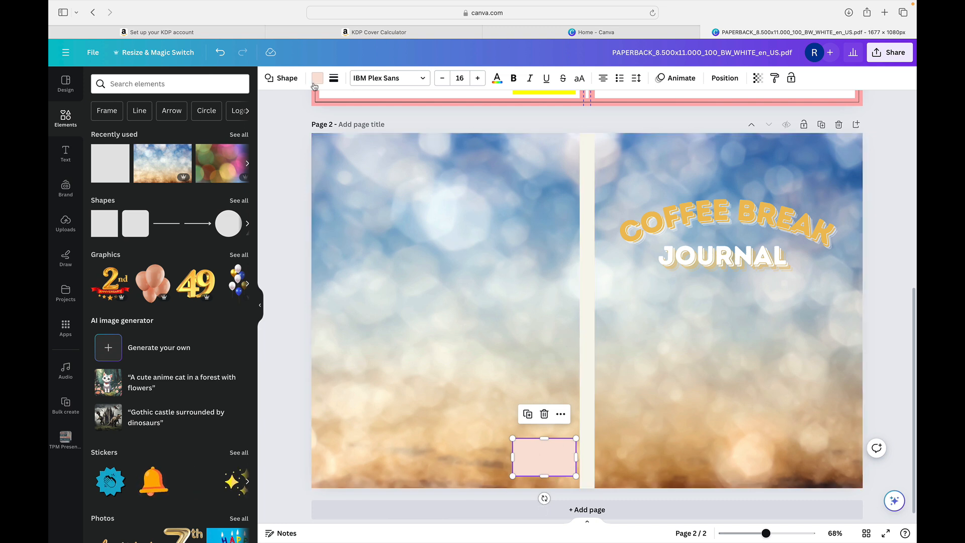
Step: Recolour the barcode box on the back cover red
left_click(318, 78)
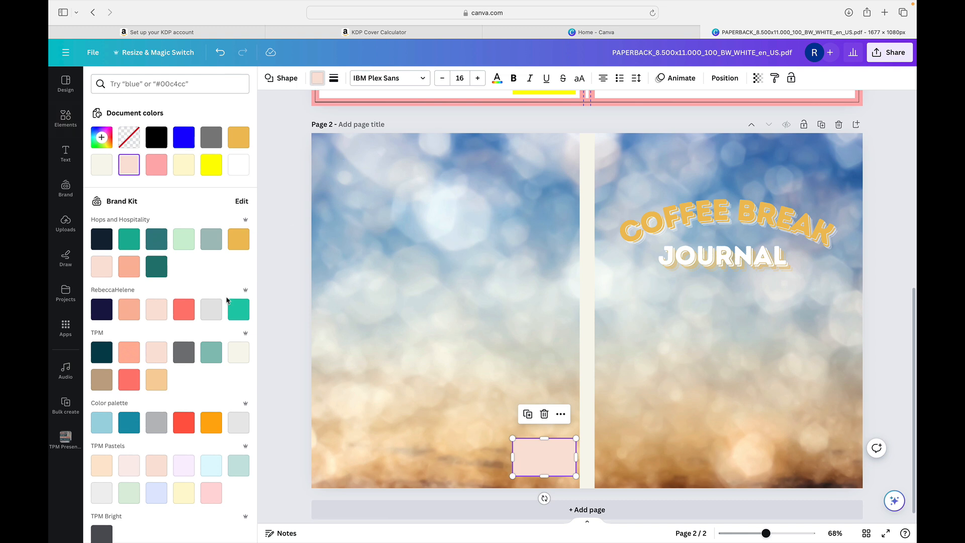
scroll("down", 3)
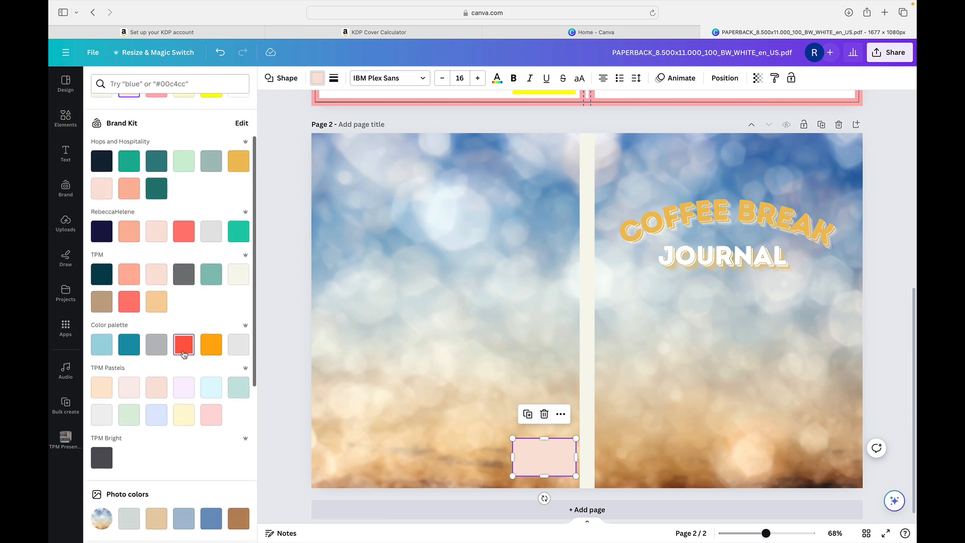
left_click(184, 344)
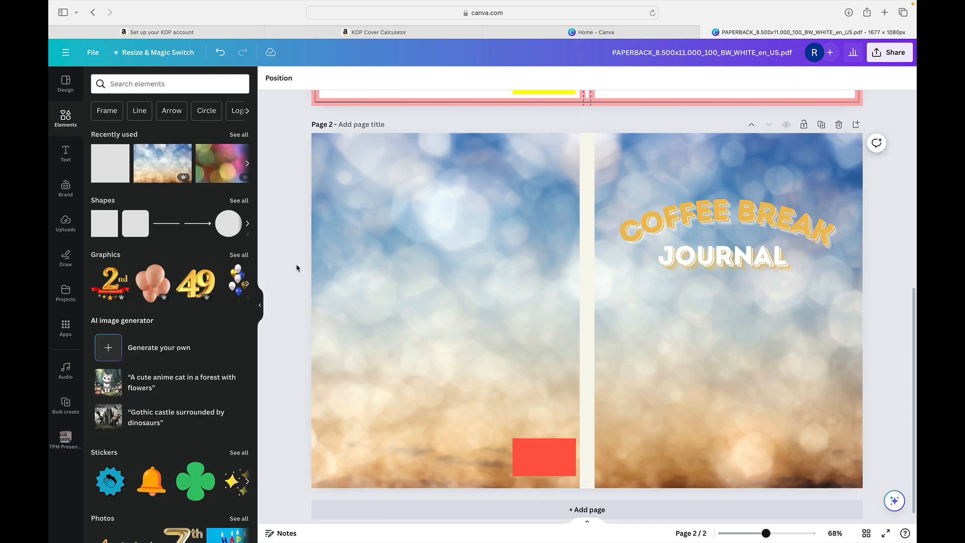
Step: Add and remove a balloon graphic, then delete the red rectangle
left_click(543, 457)
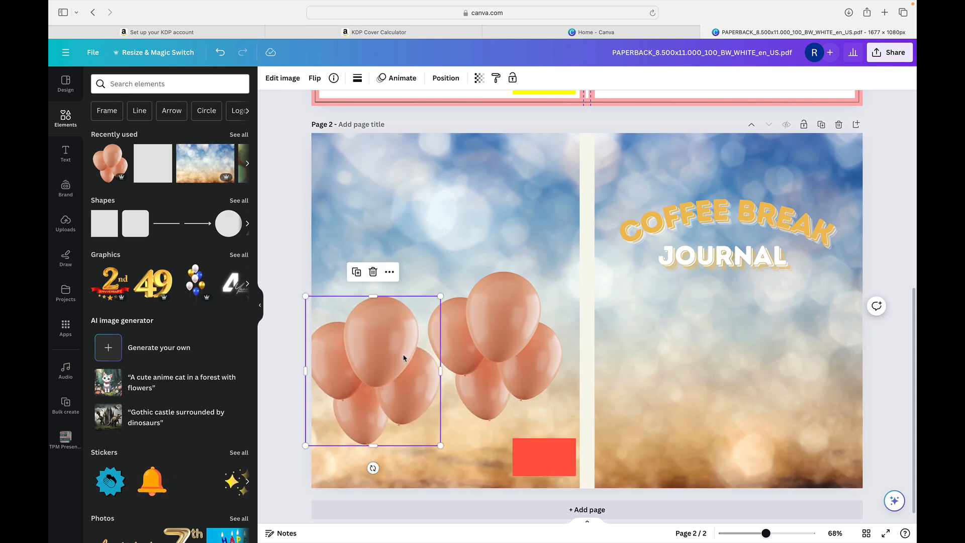
left_click(372, 272)
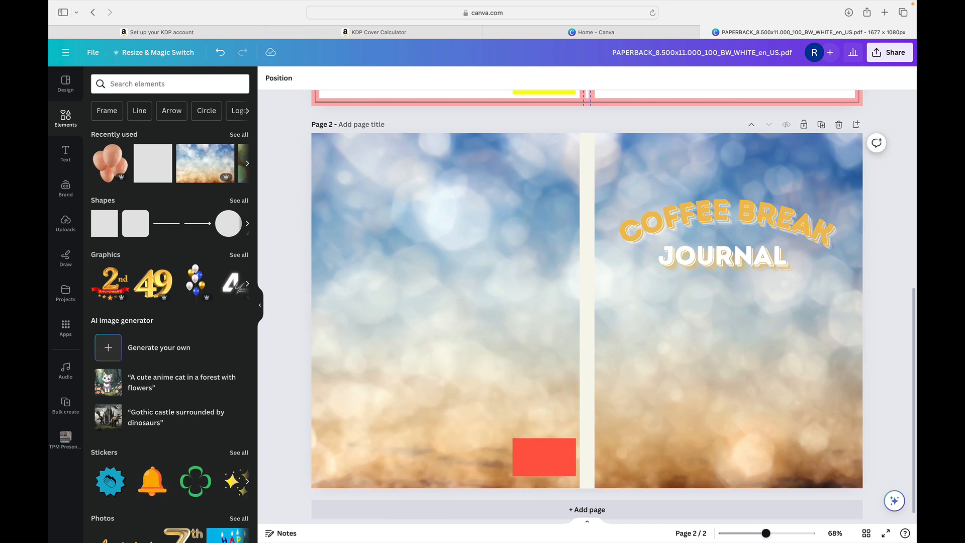
left_click(543, 457)
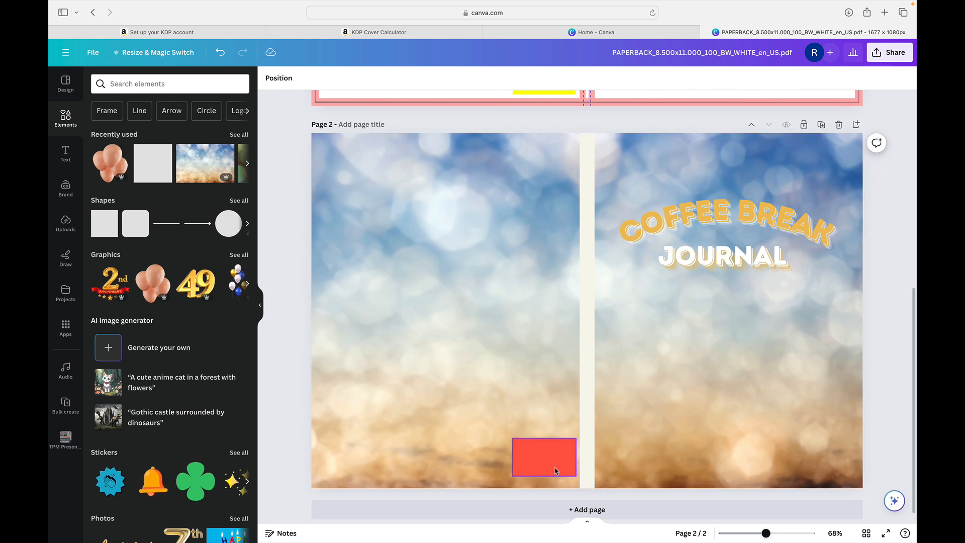
key("Delete")
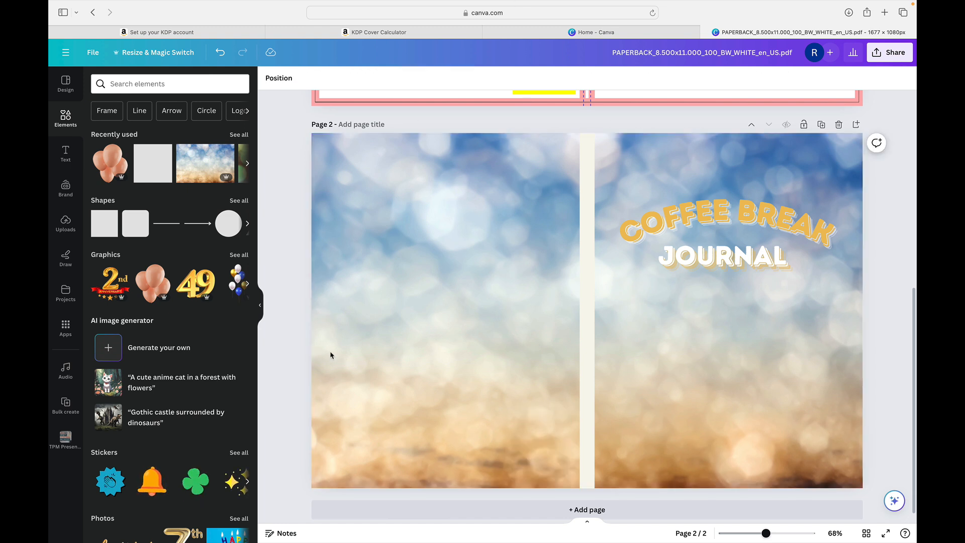
mouse_move(889, 51)
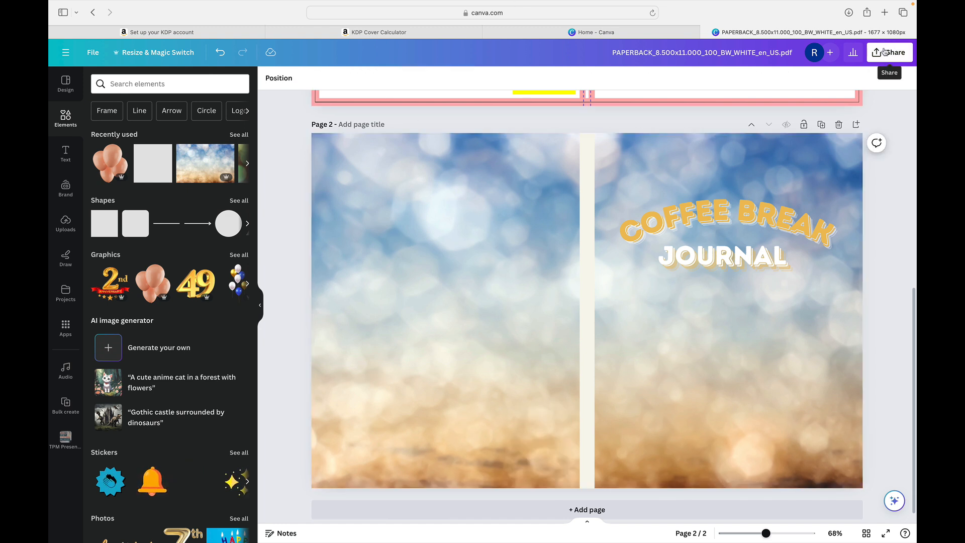
Step: Set the download to PDF Print with Flatten PDF on, choosing only page 2
left_click(889, 52)
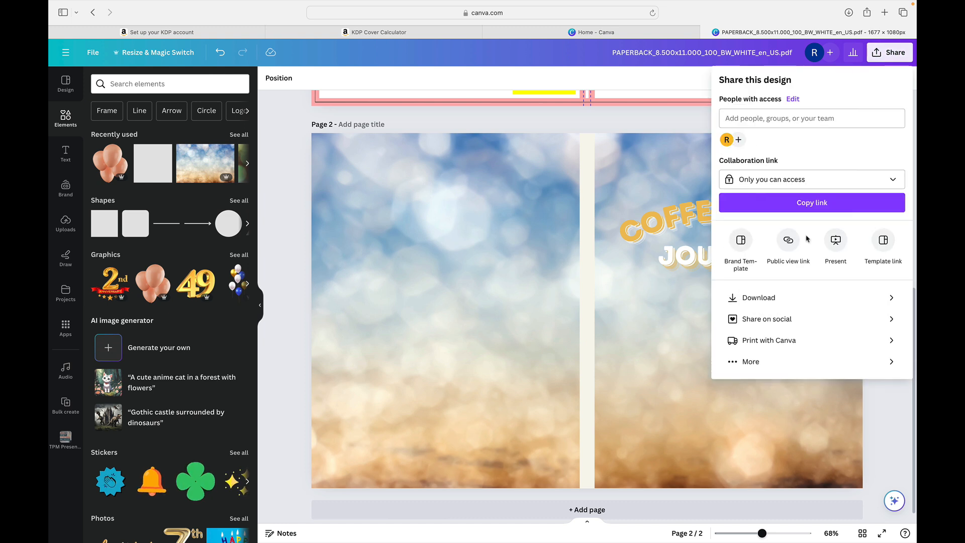
left_click(757, 297)
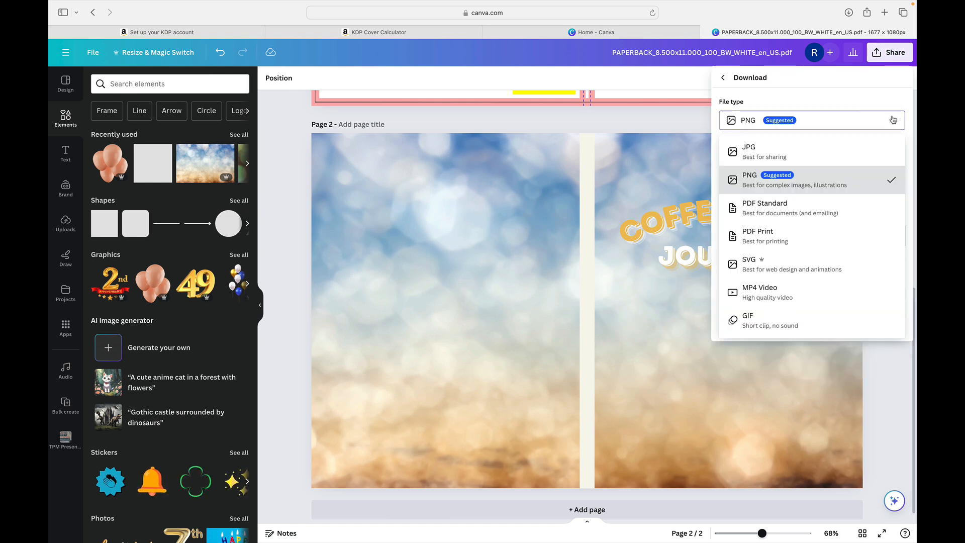
mouse_move(825, 240)
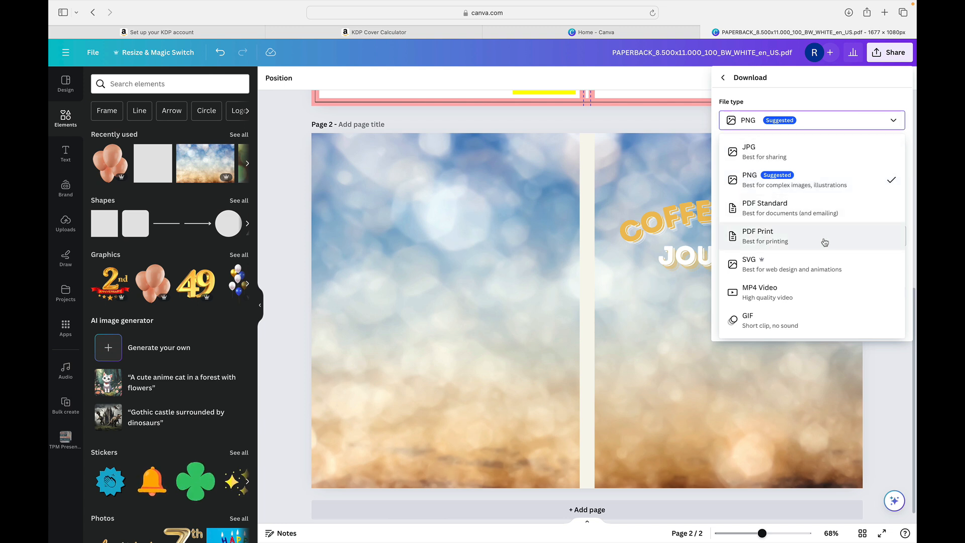
left_click(757, 236)
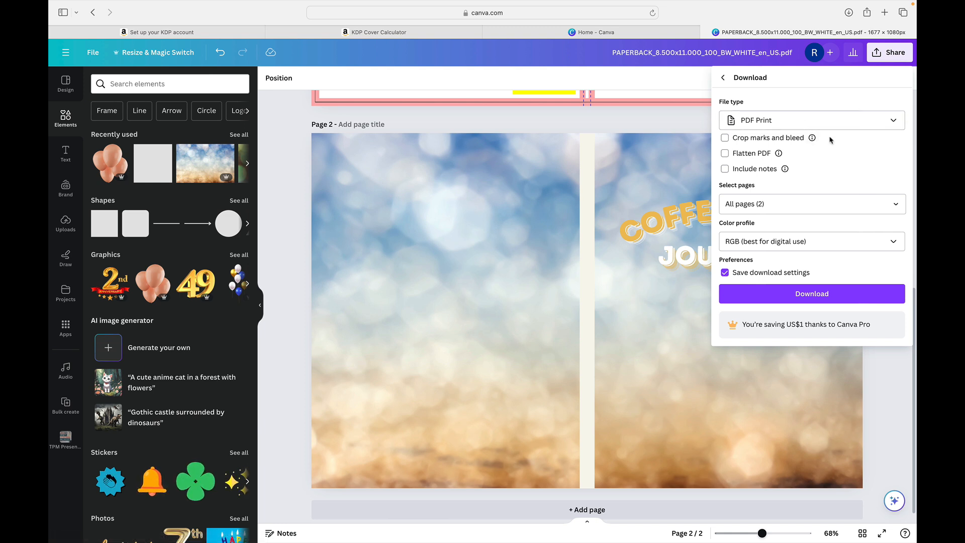
mouse_move(812, 138)
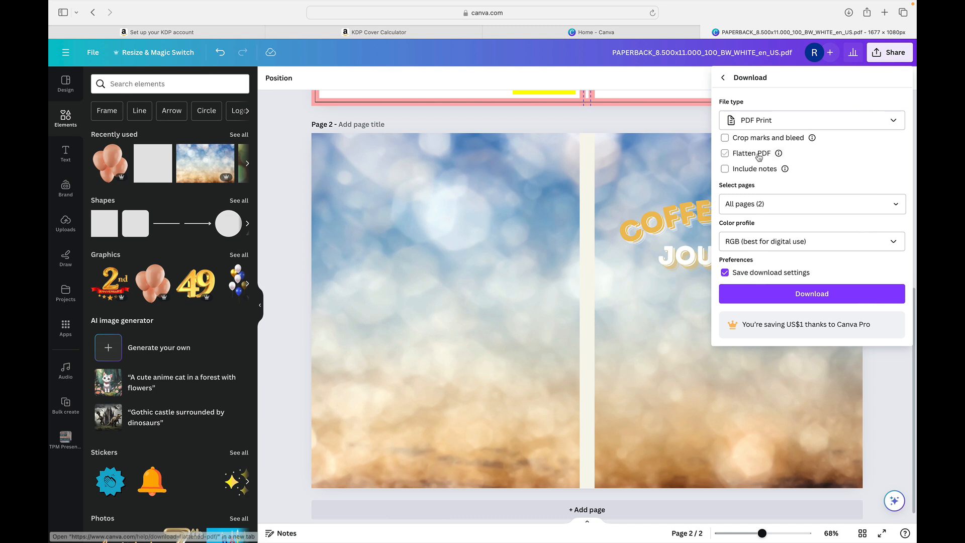
left_click(725, 153)
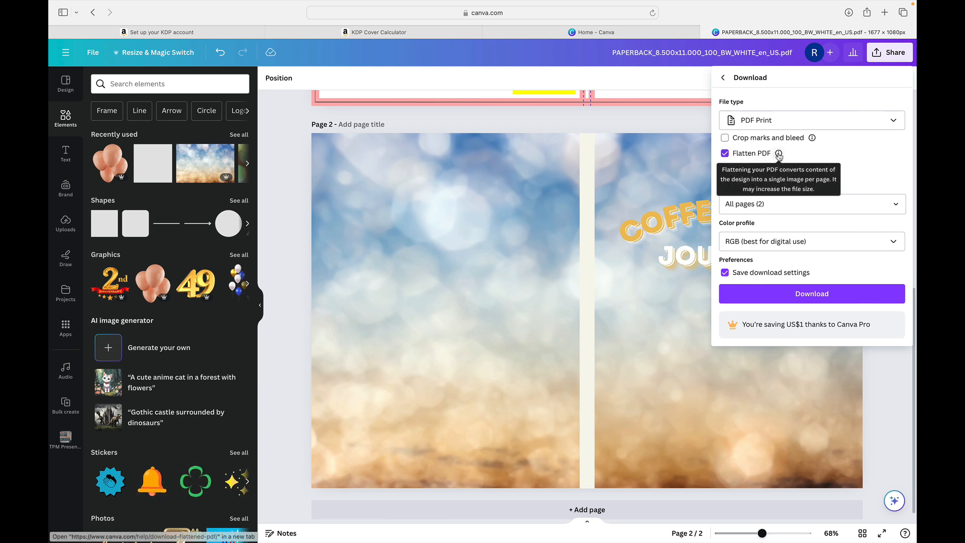
mouse_move(801, 168)
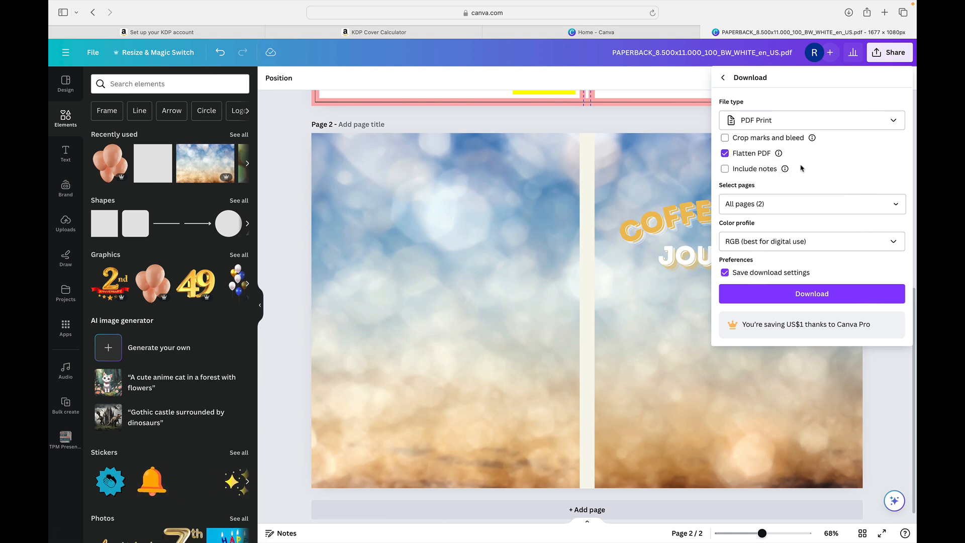
mouse_move(811, 204)
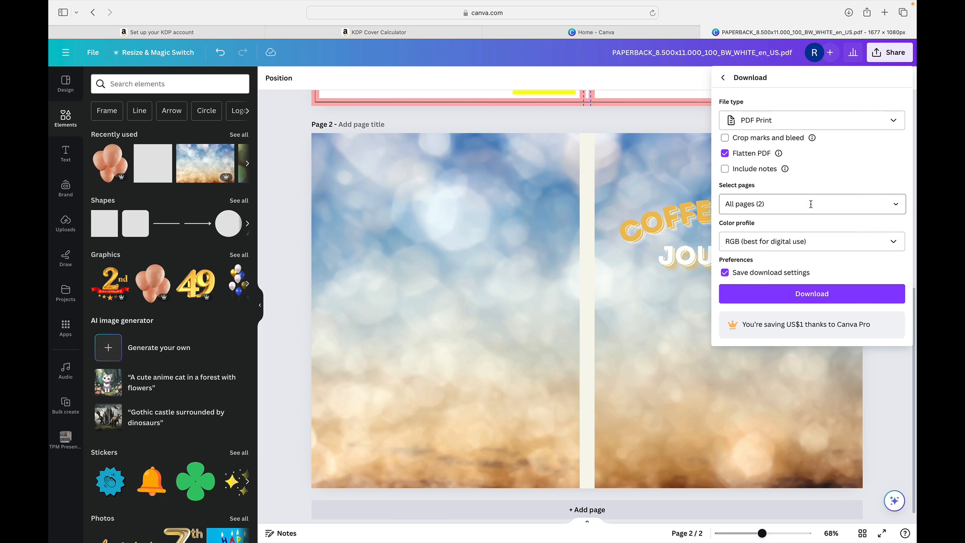
left_click(810, 204)
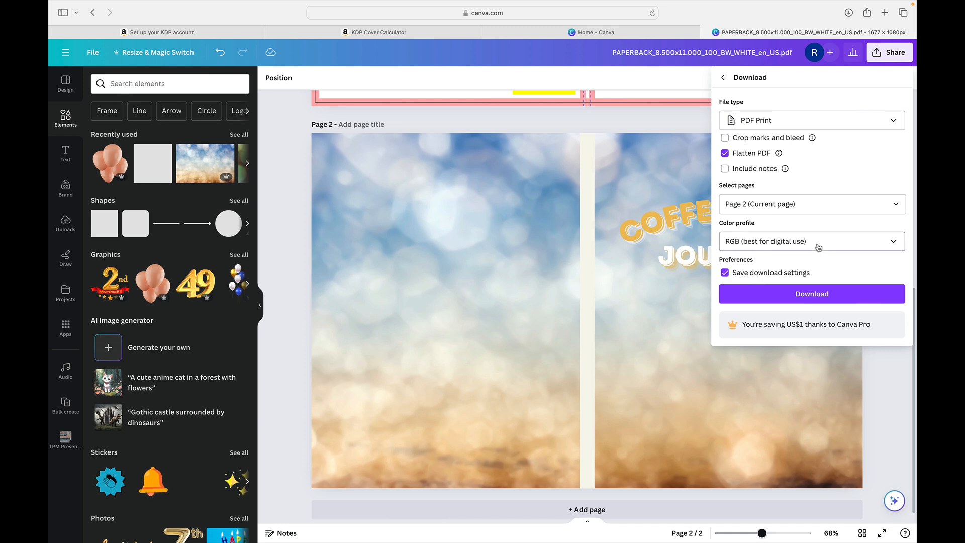
left_click(811, 240)
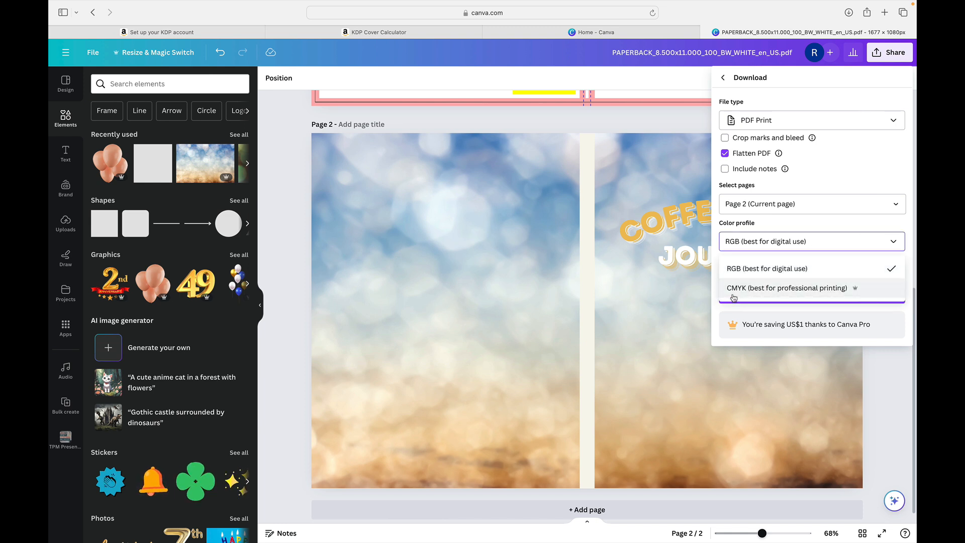
mouse_move(819, 293)
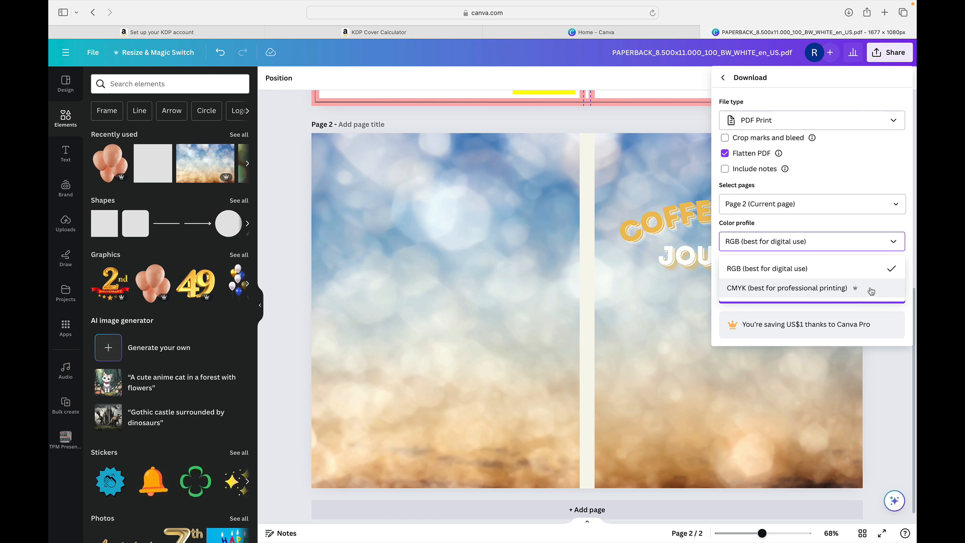
left_click(787, 288)
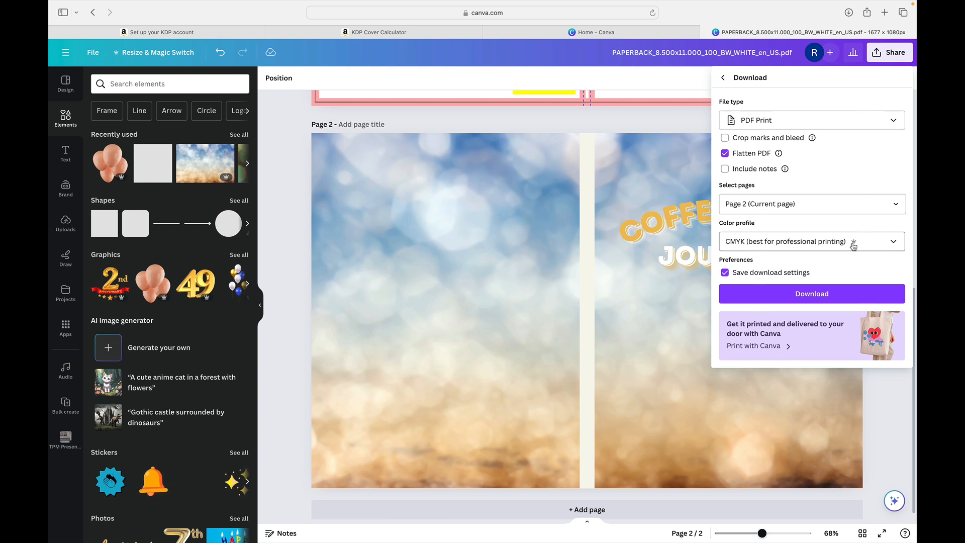
mouse_move(855, 245)
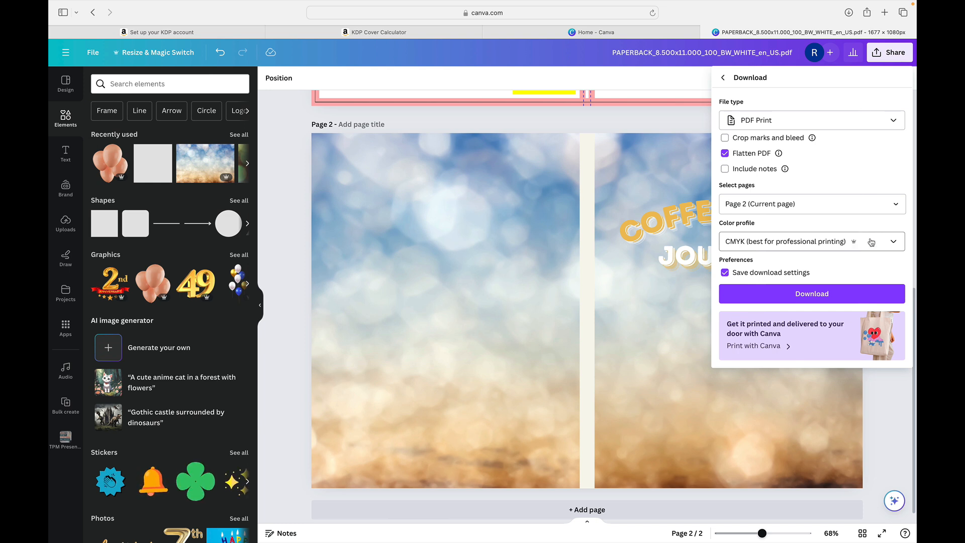
mouse_move(869, 241)
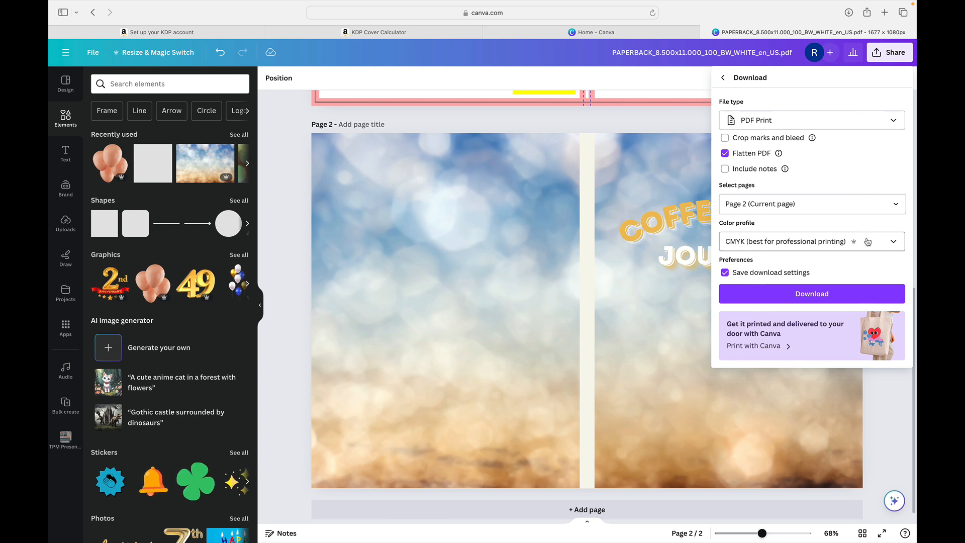
left_click(812, 241)
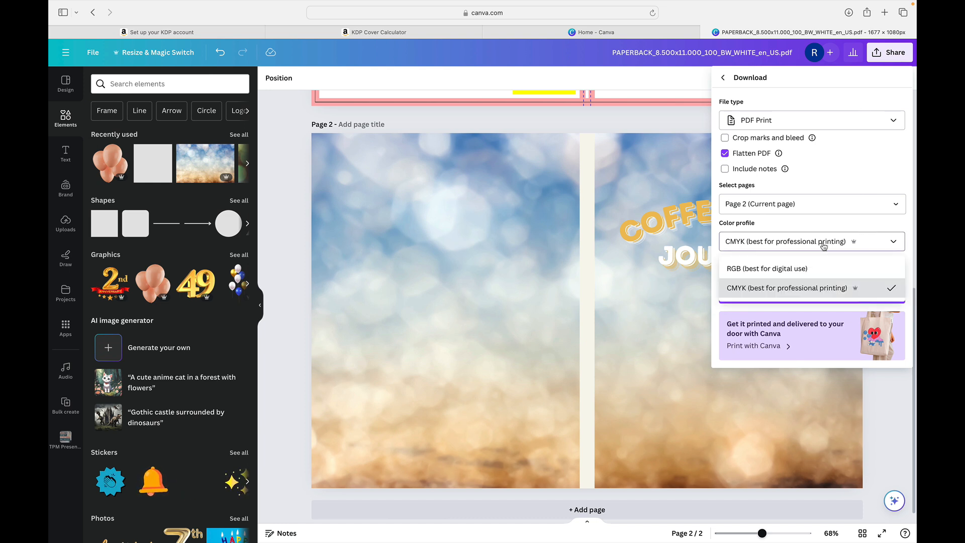
left_click(765, 268)
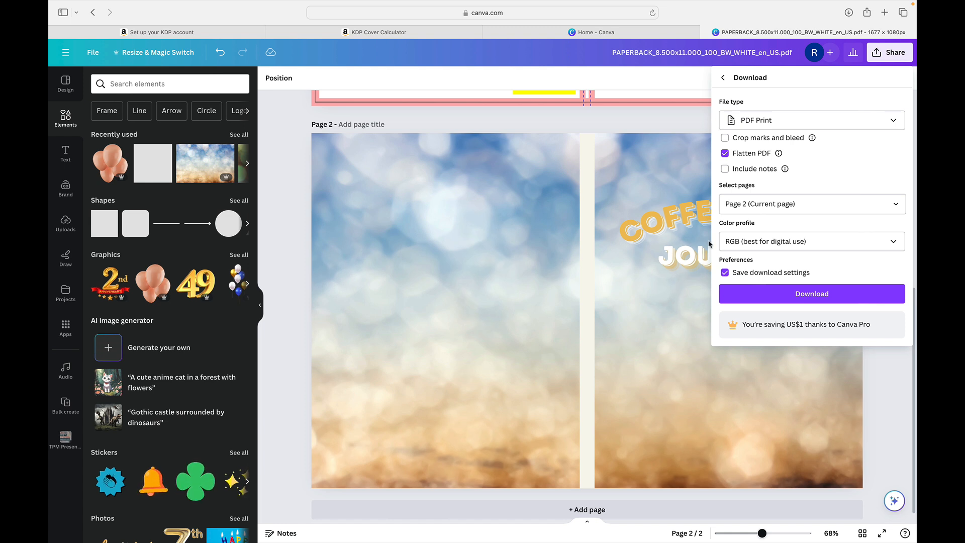
mouse_move(842, 216)
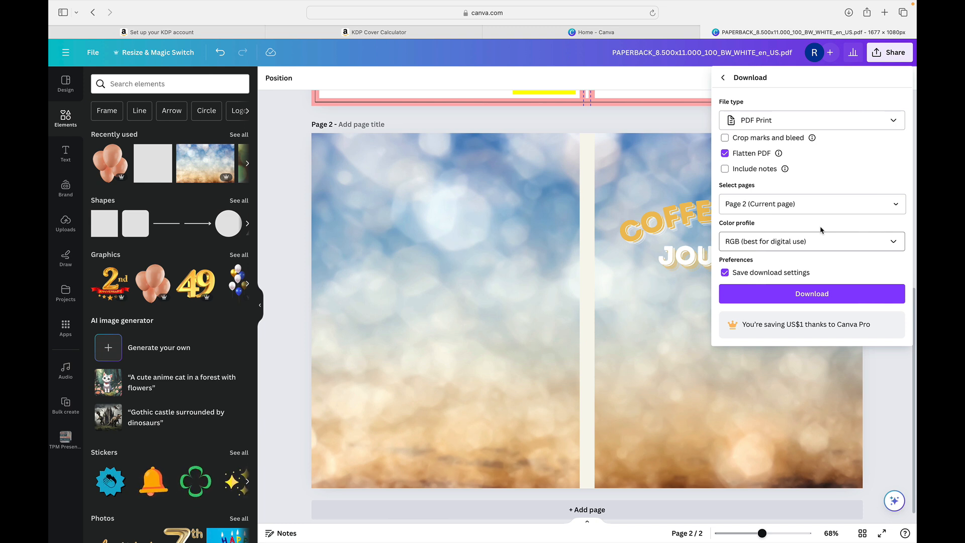
mouse_move(719, 308)
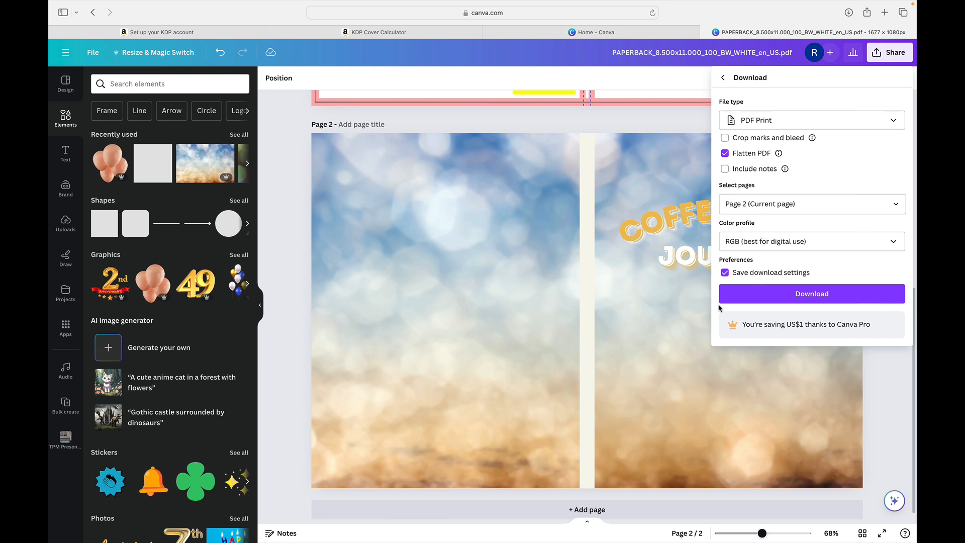